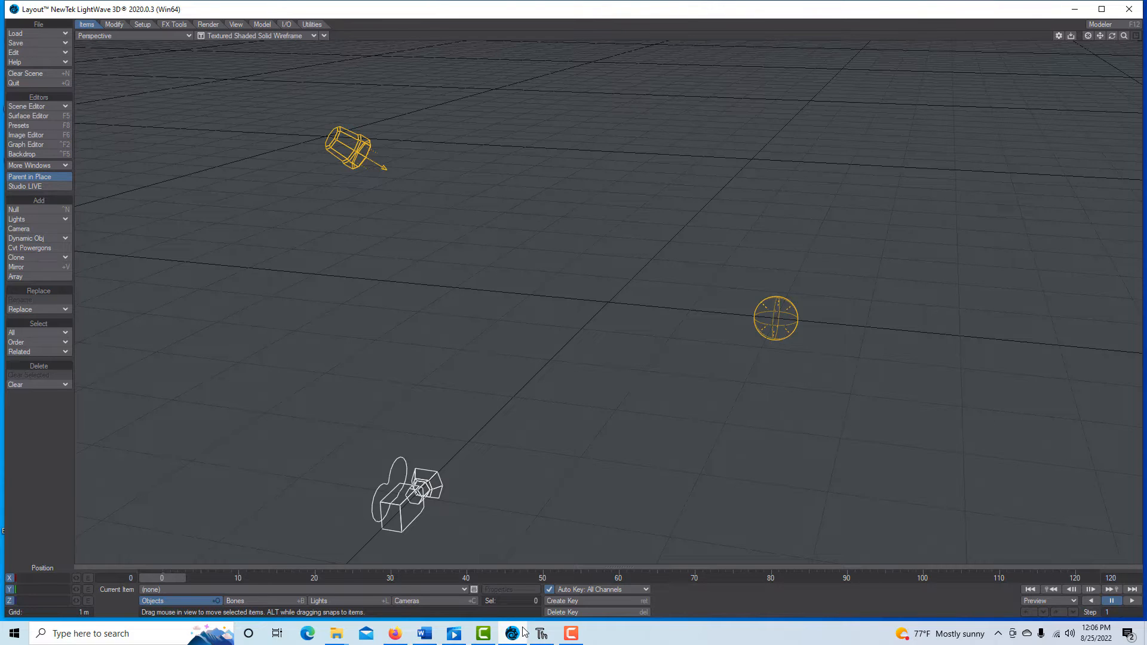
mouse_move(540, 633)
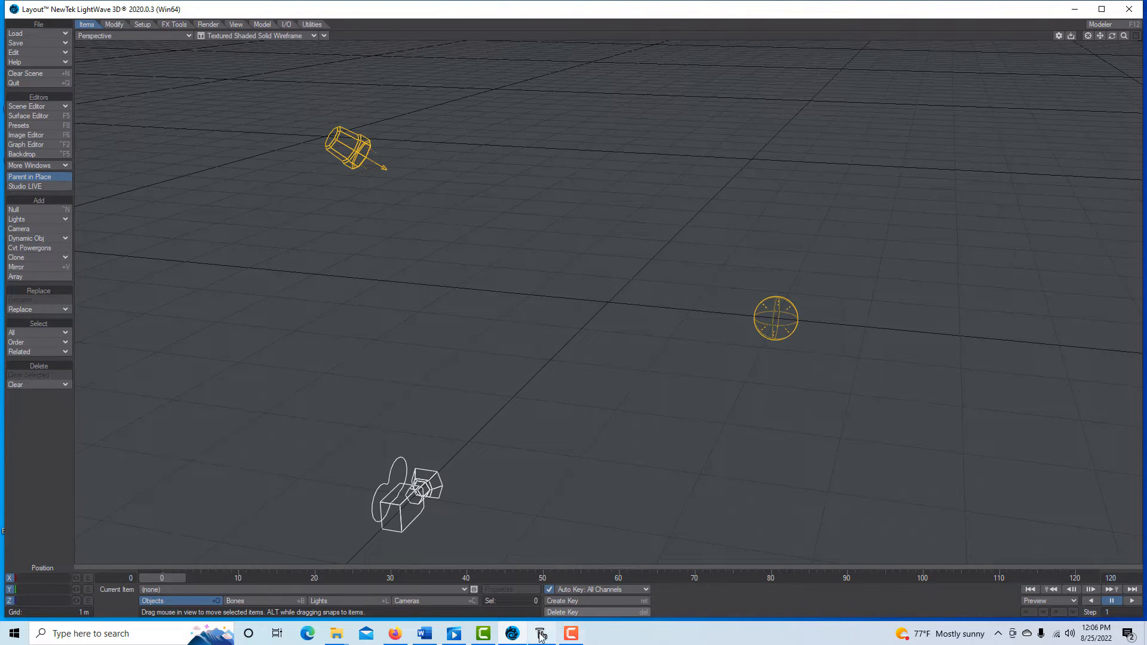
Step: Switch between Thonny and LightWave Layout, then minimize Layout to reveal File Explorer
left_click(540, 633)
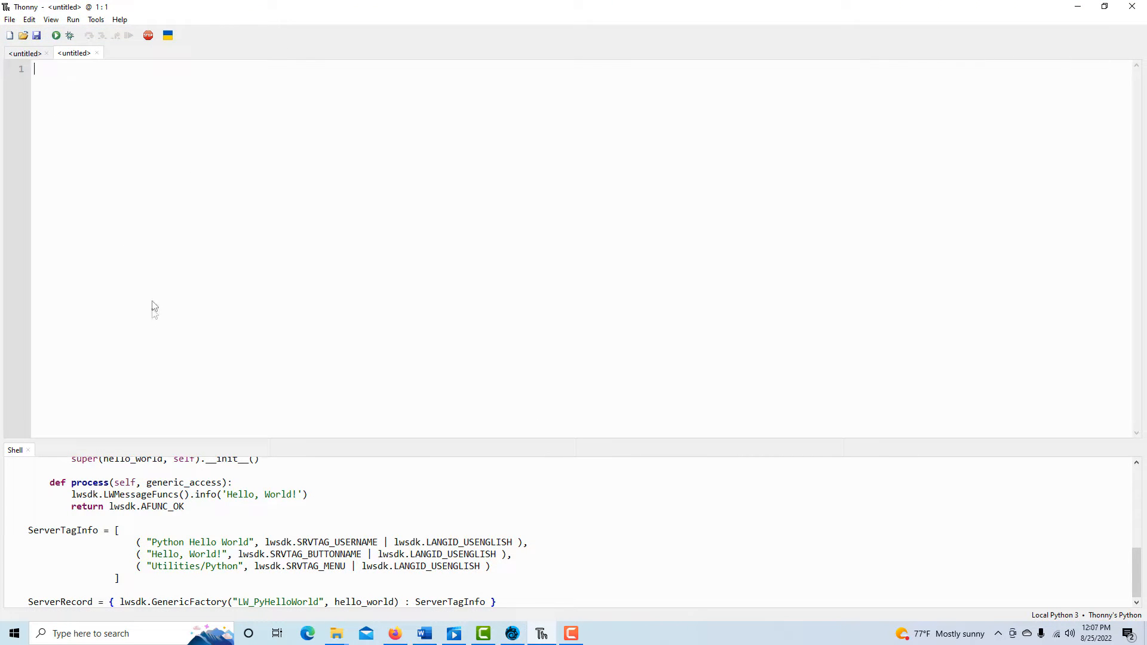
mouse_move(160, 319)
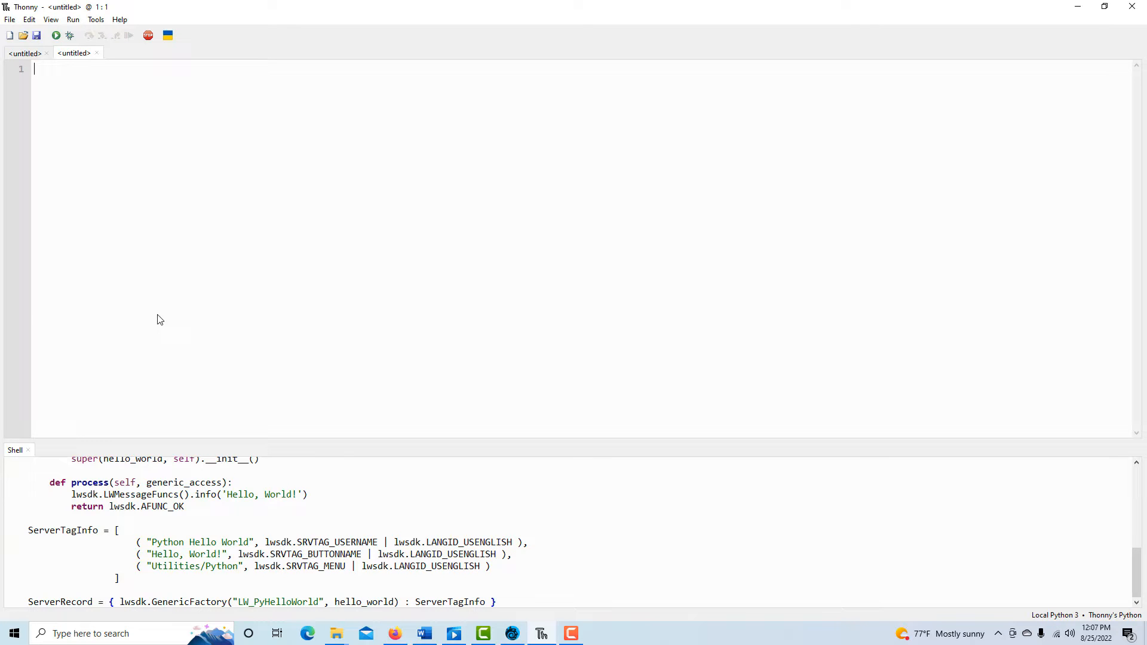
left_click(541, 633)
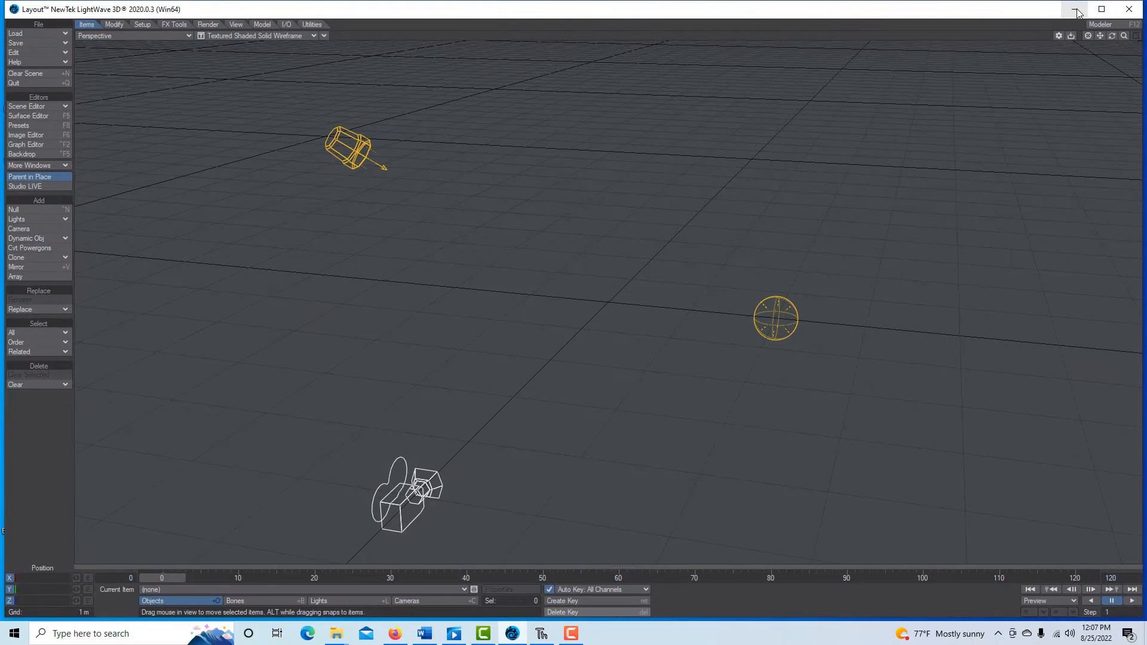
left_click(1075, 9)
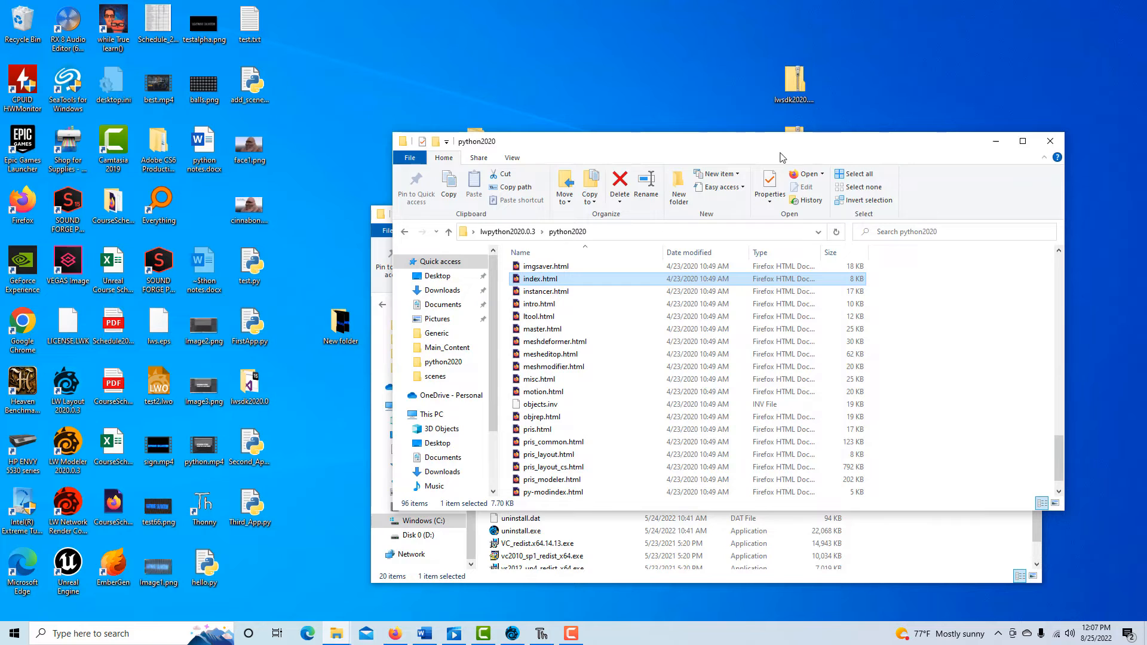
mouse_move(538, 429)
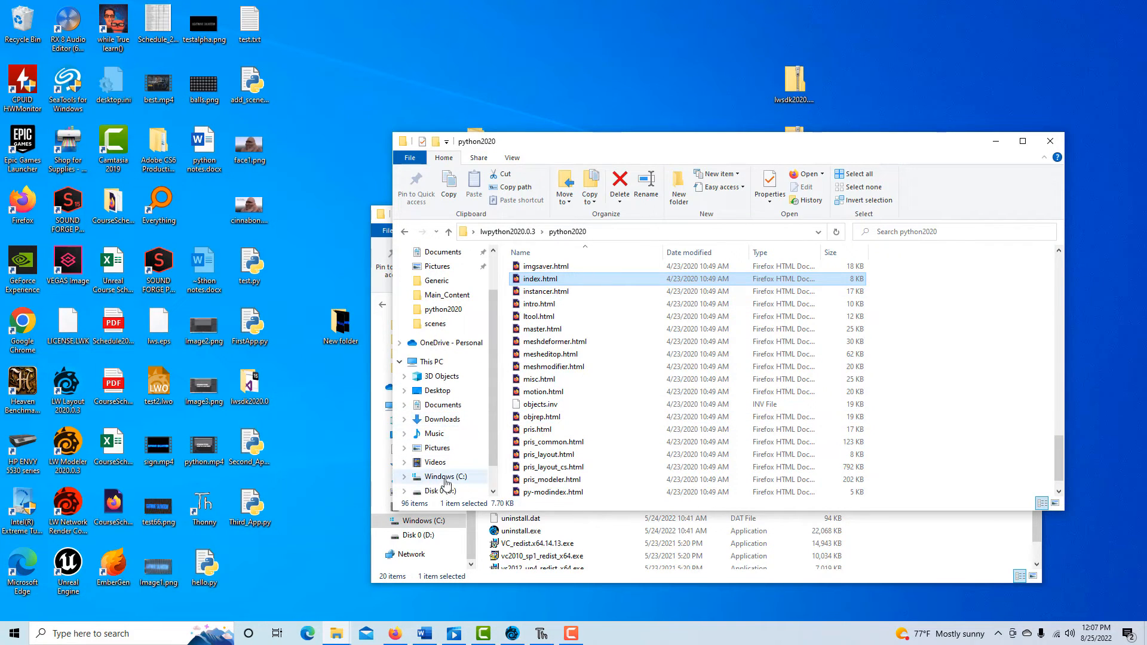
Step: Browse C: > Program Files > NewTek > LightWave_2020.0.3, then open python2020
left_click(441, 475)
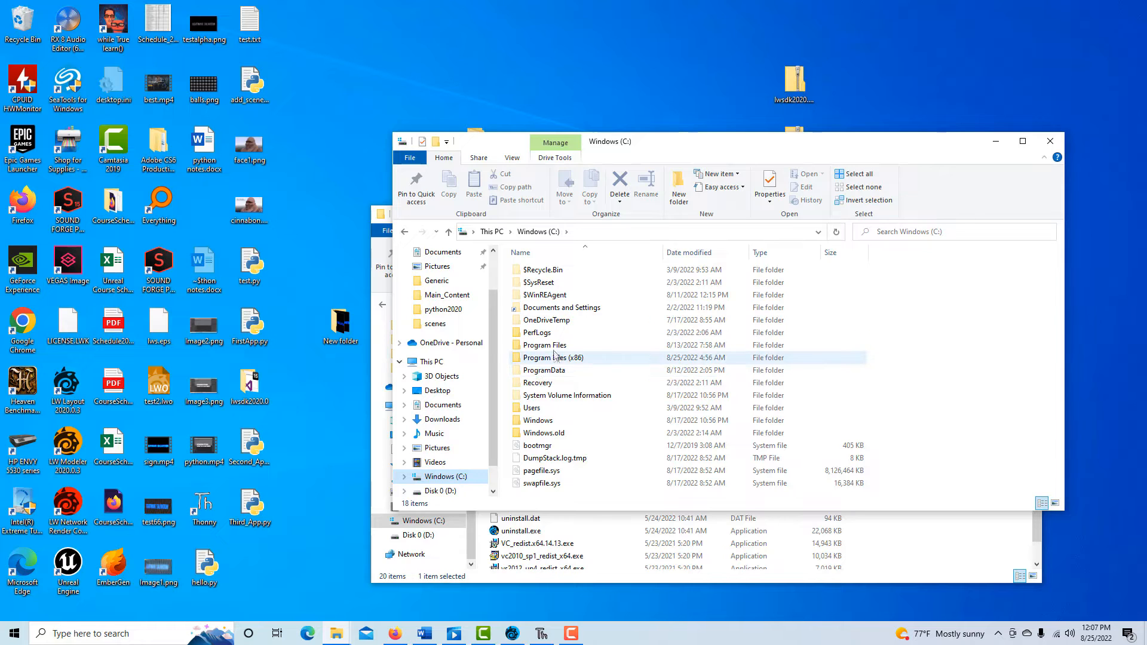
double_click(544, 345)
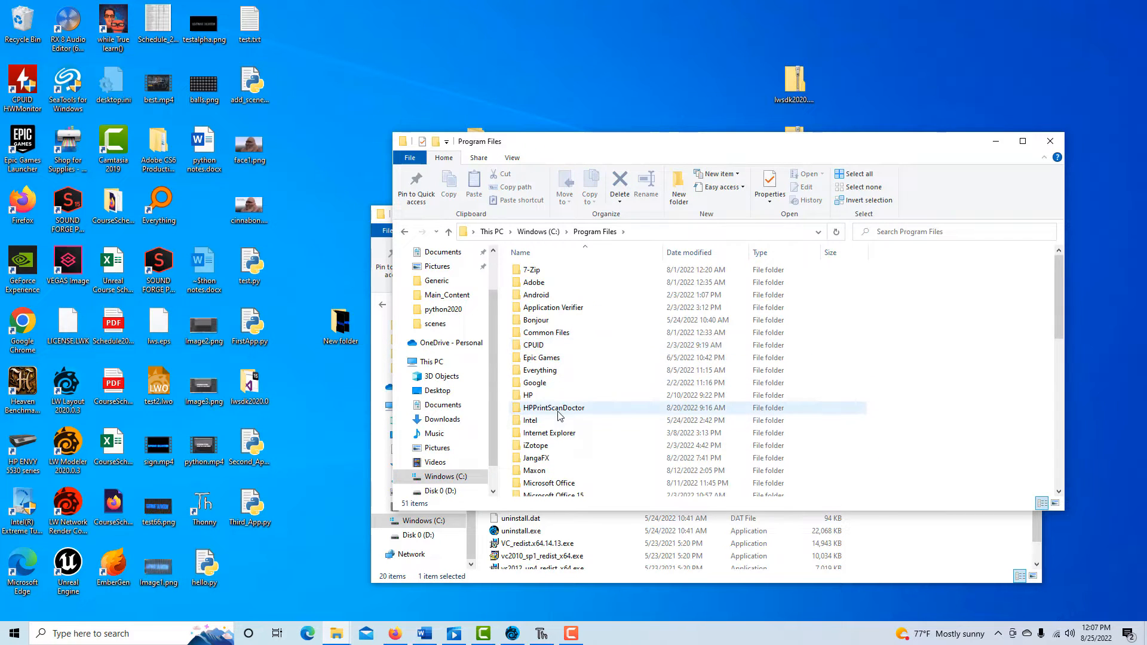
scroll("down", 3)
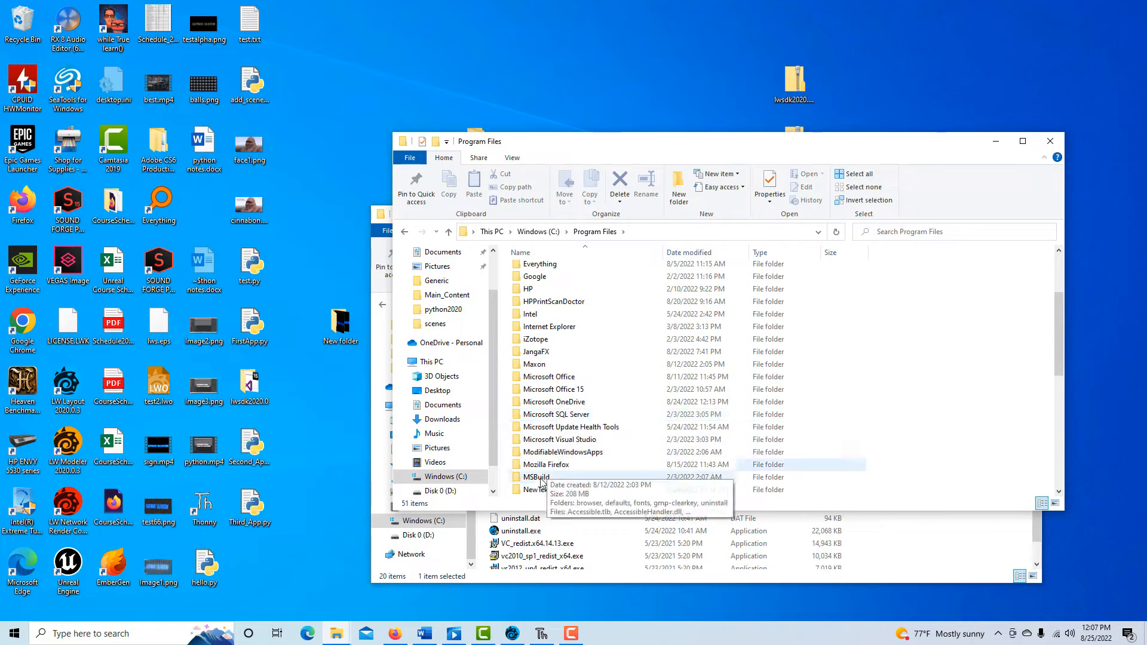
double_click(535, 489)
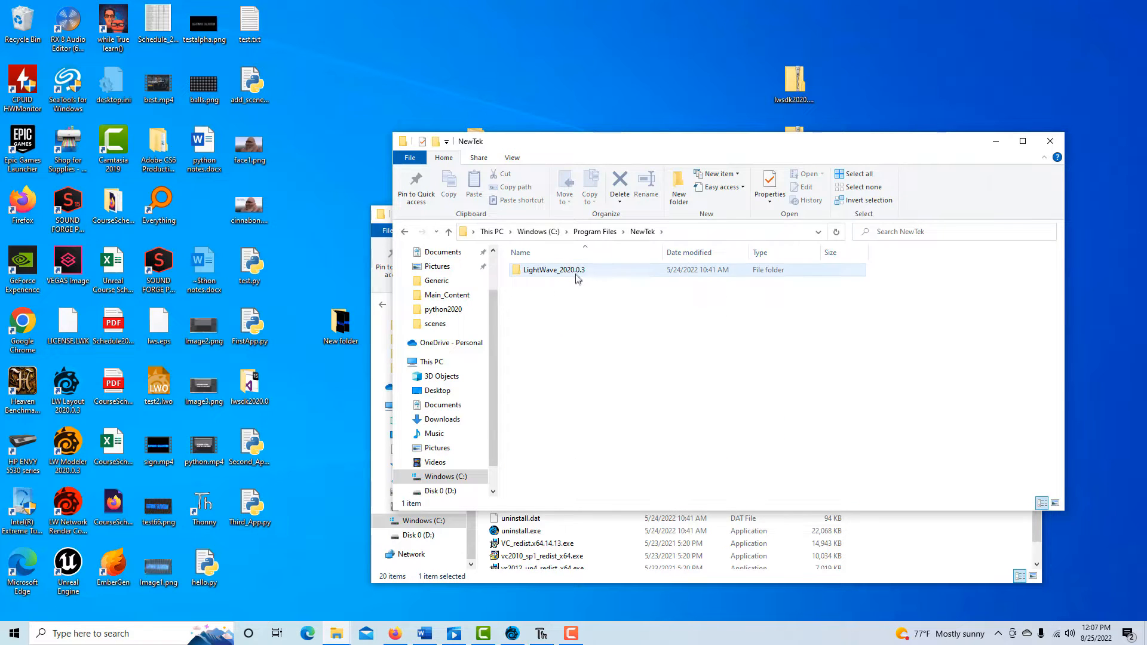
double_click(552, 270)
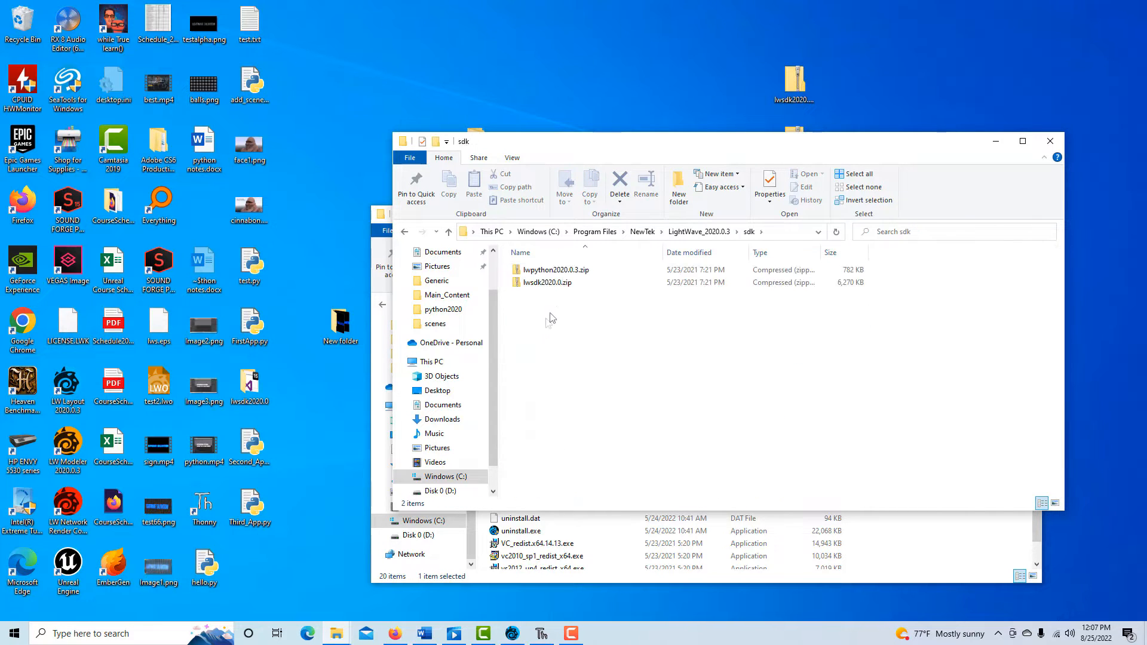
mouse_move(581, 285)
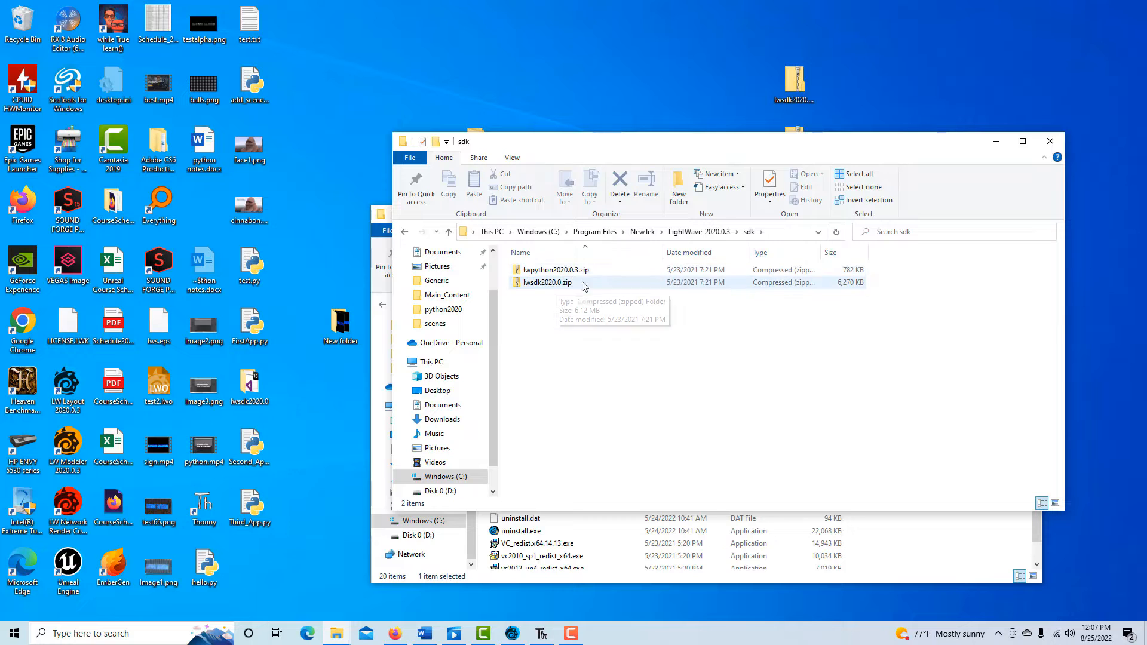
mouse_move(1049, 141)
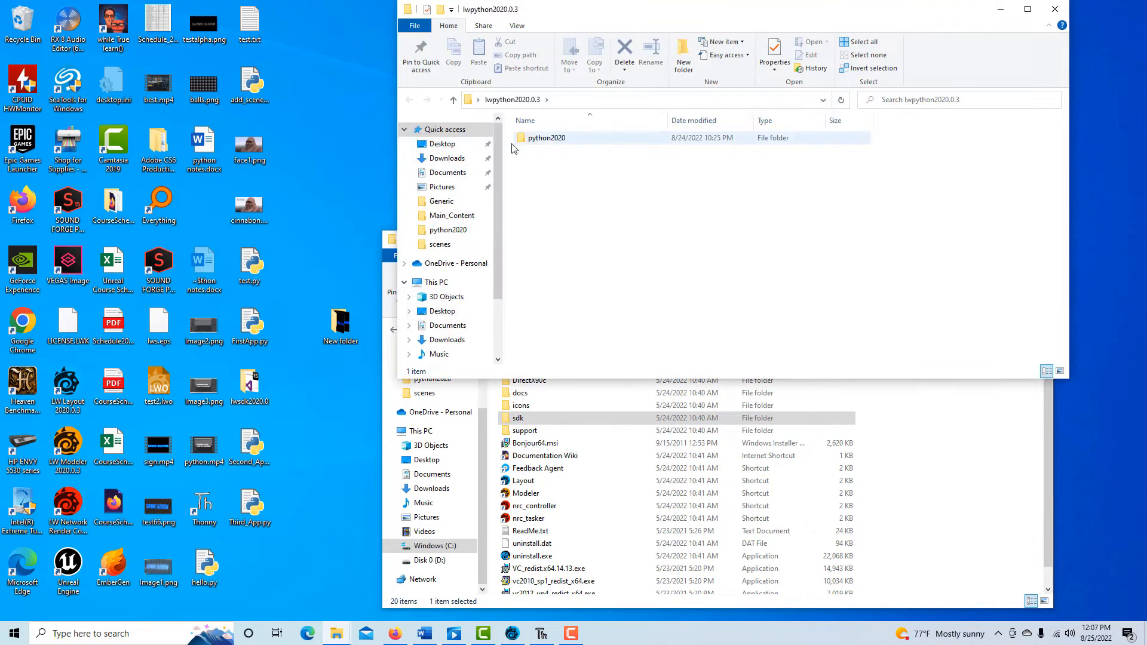
double_click(545, 137)
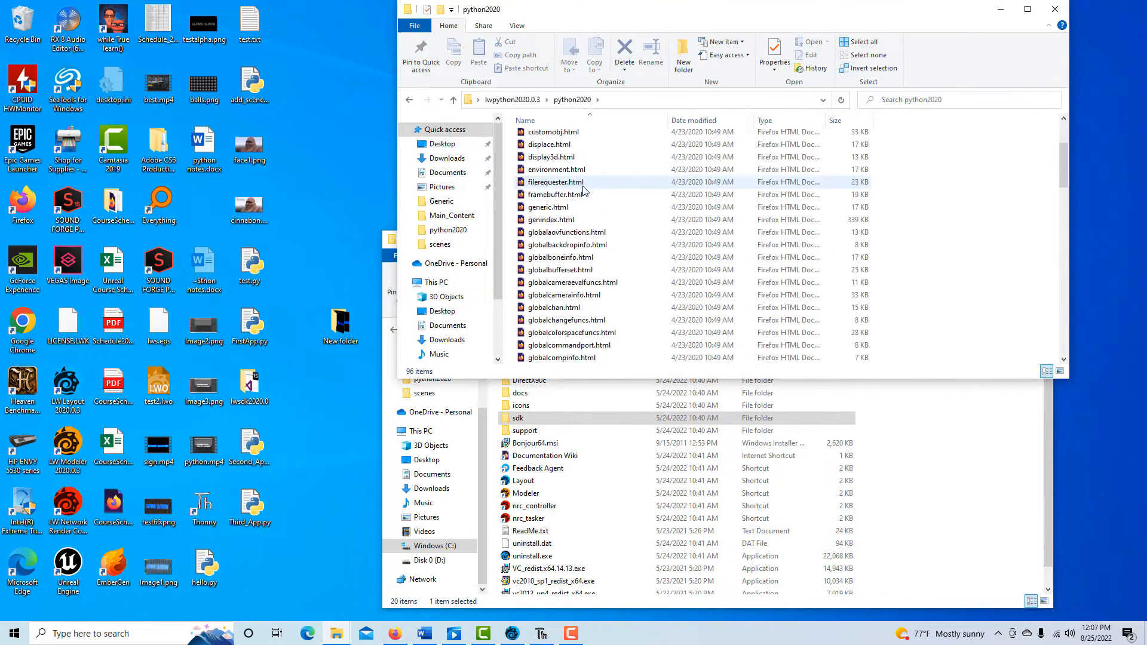
scroll("down", 3)
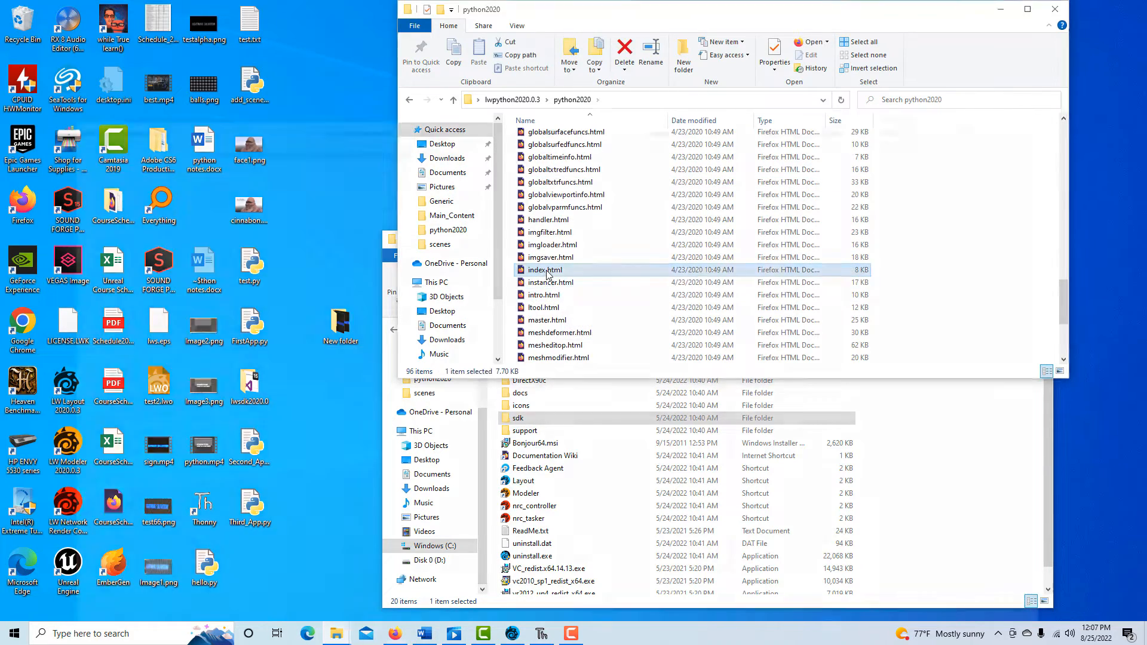
Step: Open index.html, follow 'Hello, Worlds!' and select the Python example code
double_click(545, 270)
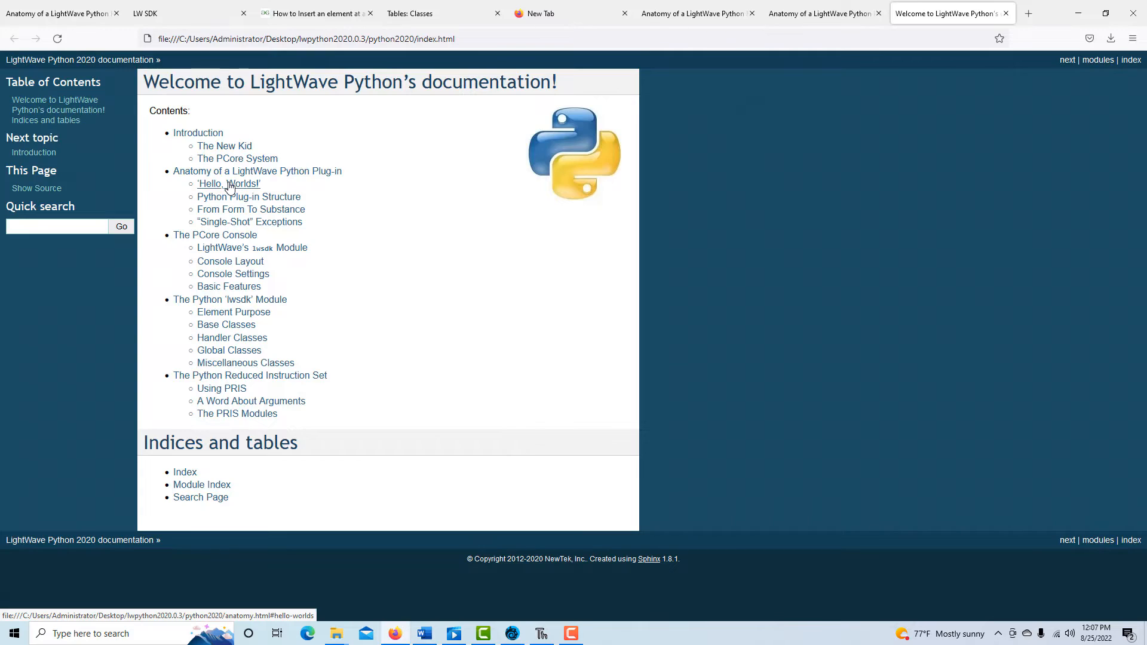
left_click(227, 184)
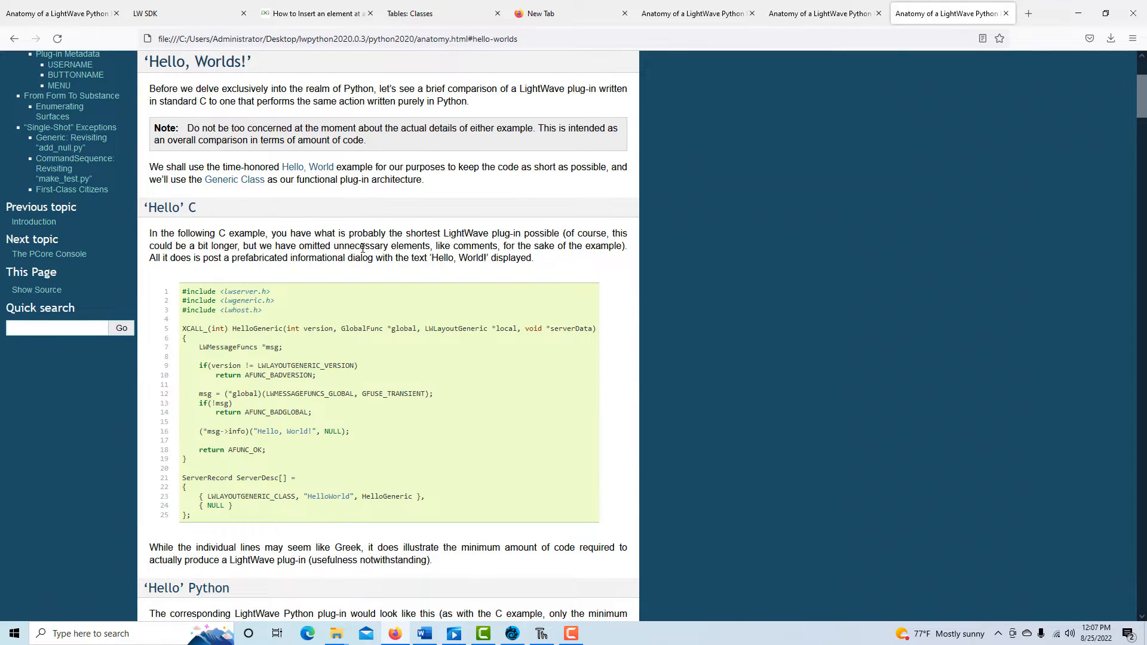
scroll("down", 3)
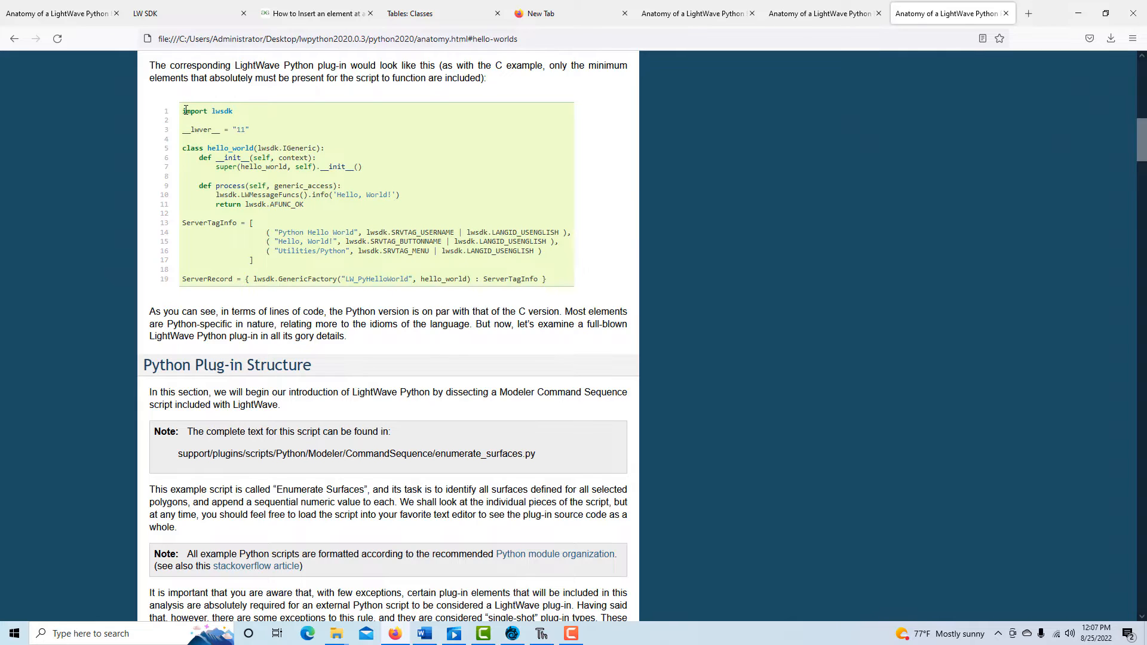
left_click_drag(183, 110, 307, 223)
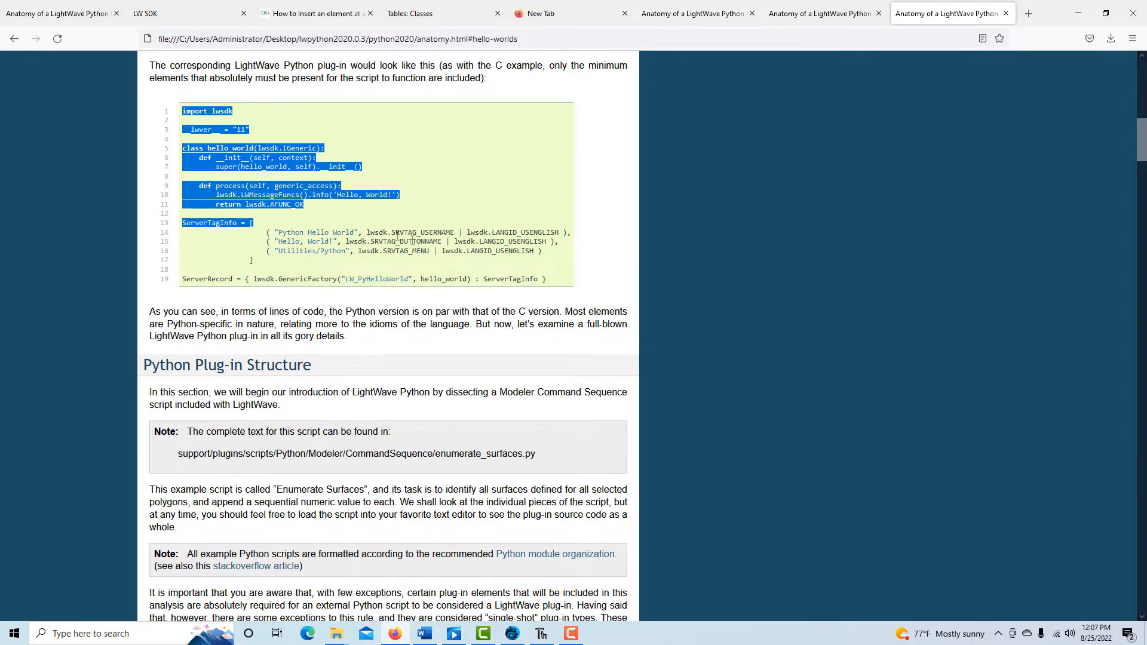
left_click_drag(396, 231, 544, 279)
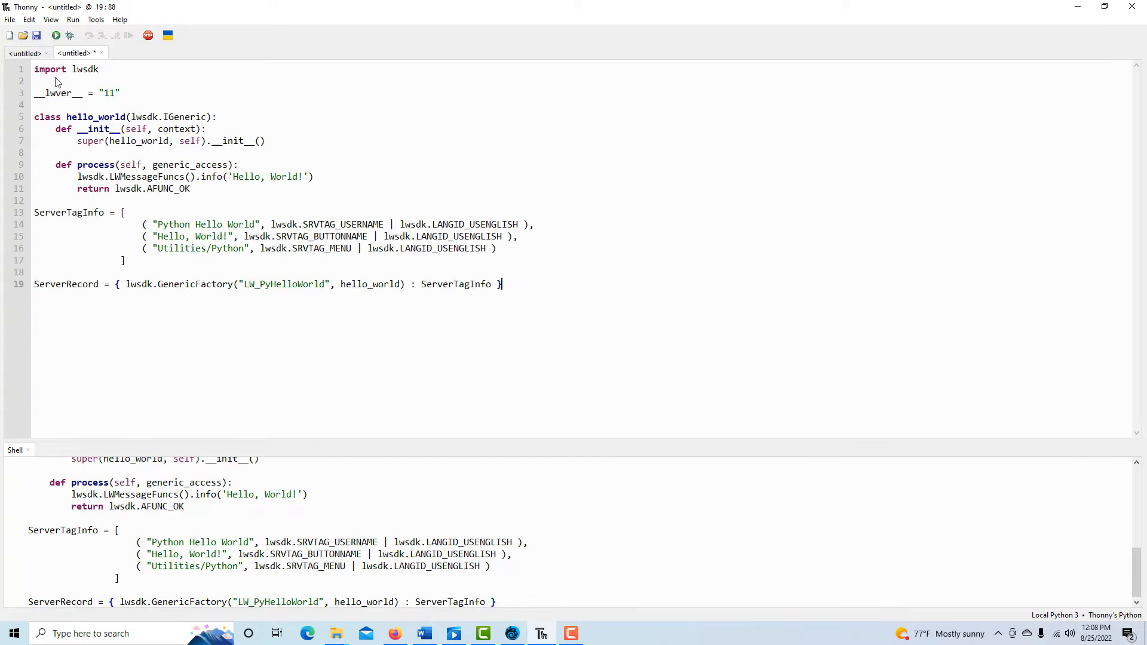
mouse_move(186, 151)
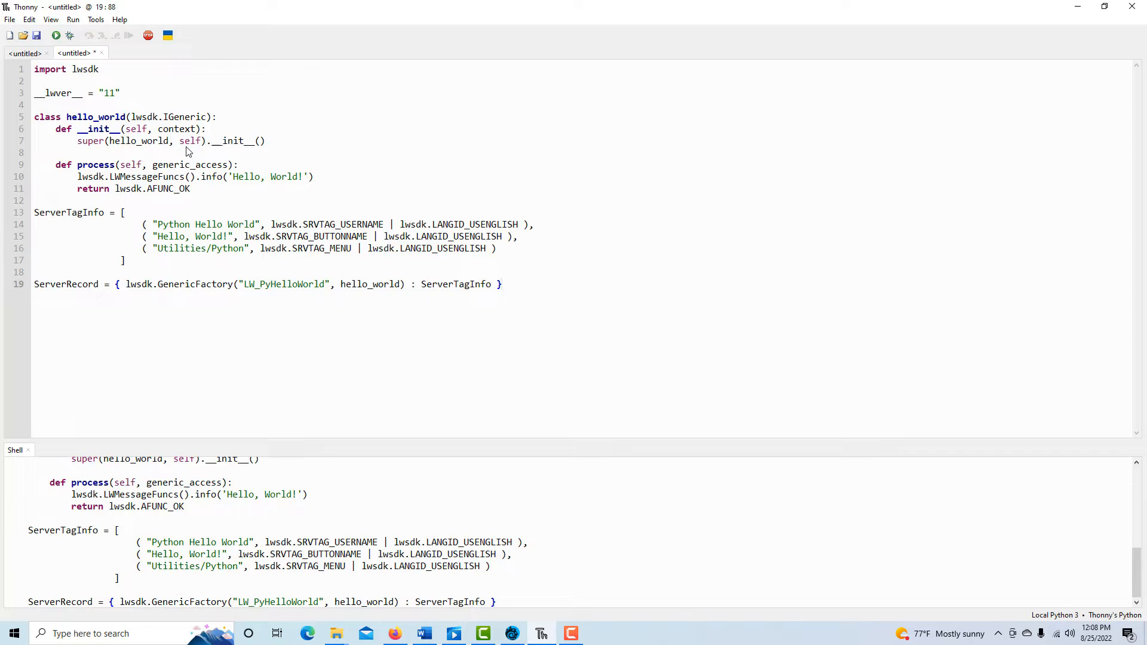
Step: Paste the example code and delete the hello_world class on lines 5–11
left_click(501, 284)
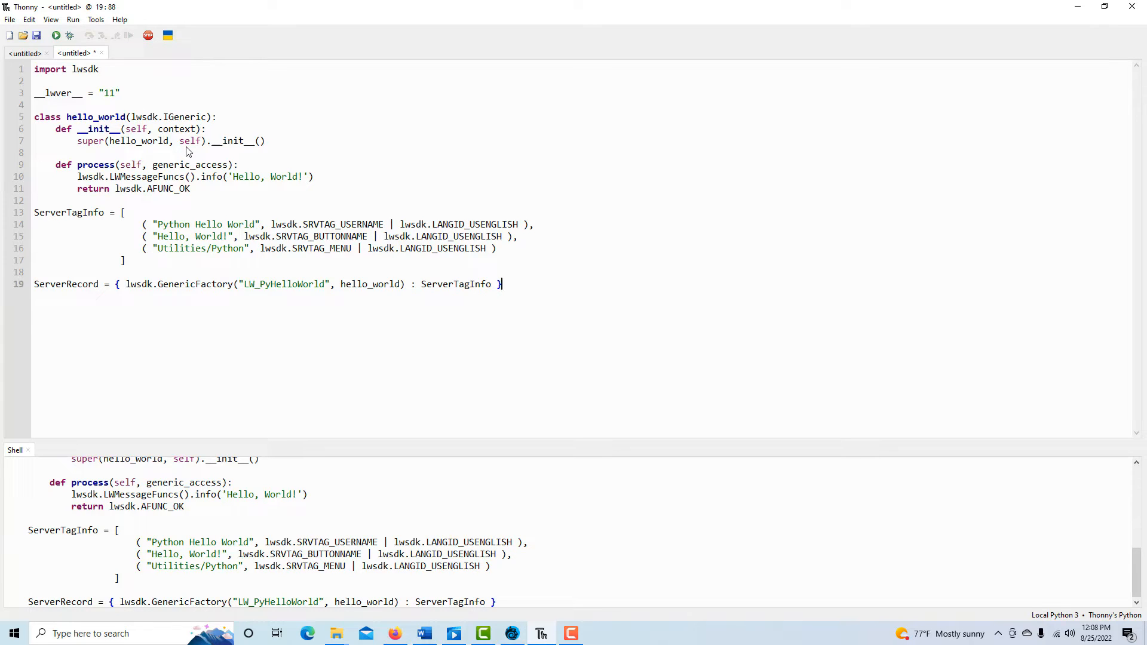
left_click(42, 116)
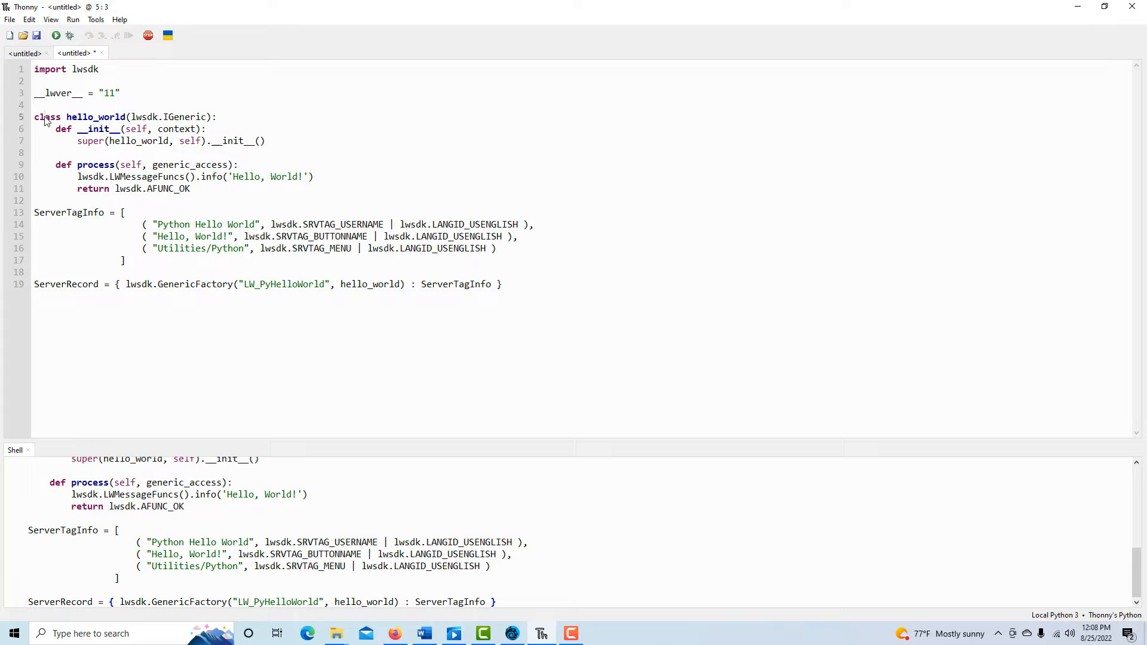
left_click_drag(44, 116, 67, 165)
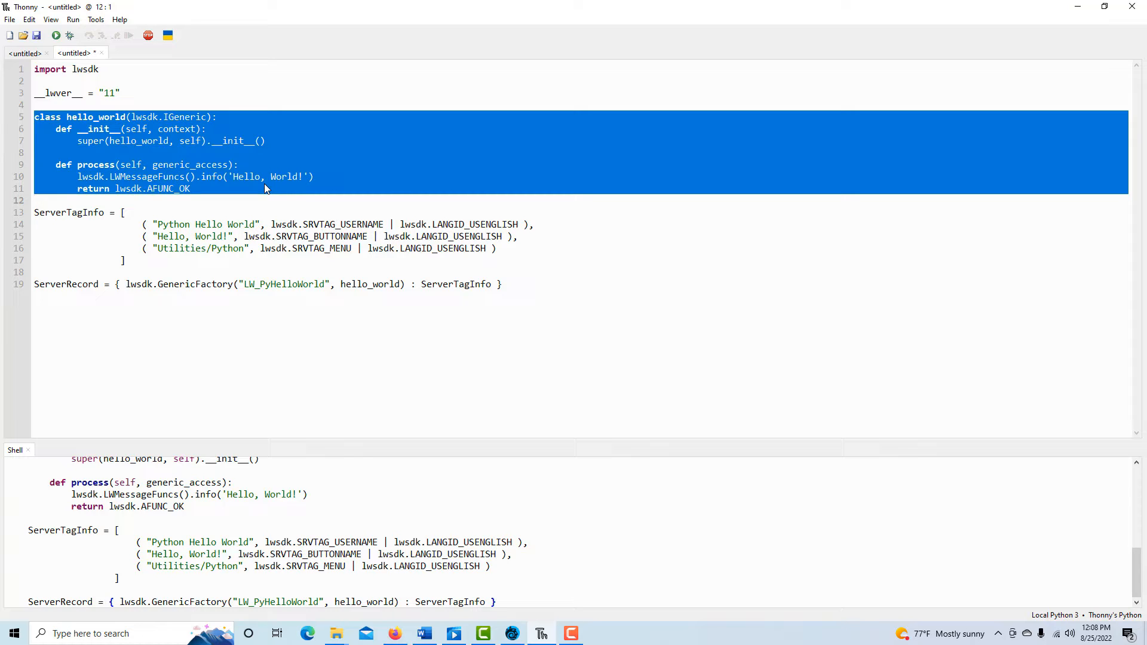
key("Delete")
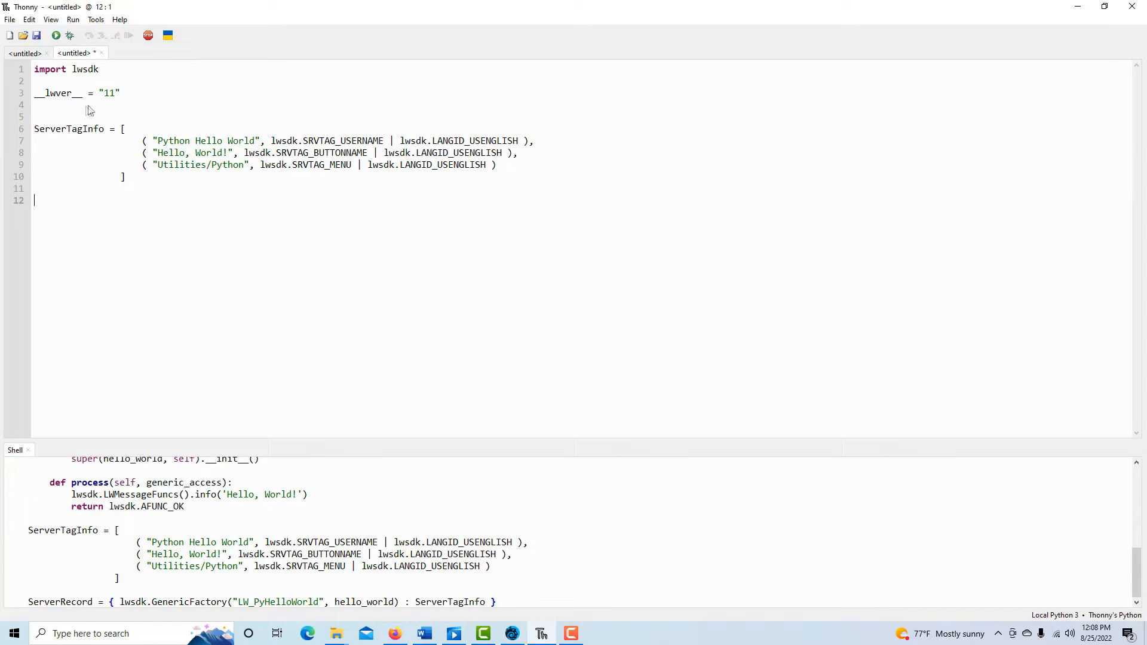
Step: Replace the __lwver__ value 11 with 'Vizzy 2020 What happened?'
left_click(35, 105)
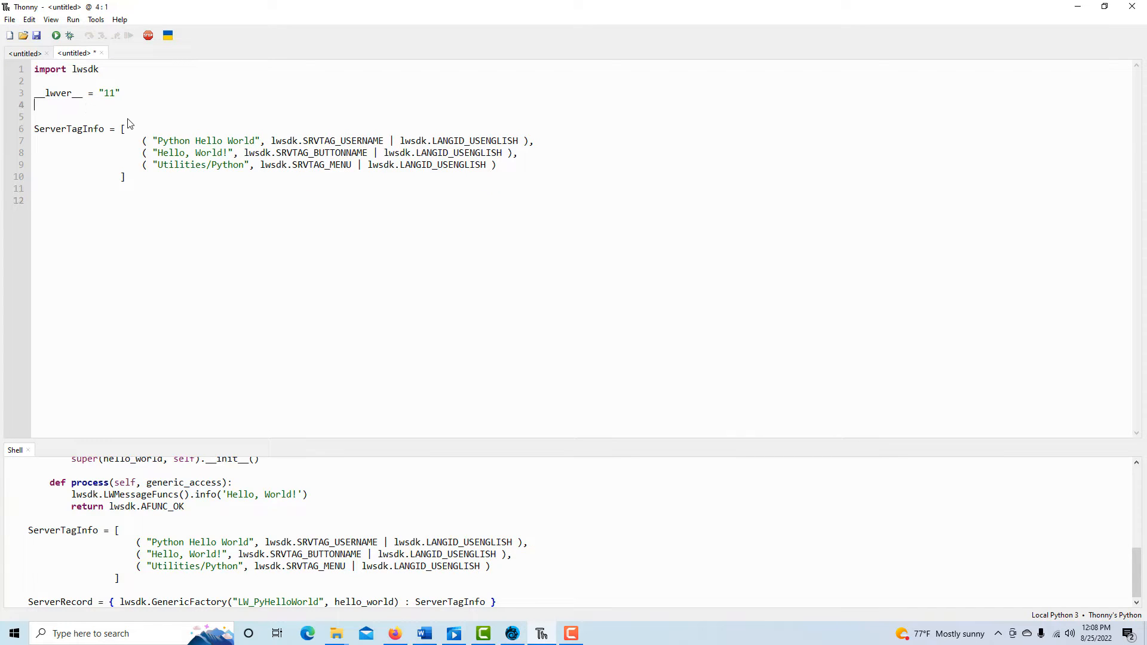
key("Return")
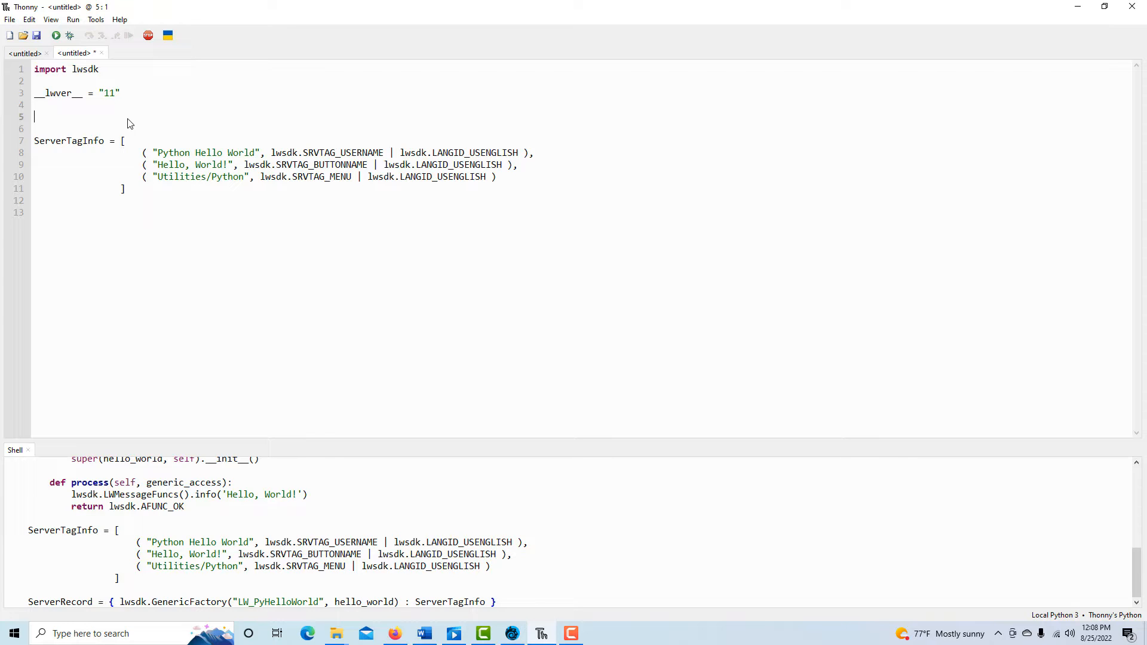
mouse_move(101, 85)
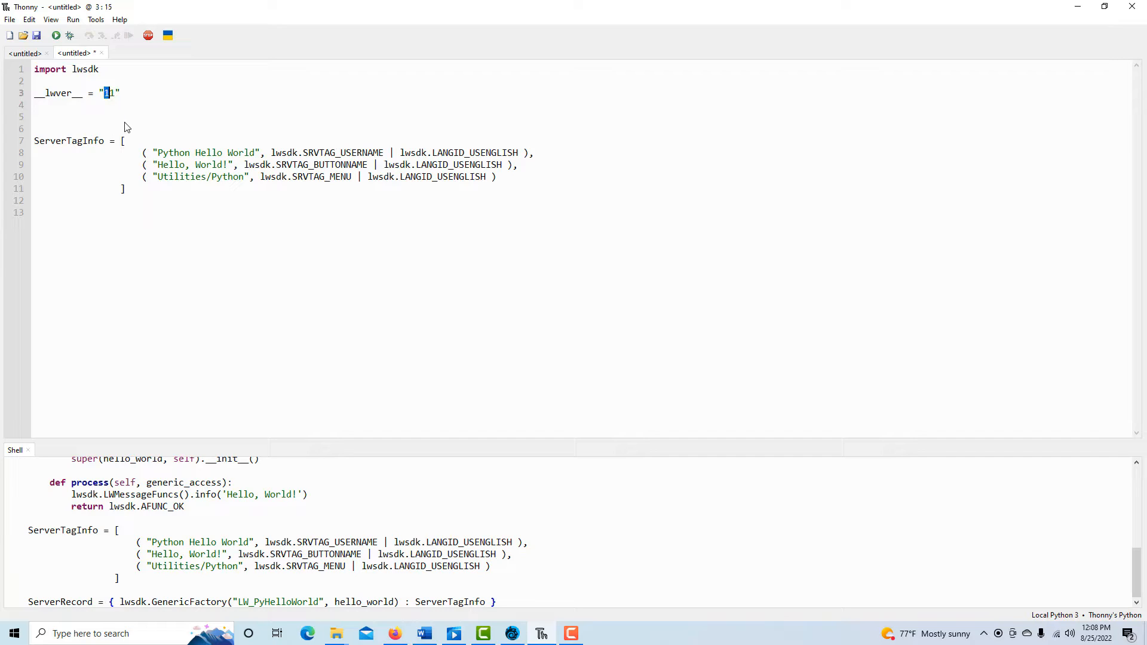
key("Backspace")
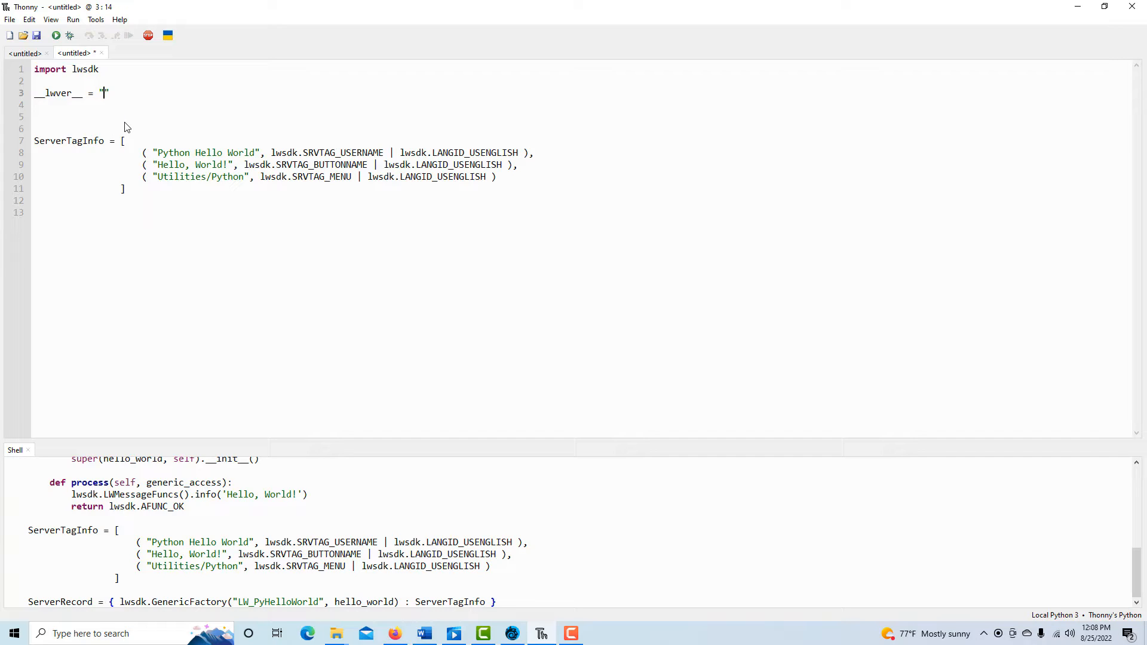
type("Vizzy 2020")
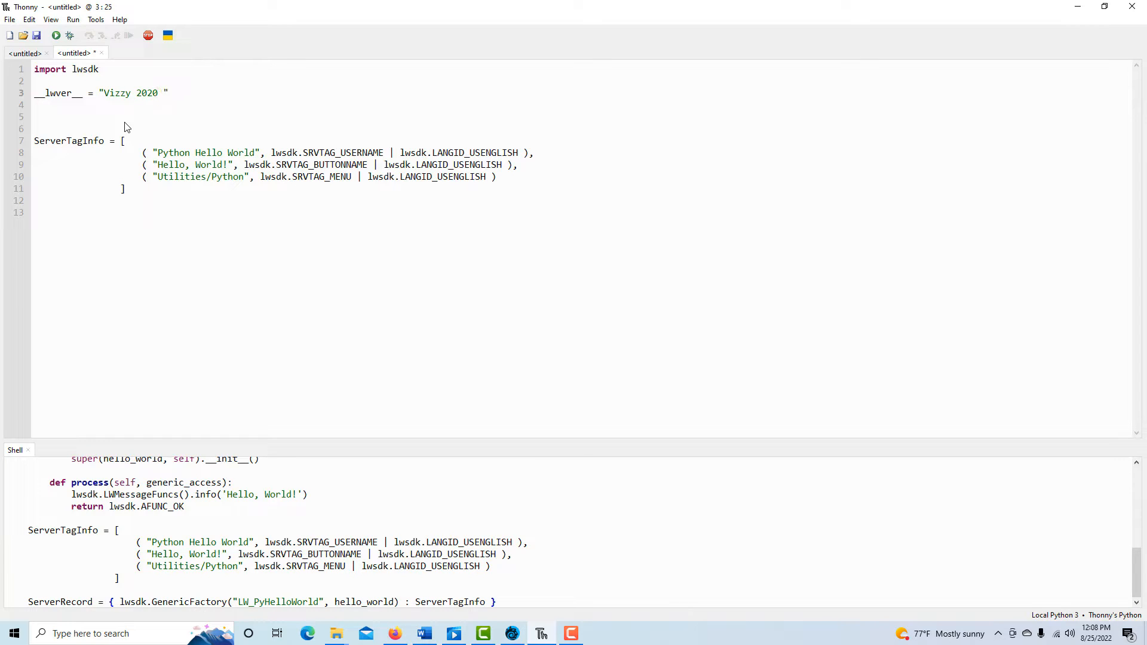
type("What happened")
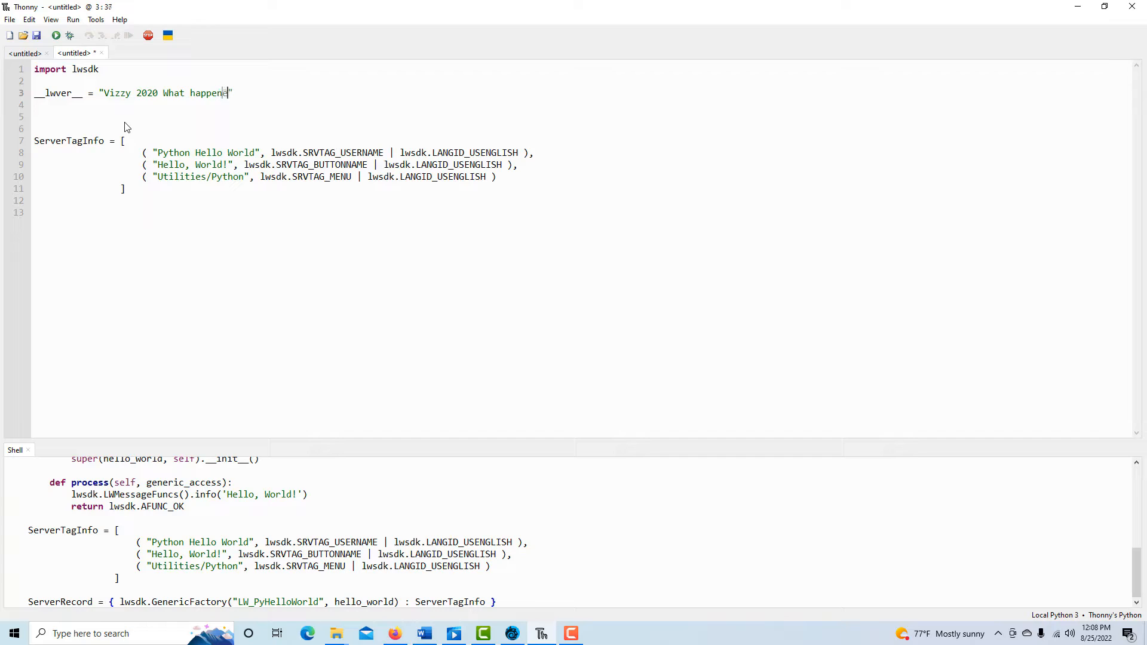
type("?")
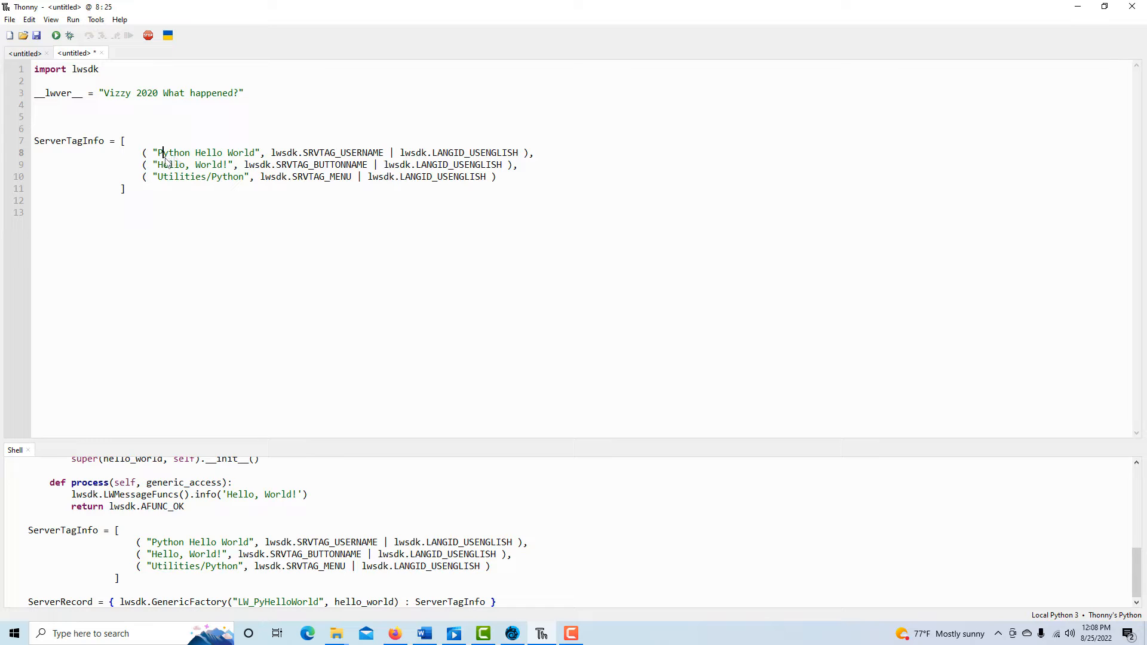
Step: Change 'Python Hello World' to 'My First Script' and 'Hello, World!' to 'MFS!'
key("BackSpace")
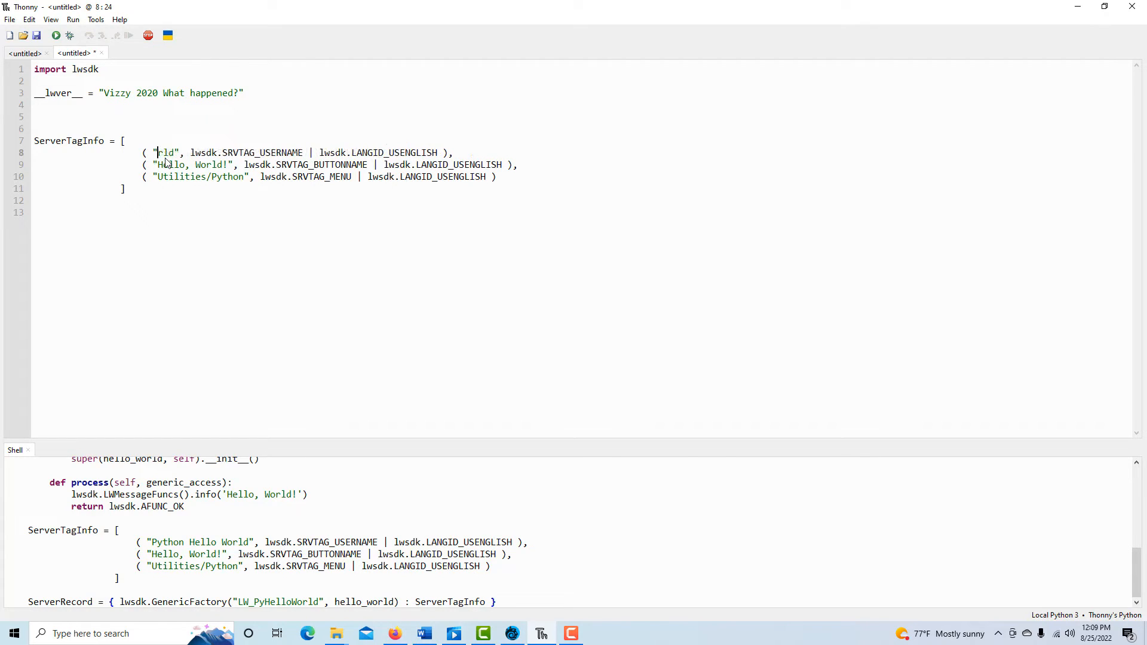
type("My First S")
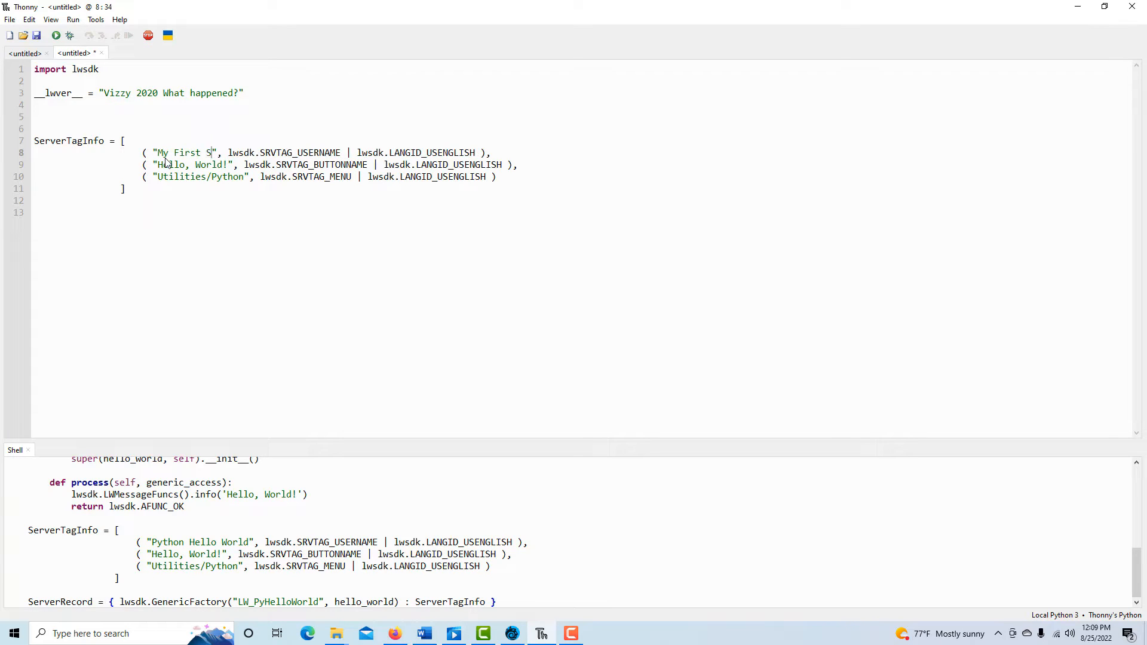
type("cript")
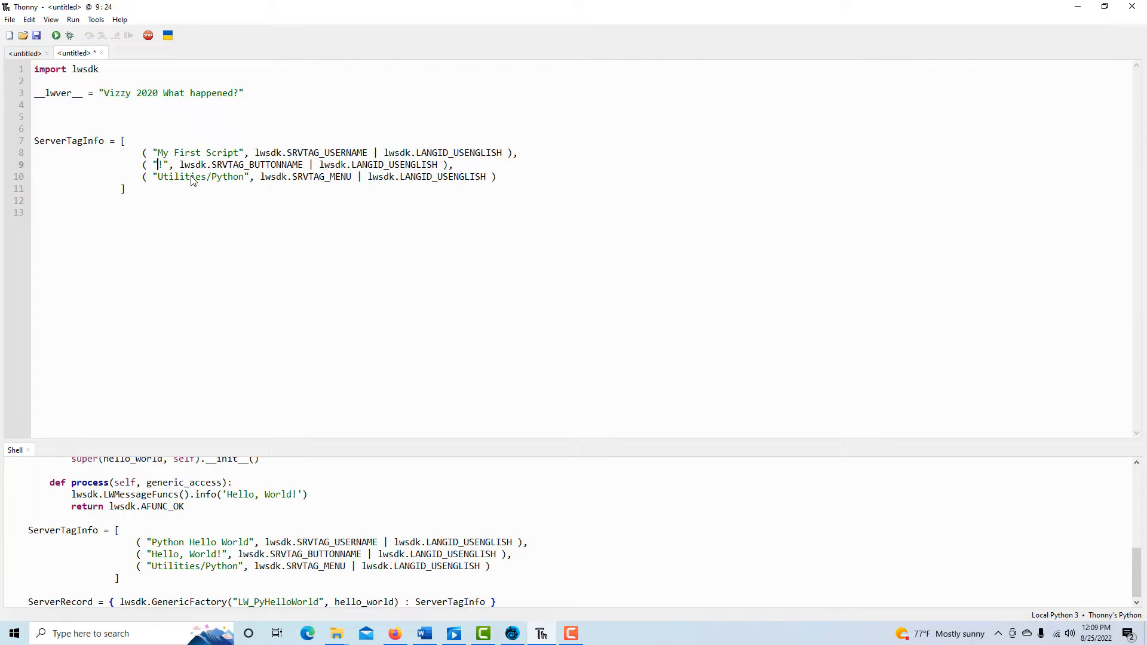
type("MFS")
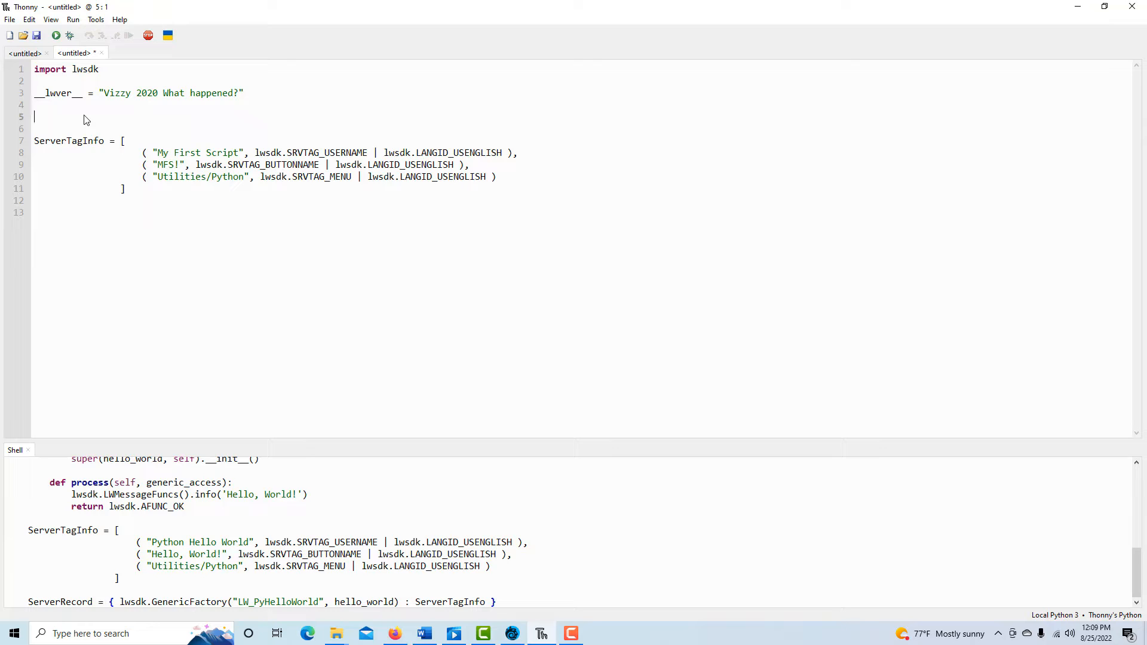
Step: Type lwsdk.command("") on line 5 and duplicate it into three calls
type("lwe")
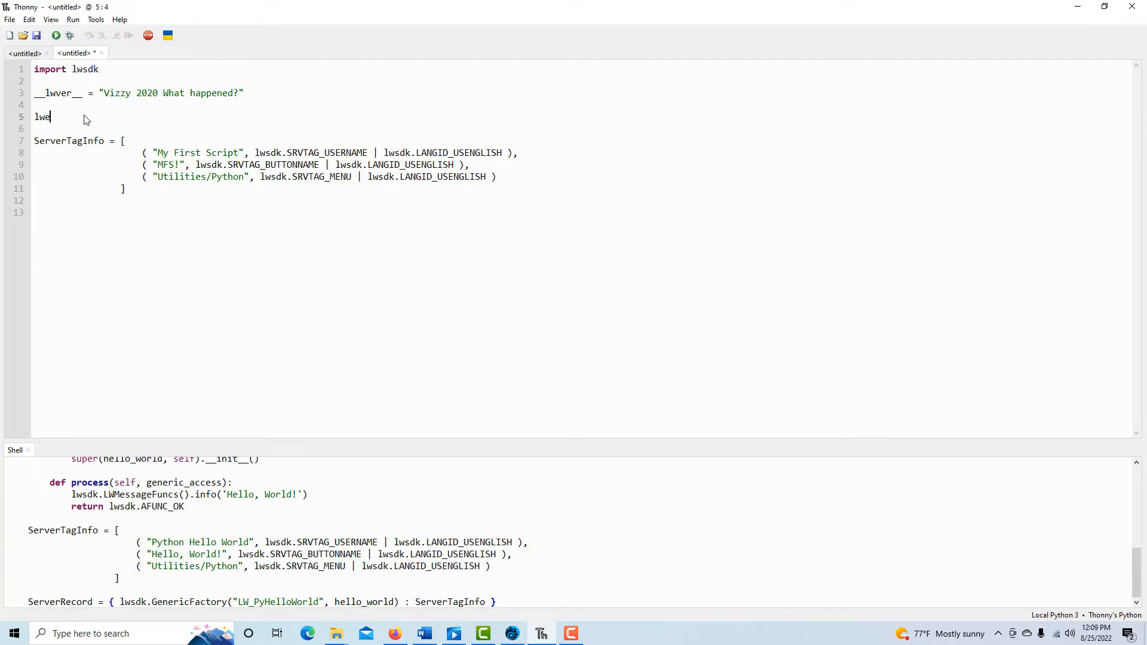
type("sdk")
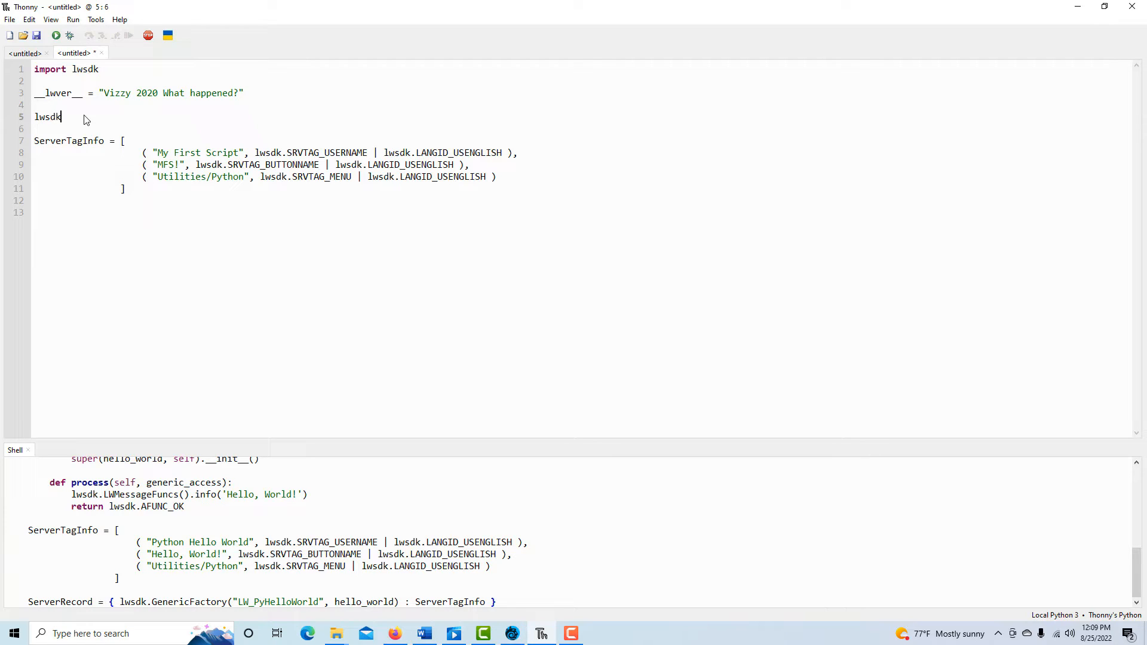
type(".c")
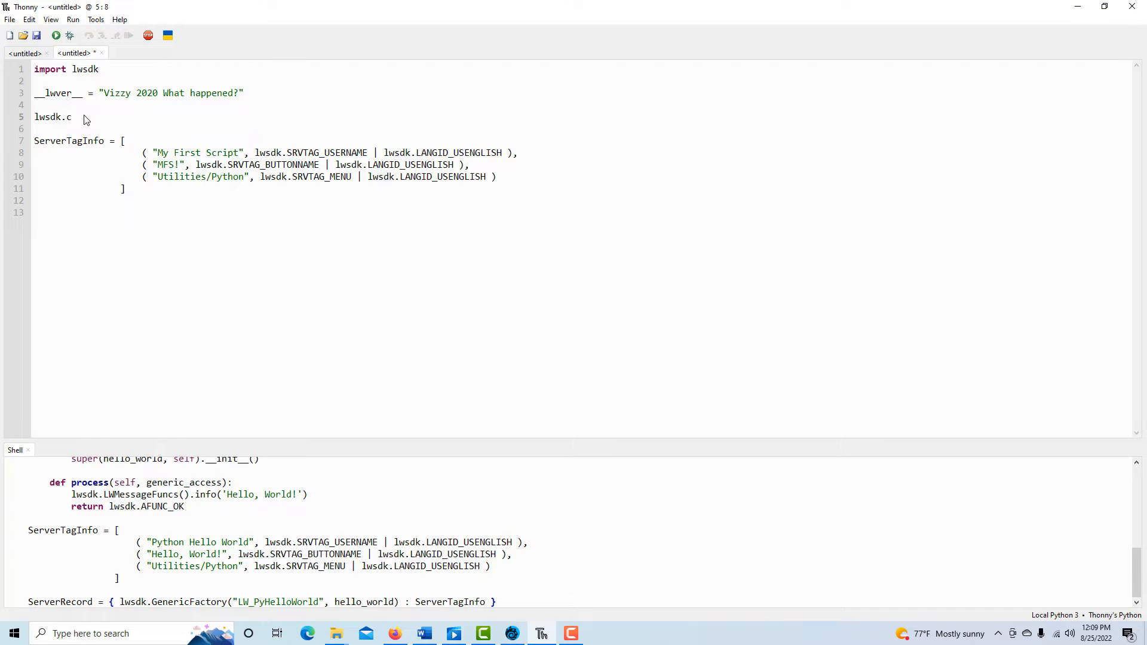
type("ommand")
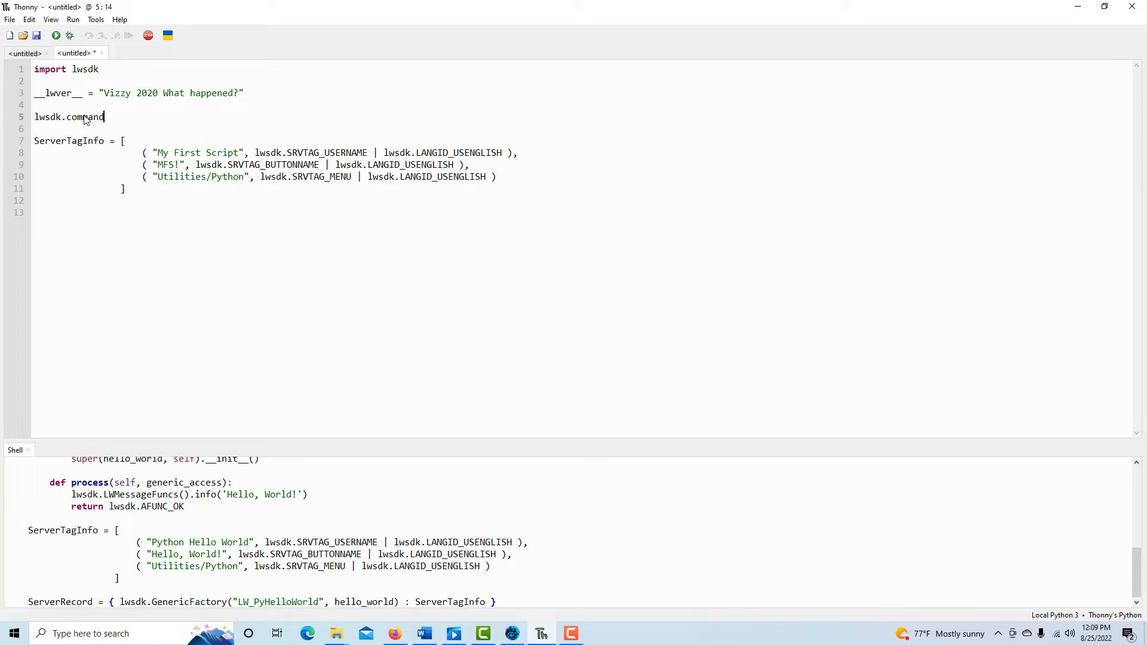
type("(")
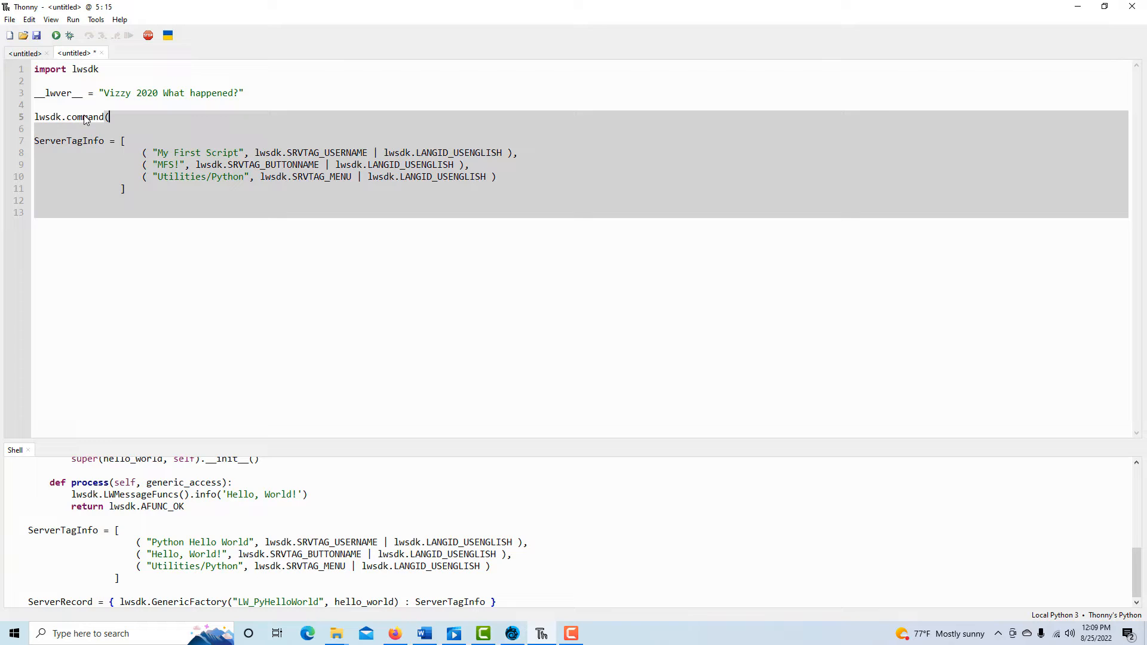
type("\"\"")
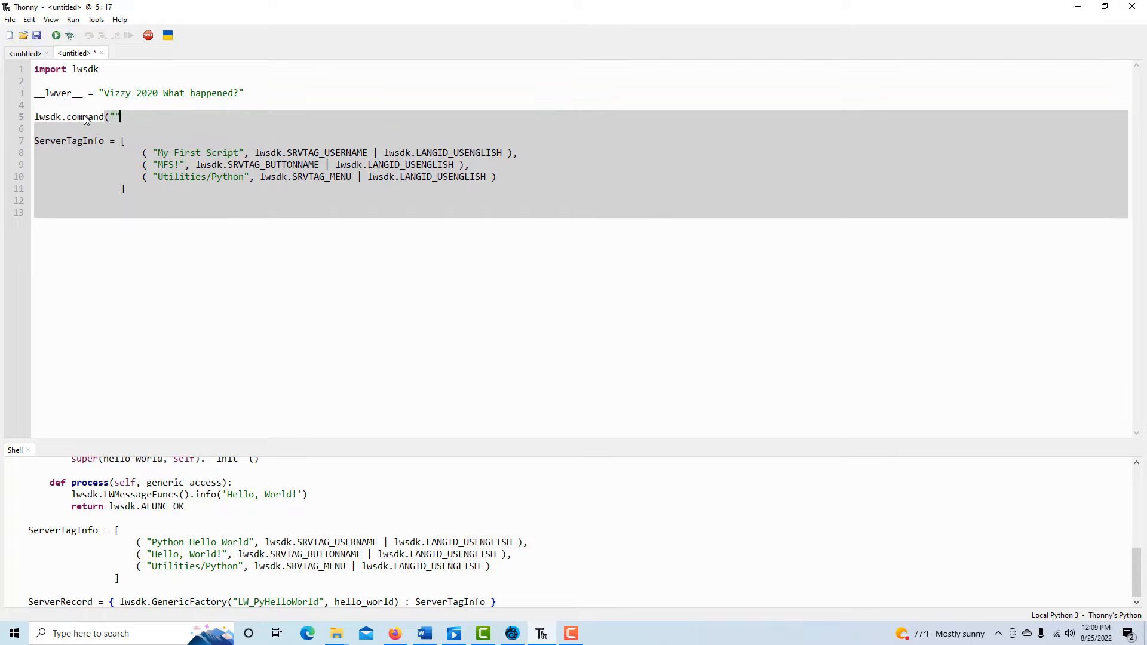
key("Return")
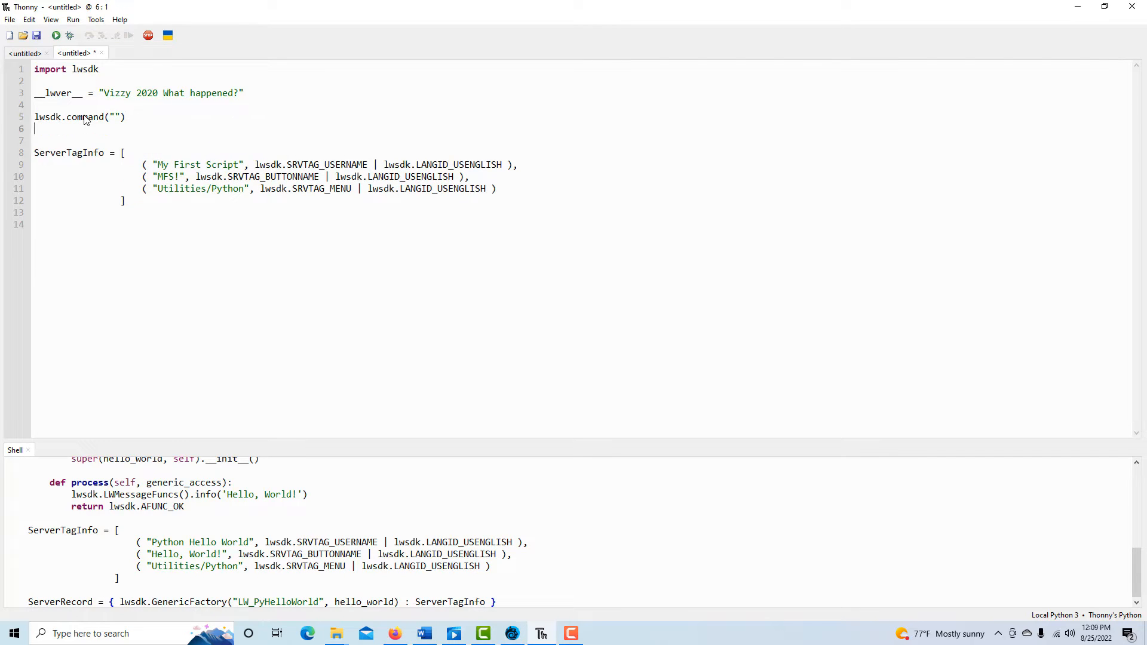
left_click(35, 104)
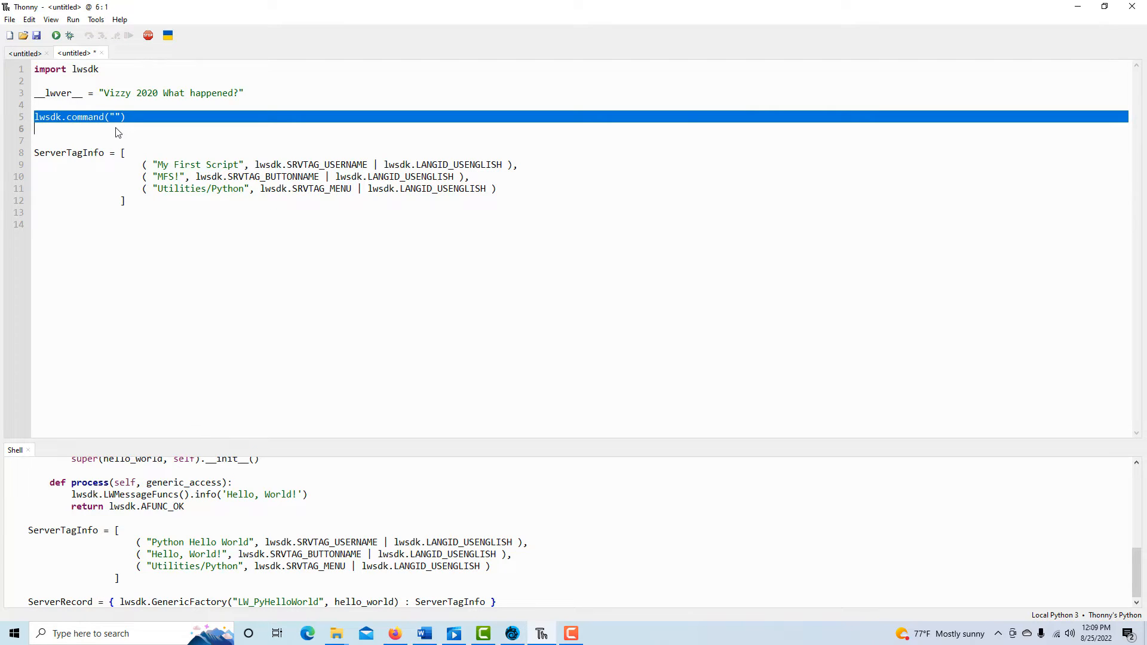
left_click(43, 129)
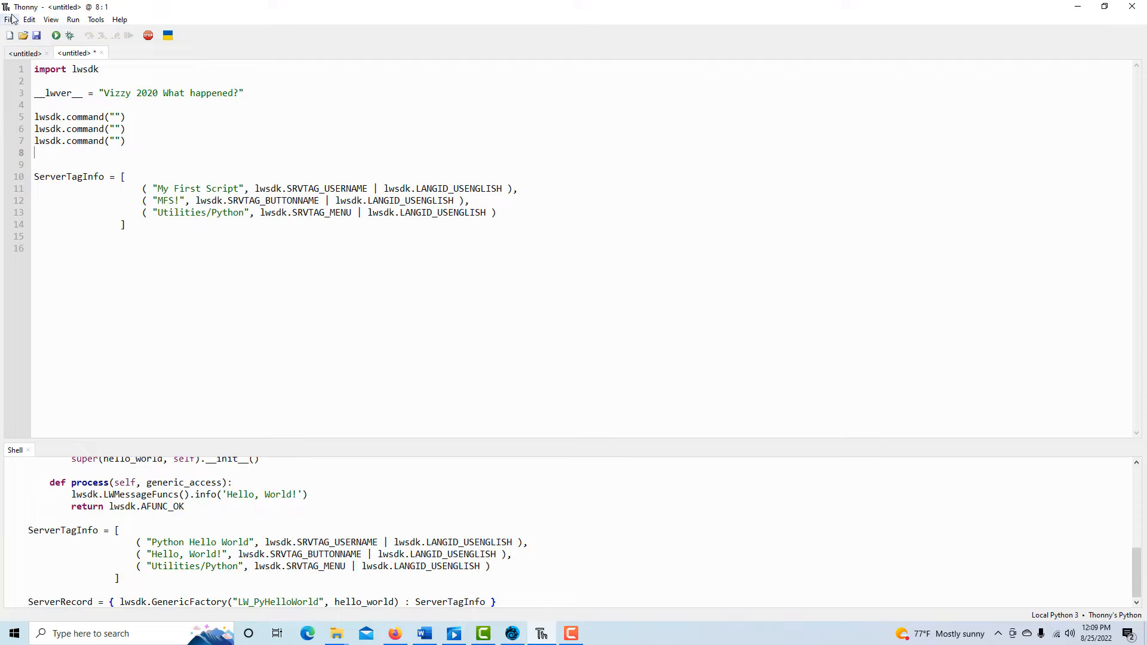
Step: Save As to the Desktop with file name MyFirstApp, correcting the 'APP' typo
left_click(10, 19)
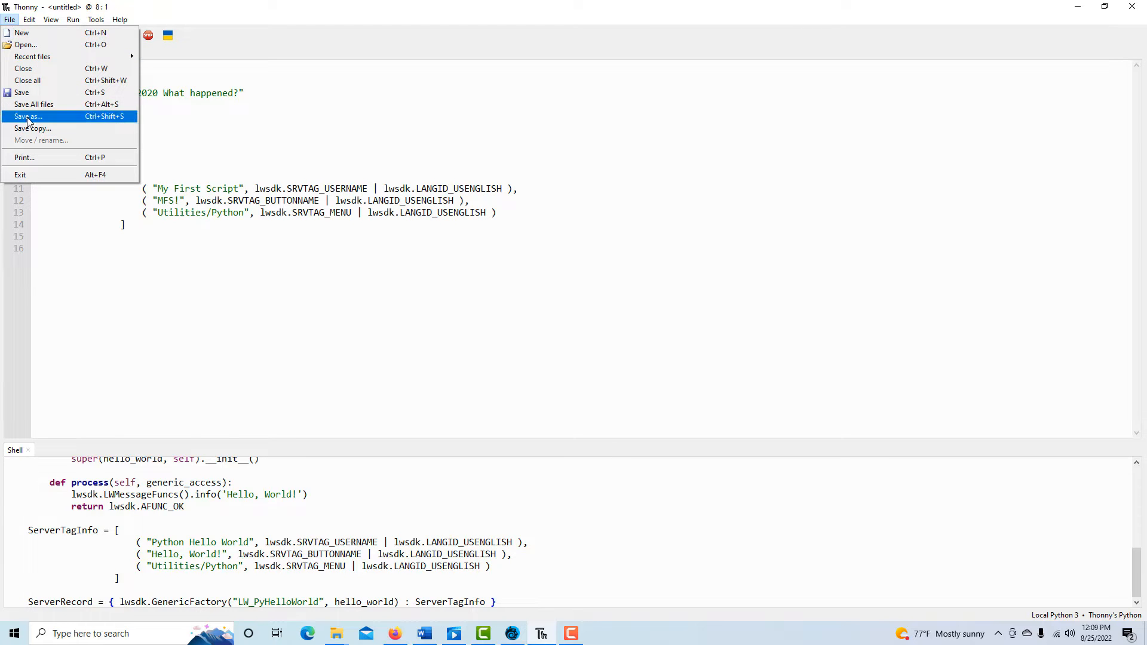
left_click(30, 116)
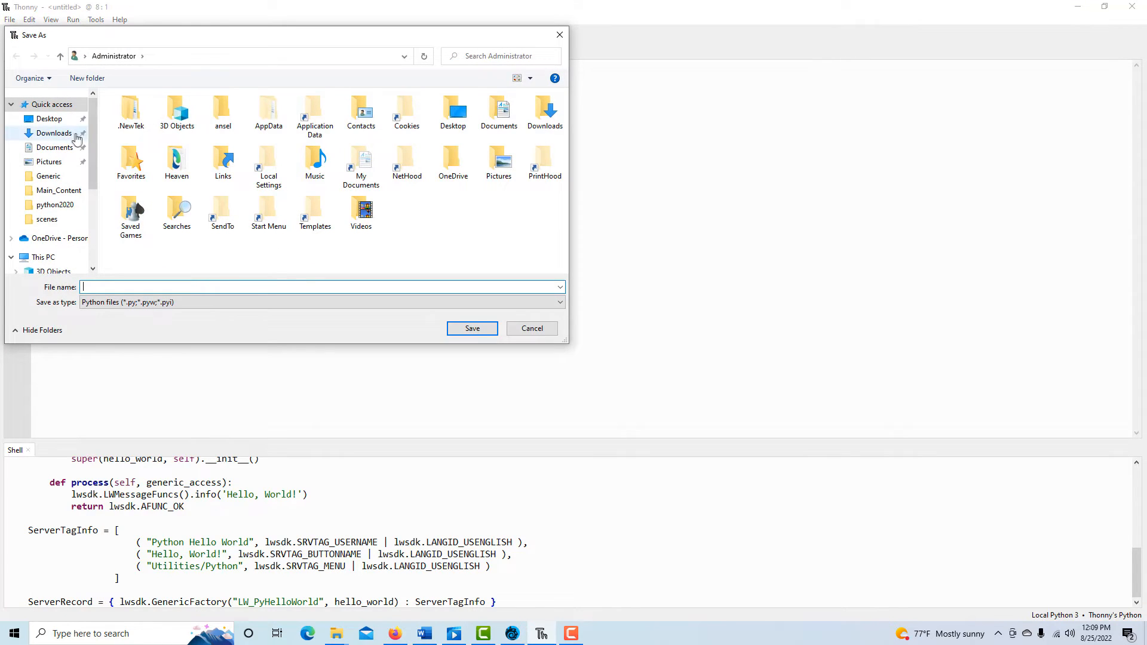
left_click(49, 119)
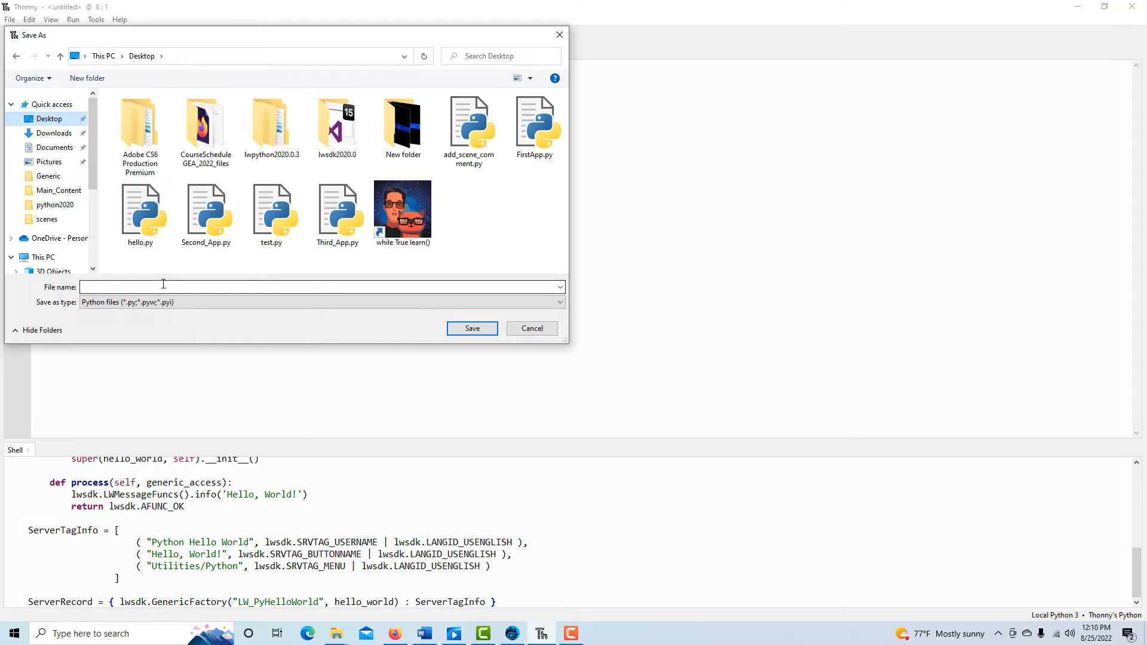
type("My")
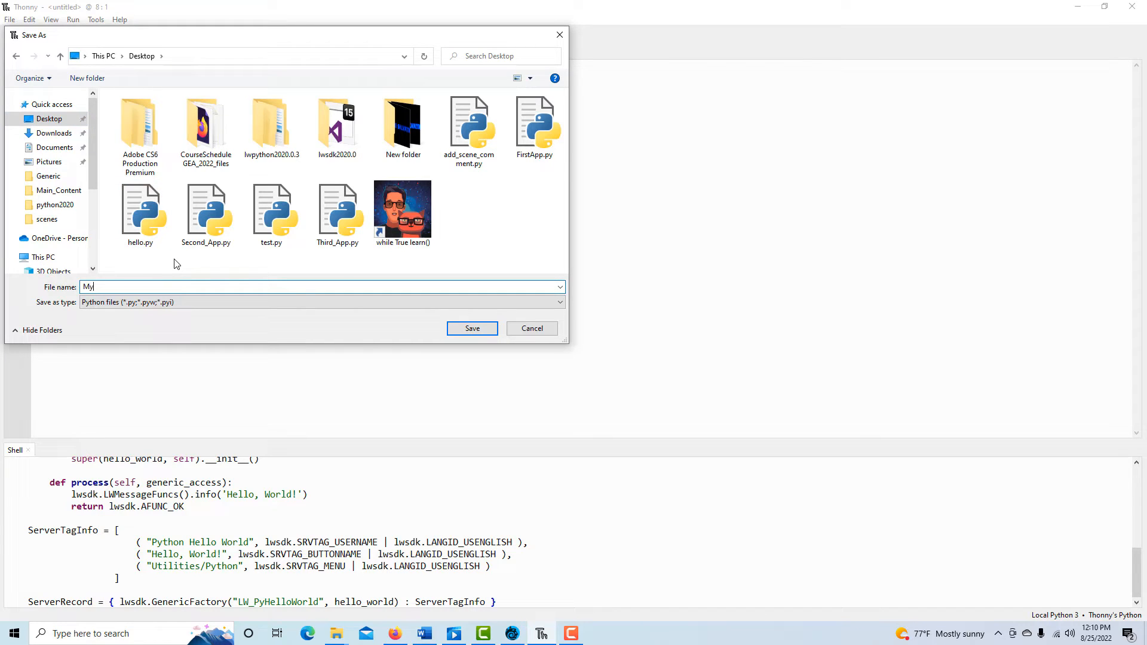
type("Firs")
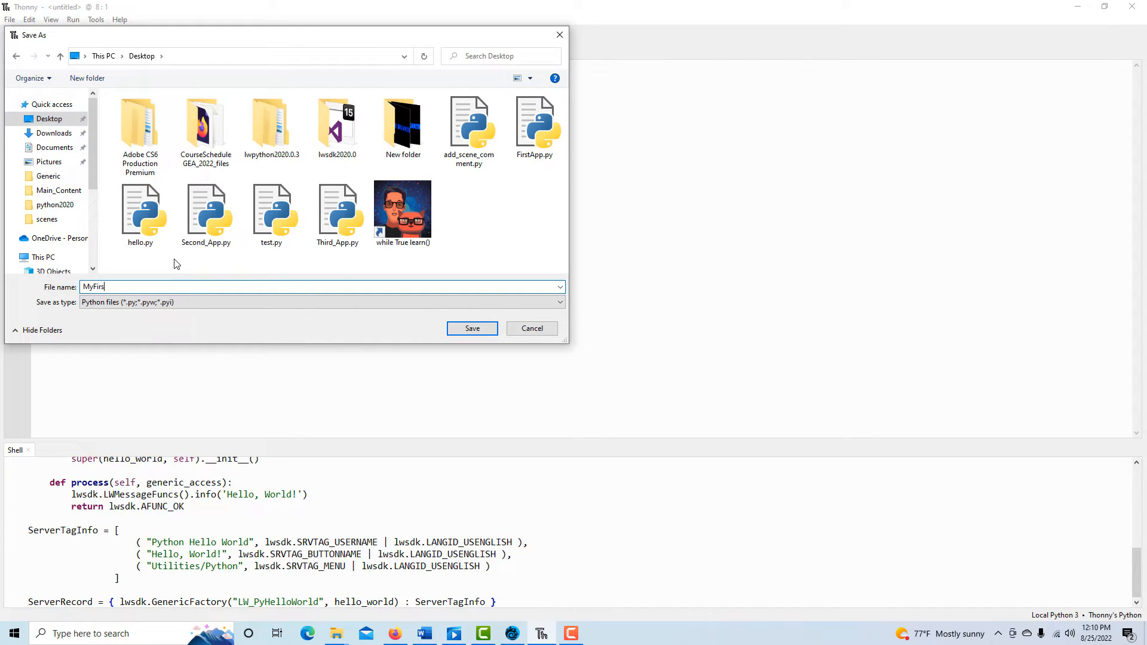
type("tAPP")
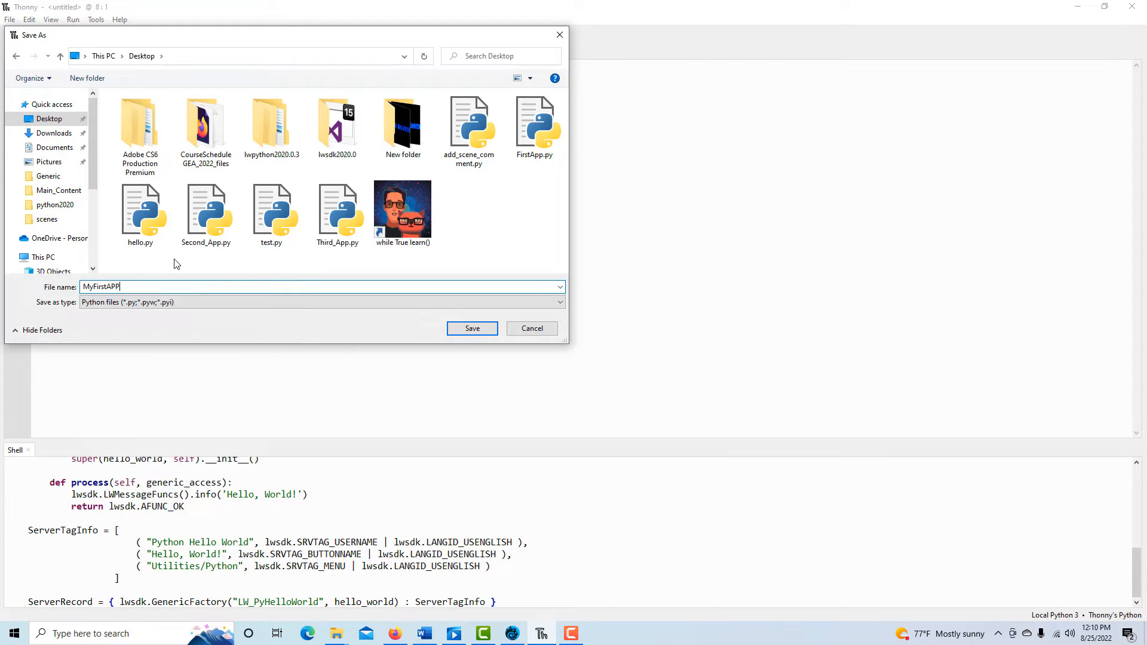
key("Backspace")
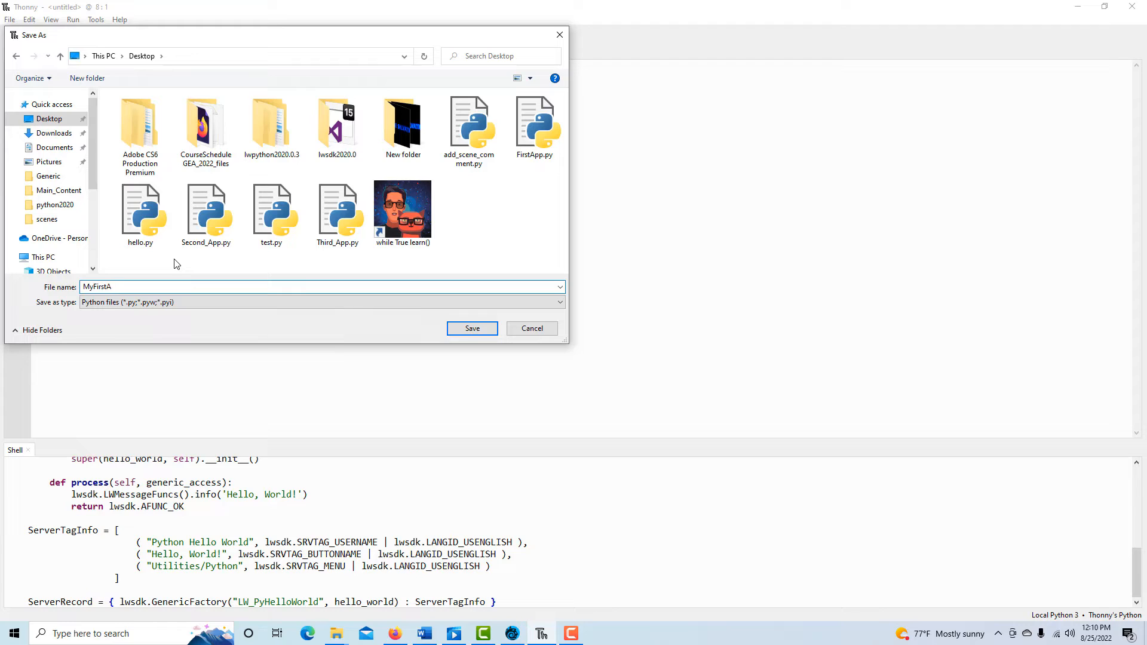
type("pp")
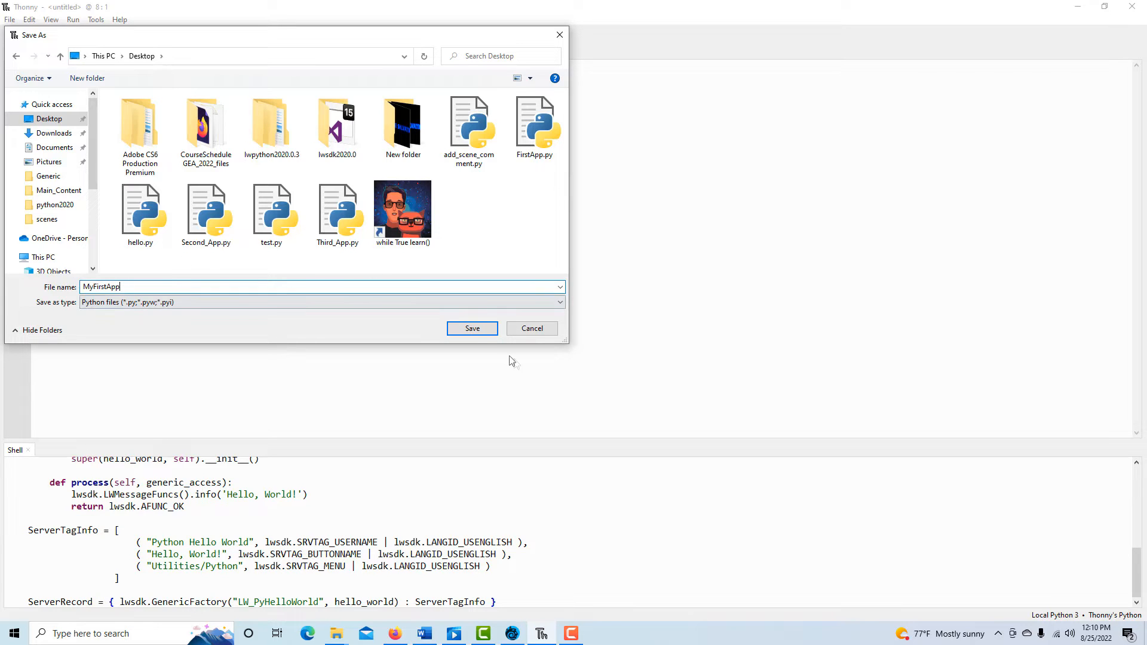
left_click(472, 328)
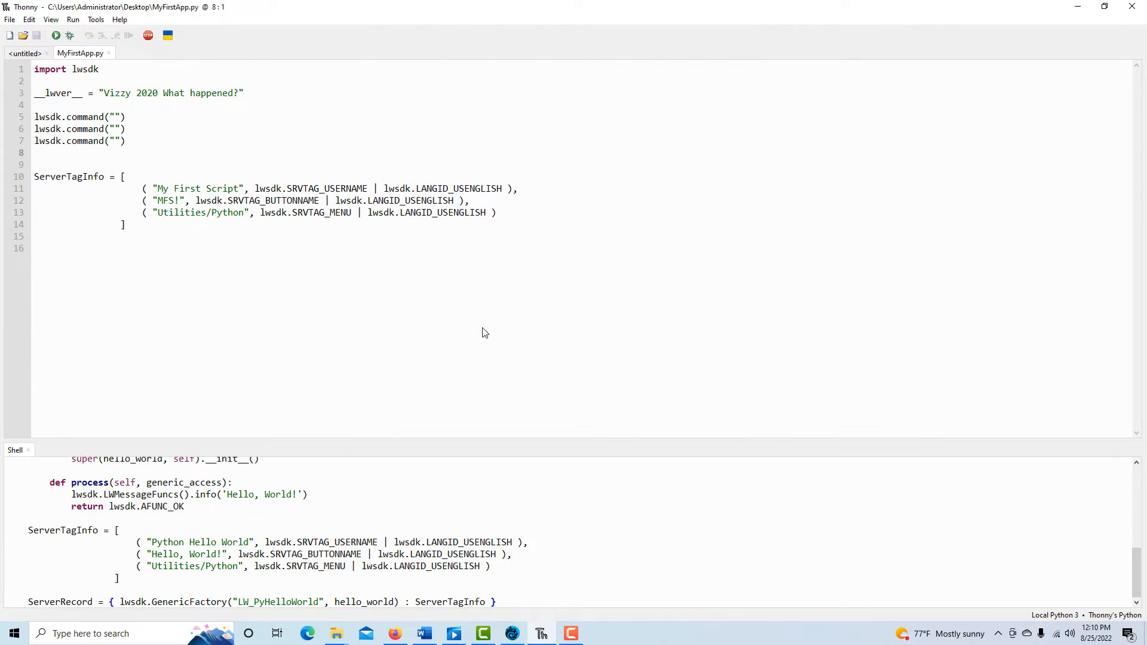
left_click(35, 153)
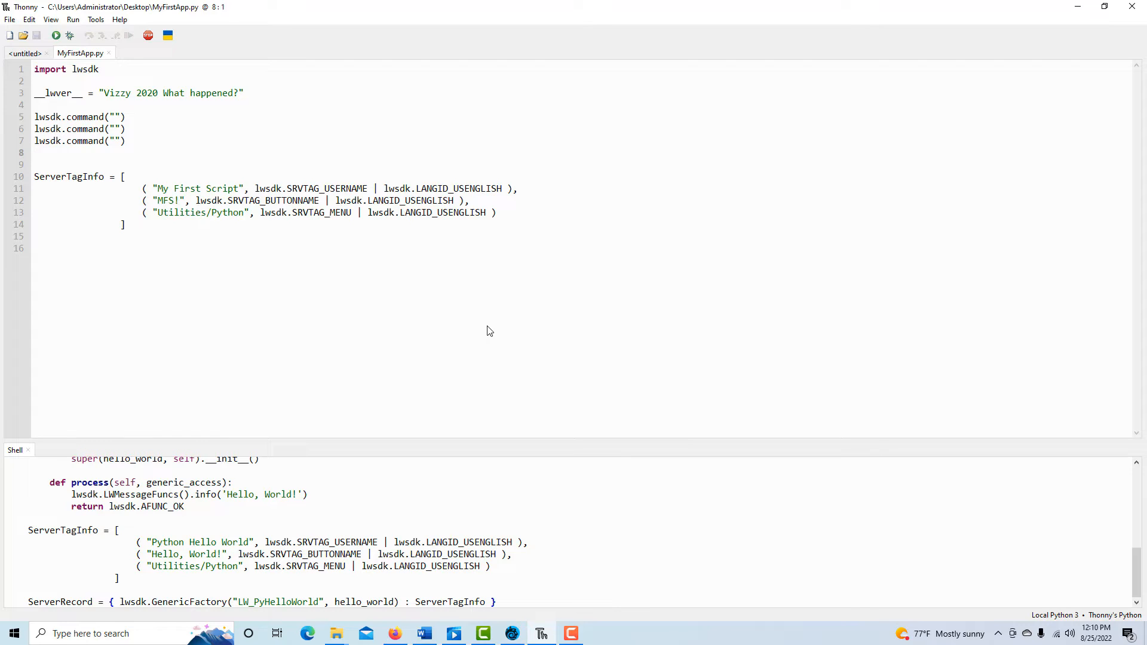
left_click(35, 152)
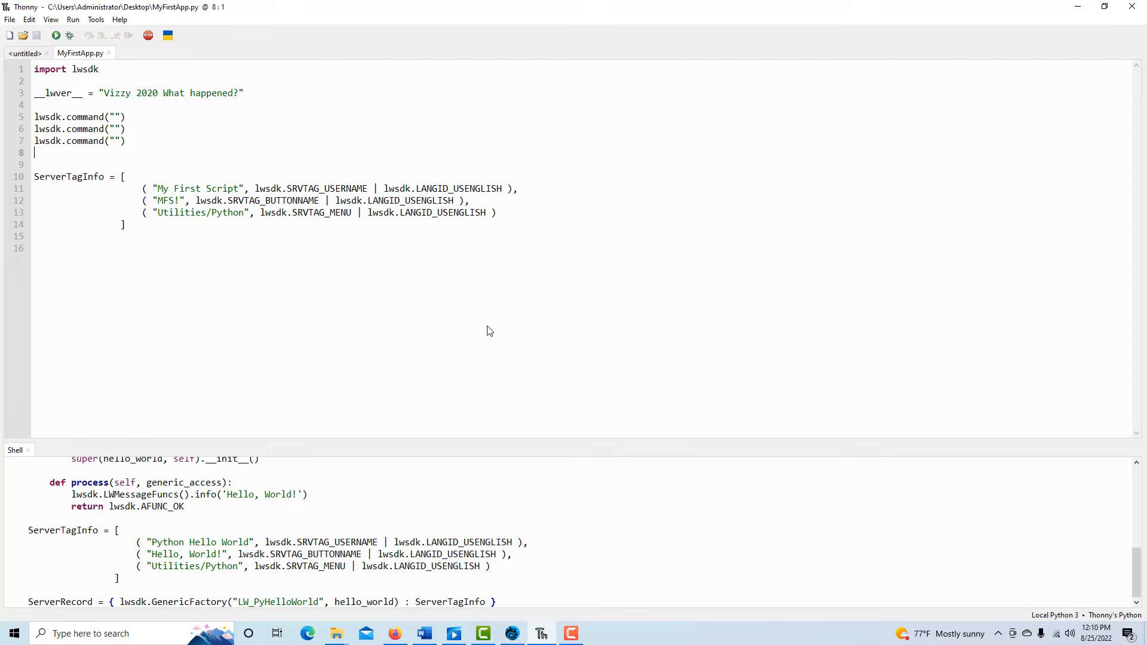
mouse_move(434, 229)
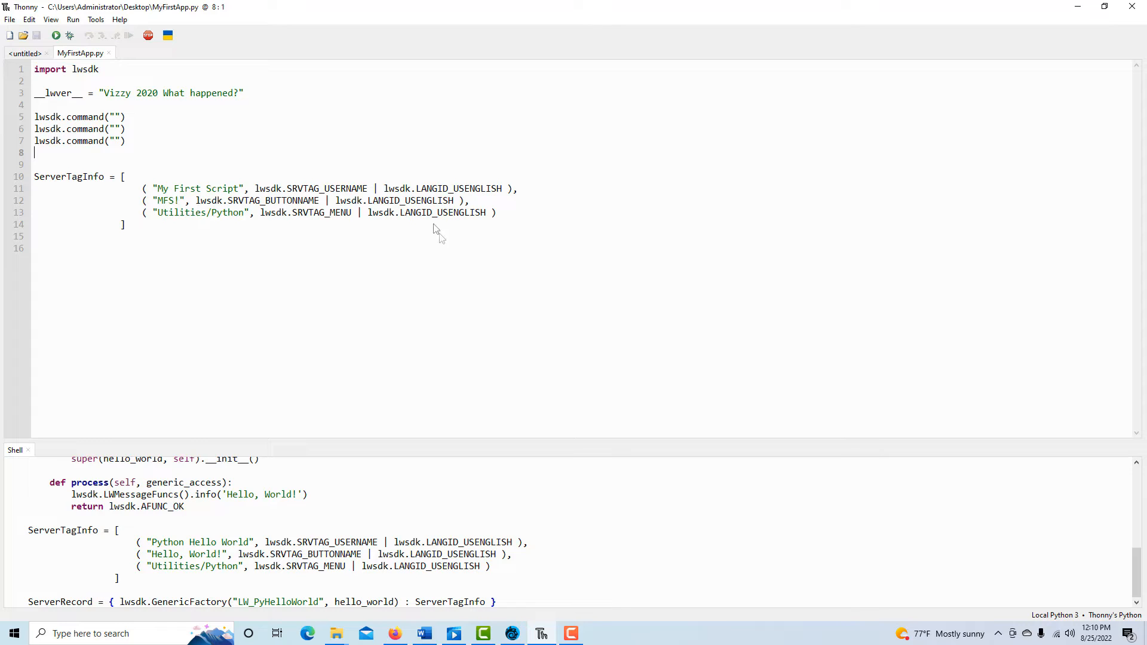
left_click(511, 633)
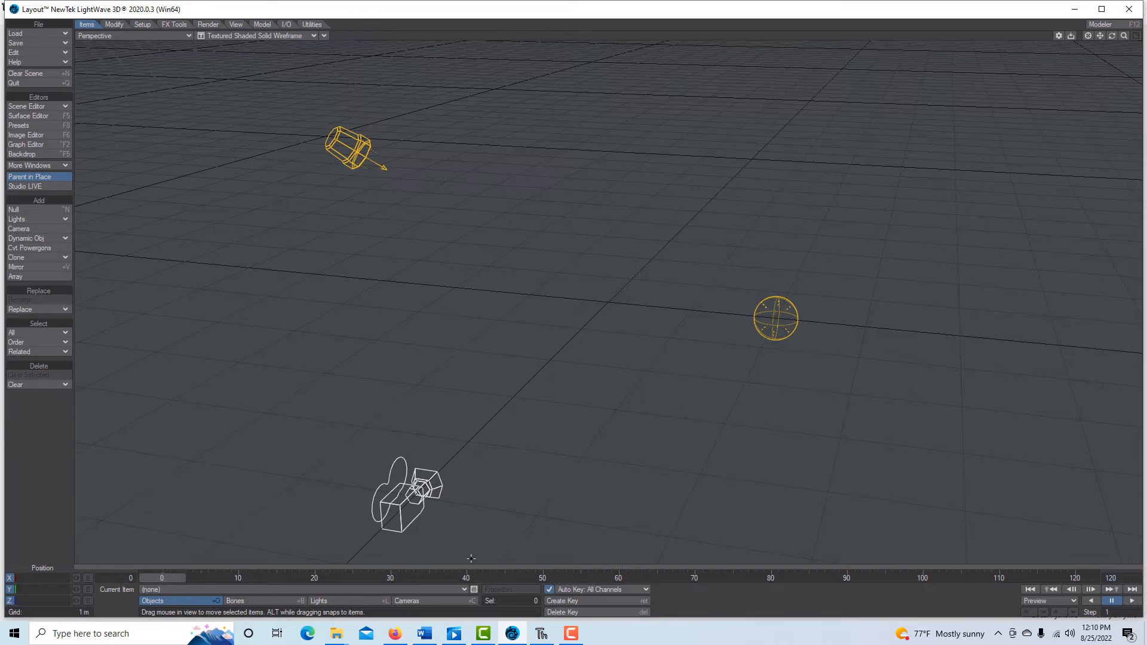
mouse_move(754, 371)
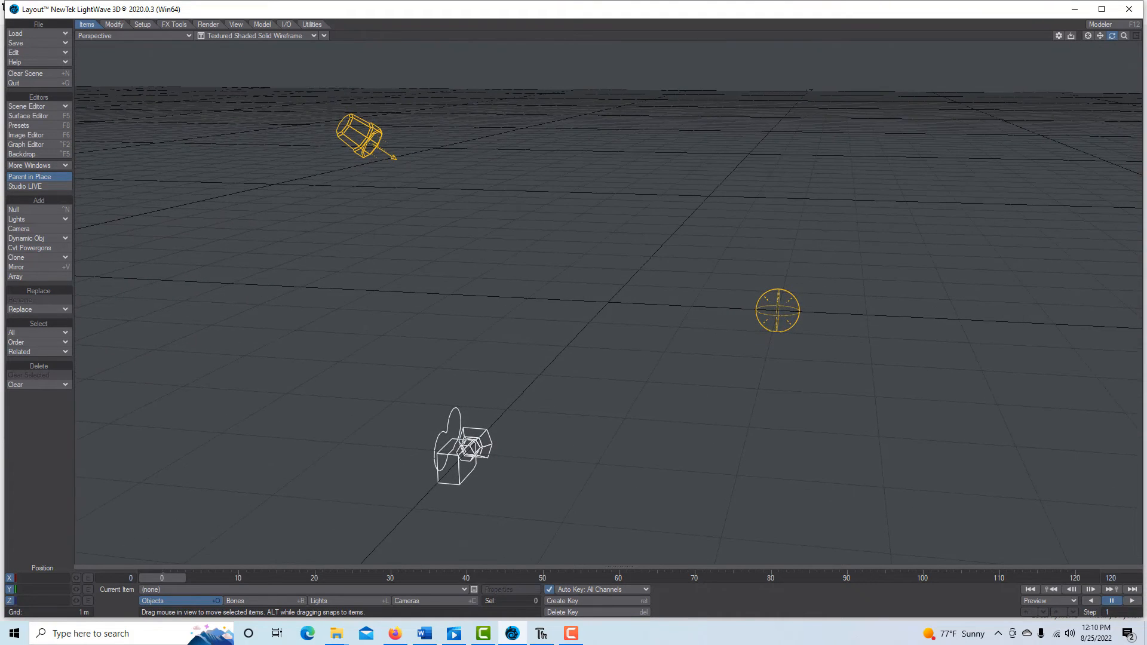
mouse_move(532, 219)
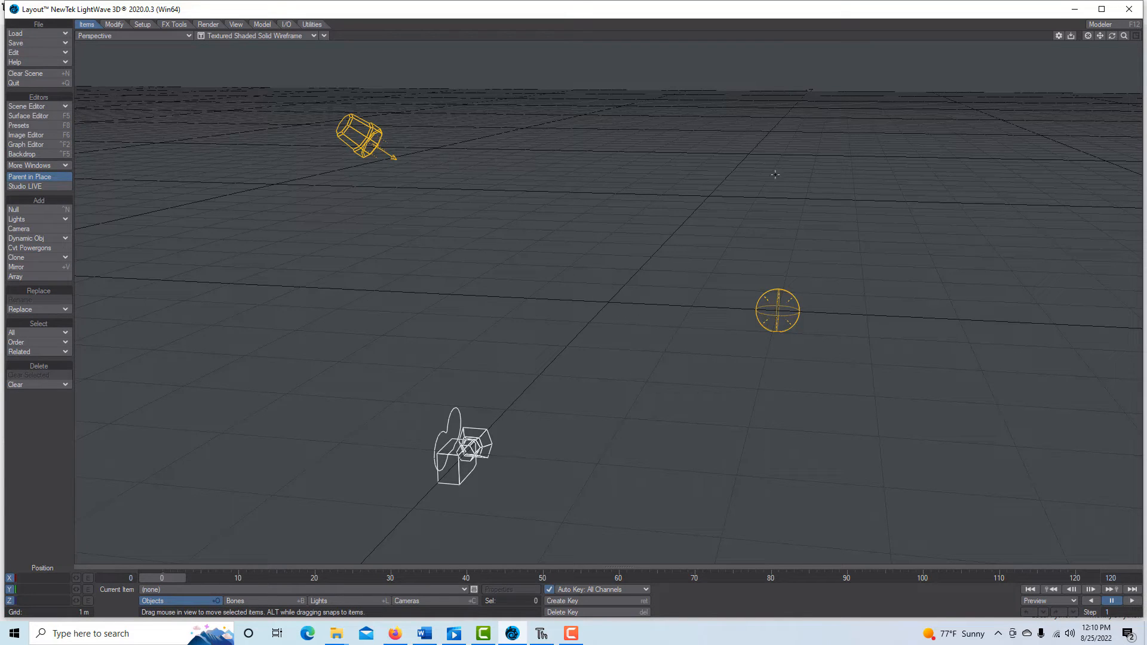
mouse_move(619, 189)
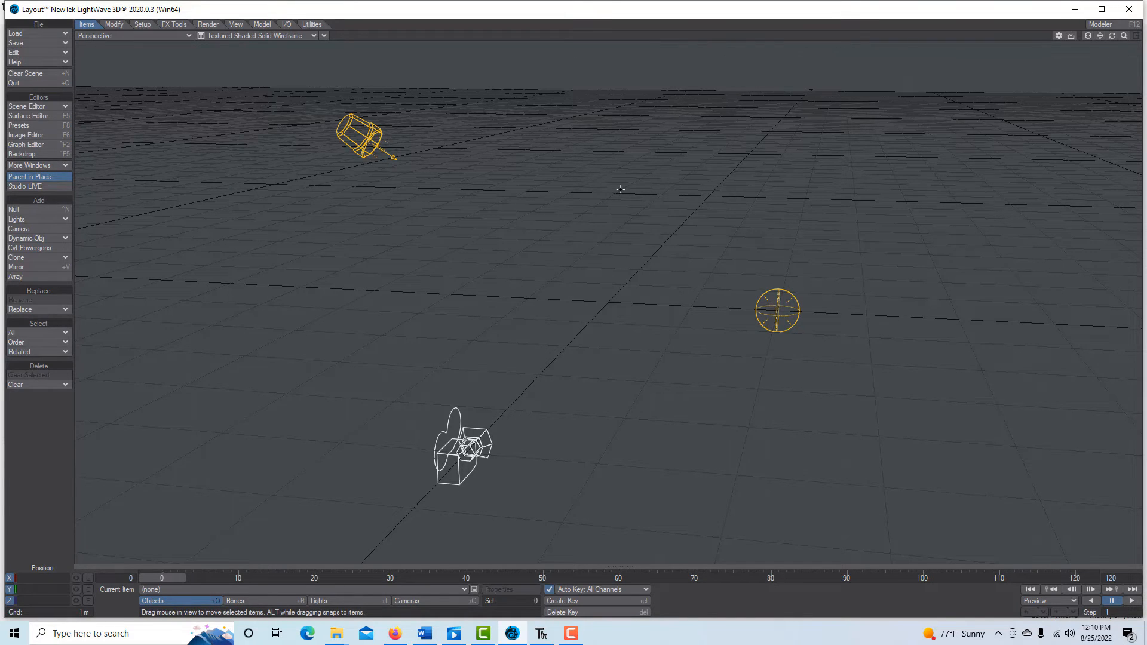
mouse_move(486, 183)
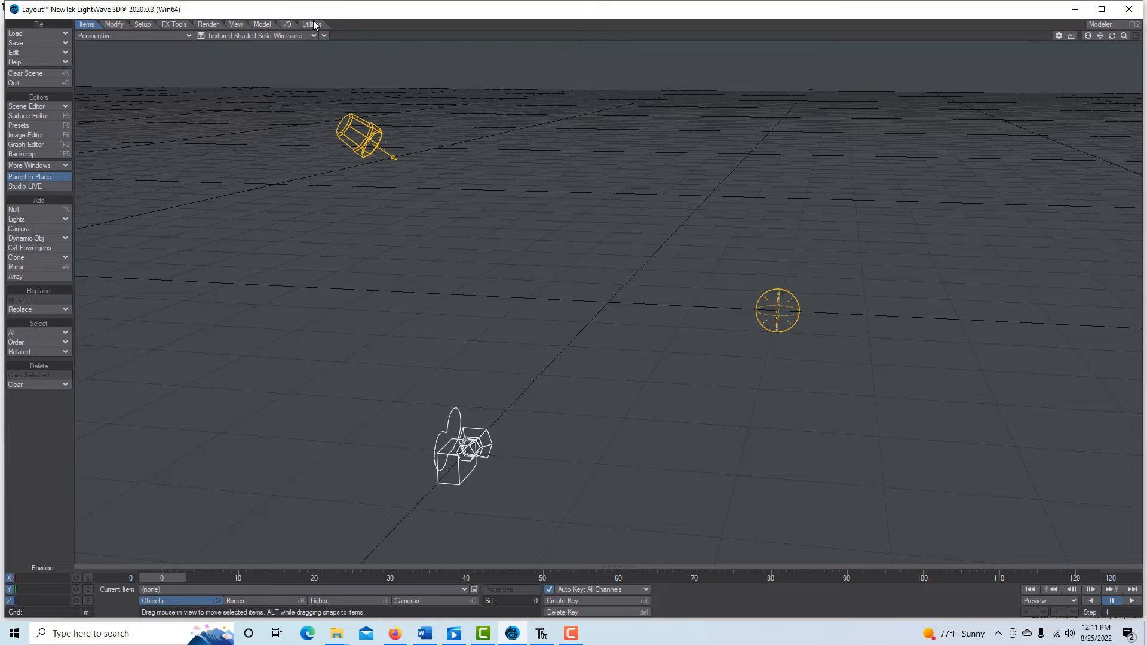
Step: Open LS Commander from Utilities, show its Events tab and drag the window aside
left_click(312, 24)
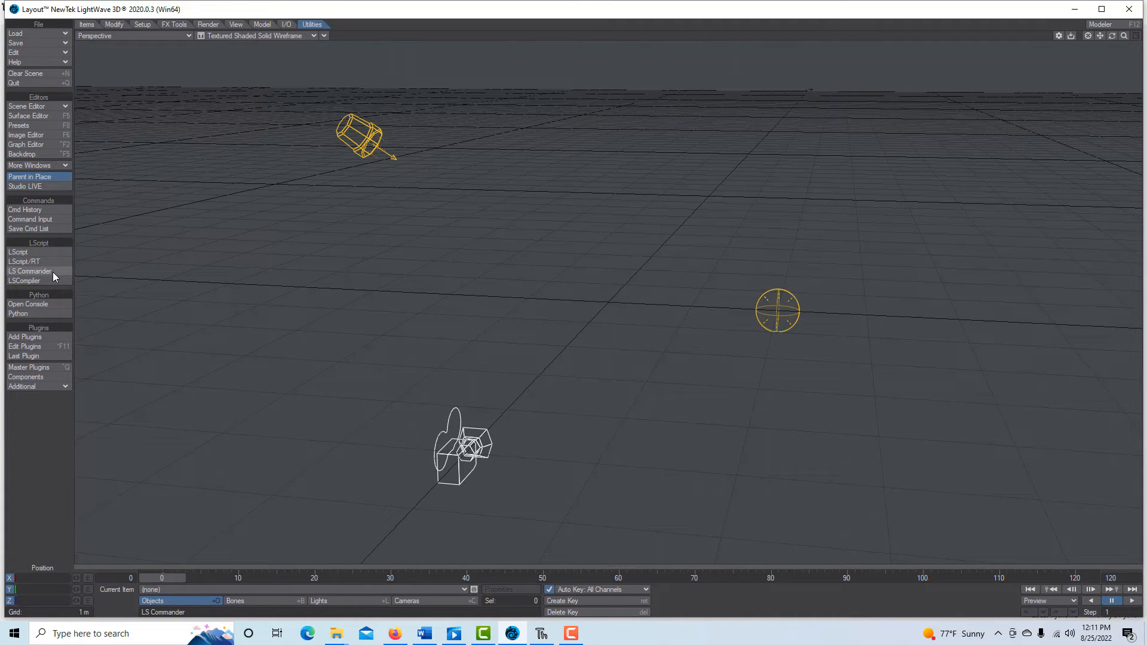
left_click(29, 272)
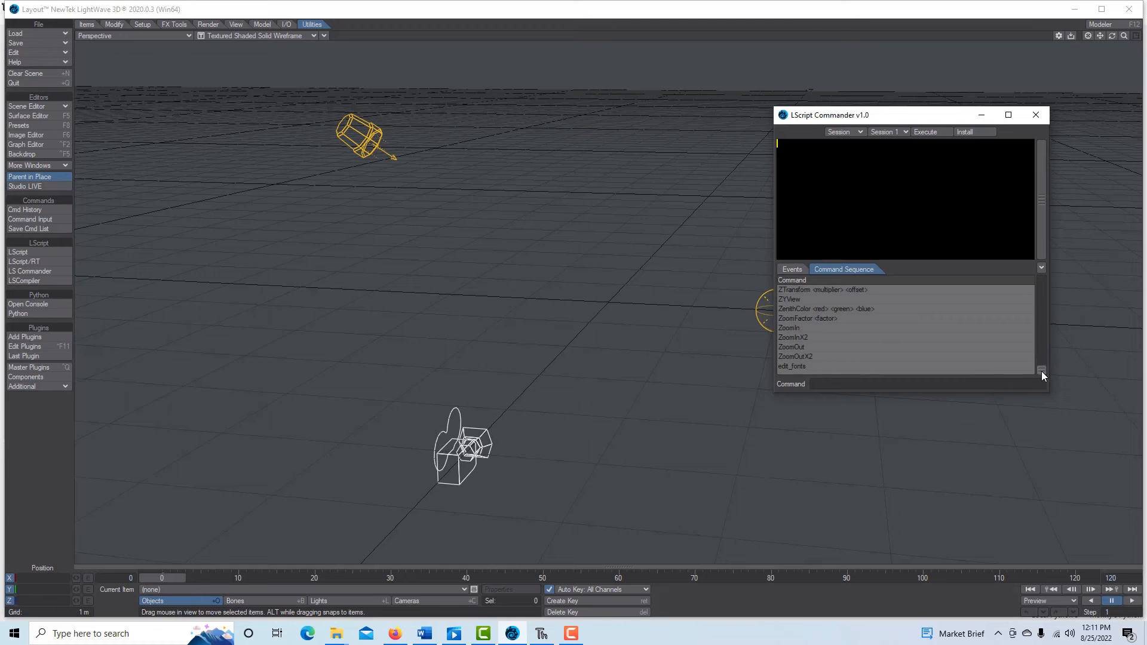
mouse_move(815, 173)
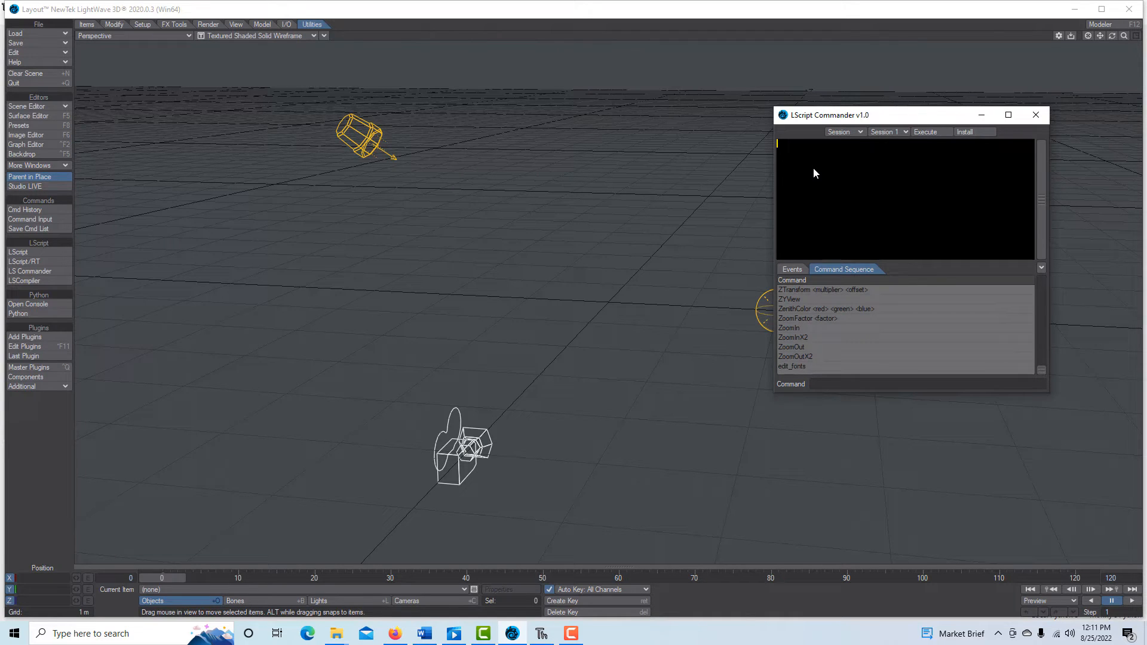
mouse_move(827, 169)
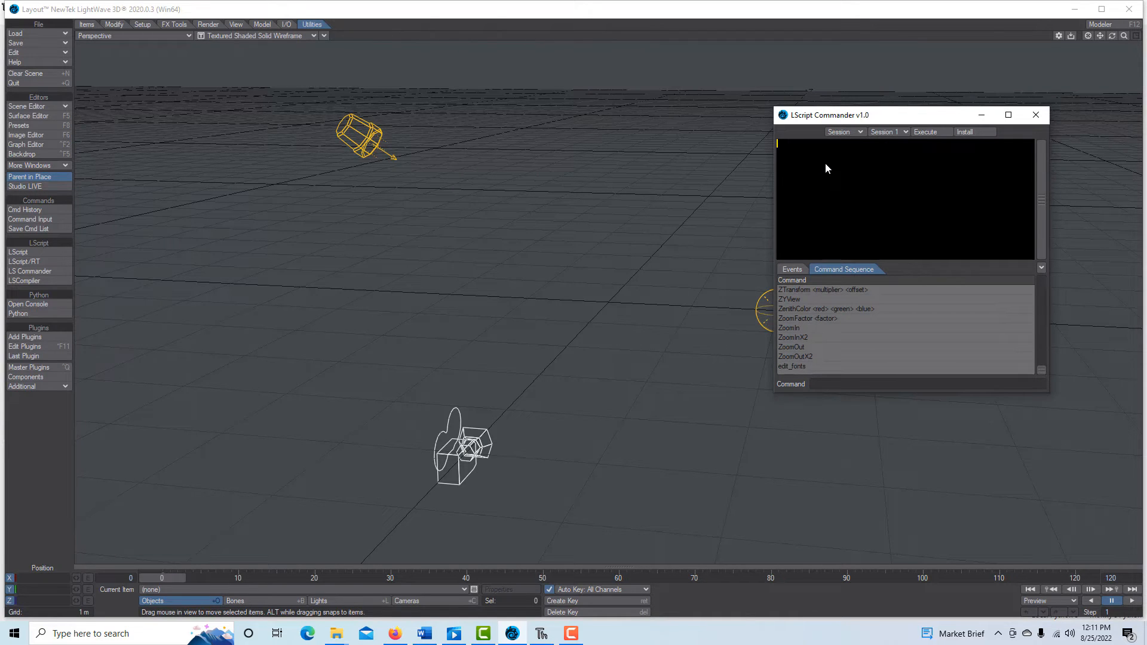
mouse_move(877, 222)
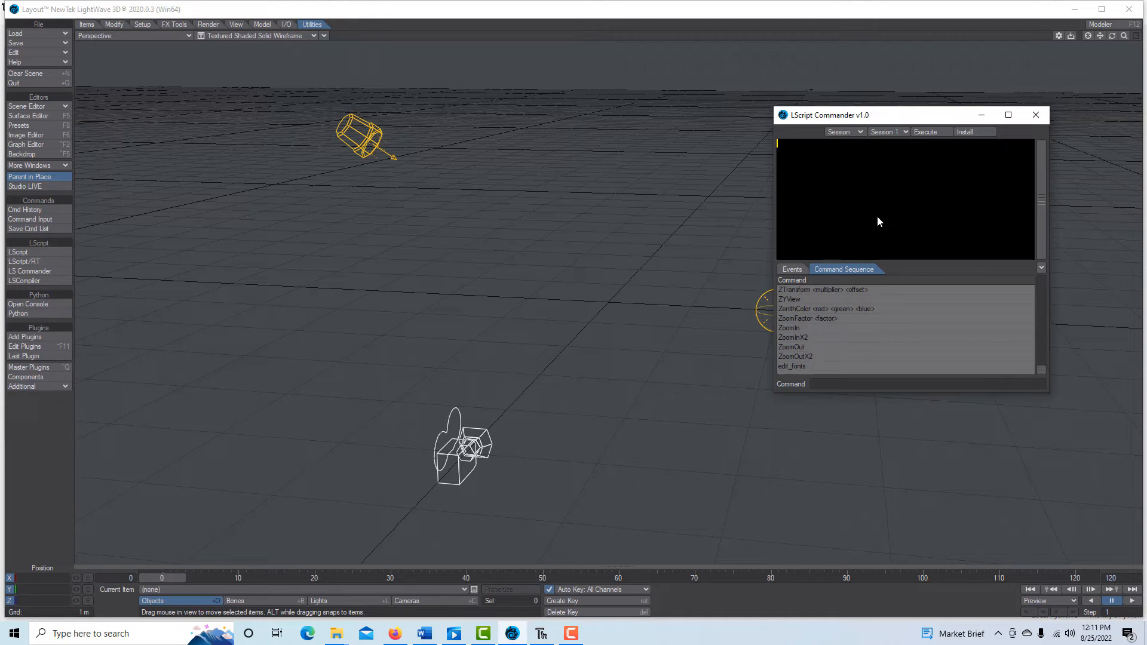
mouse_move(1038, 375)
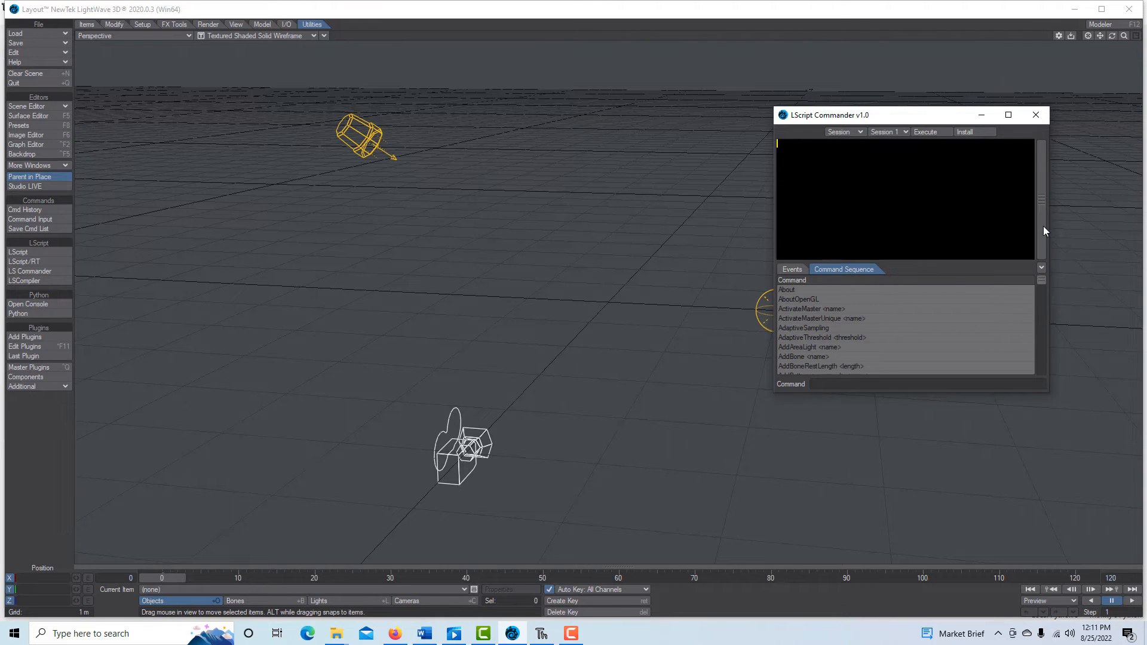
left_click(792, 270)
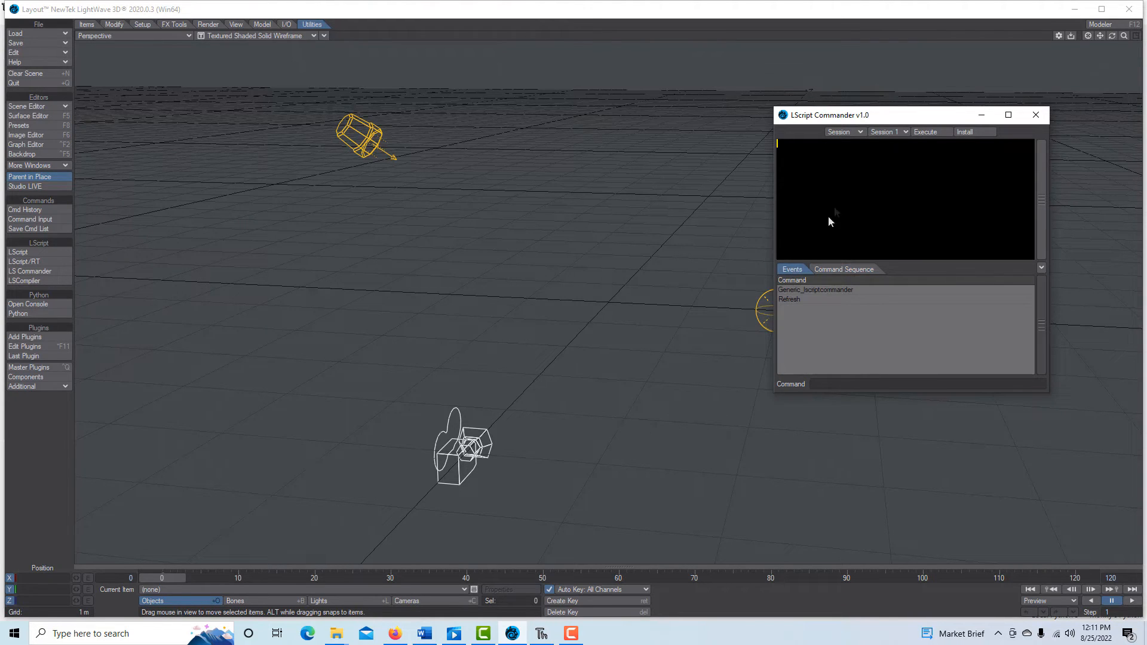
left_click_drag(826, 115, 834, 224)
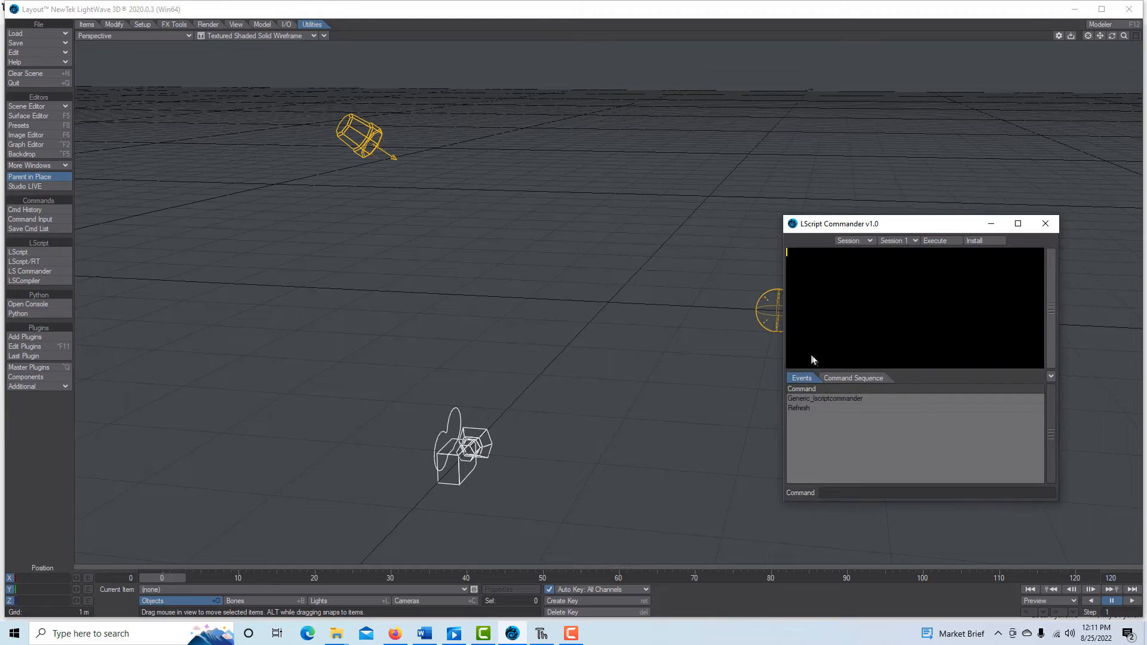
mouse_move(815, 273)
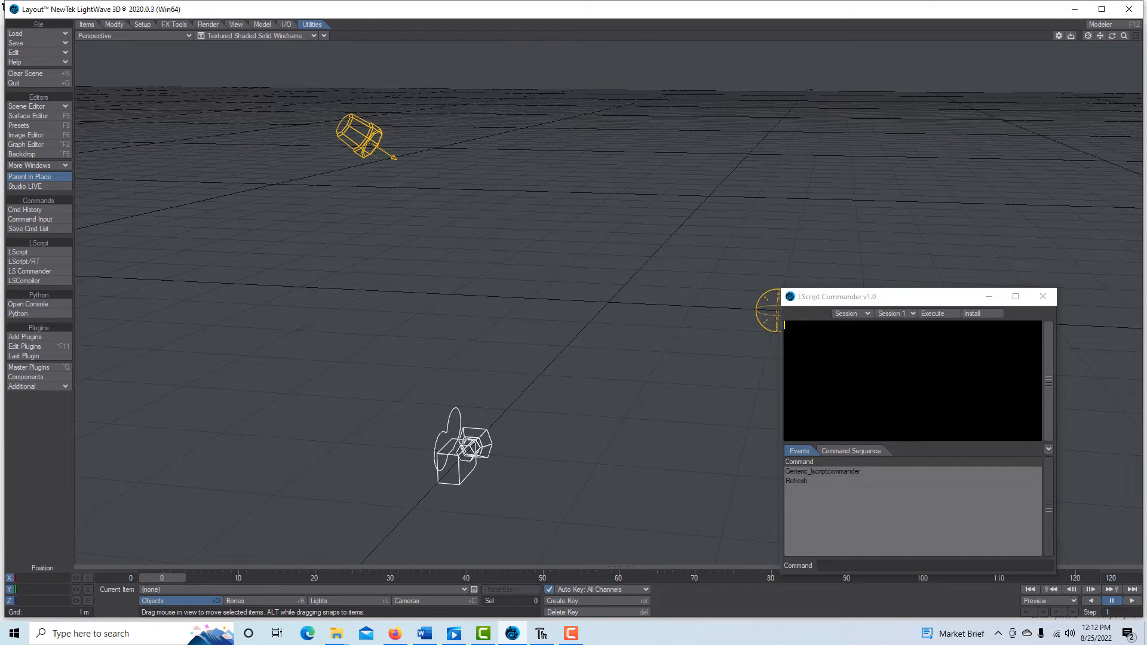
Step: Select the light and create 1 clone via Items > Clone > Clone Current Item
left_click(358, 140)
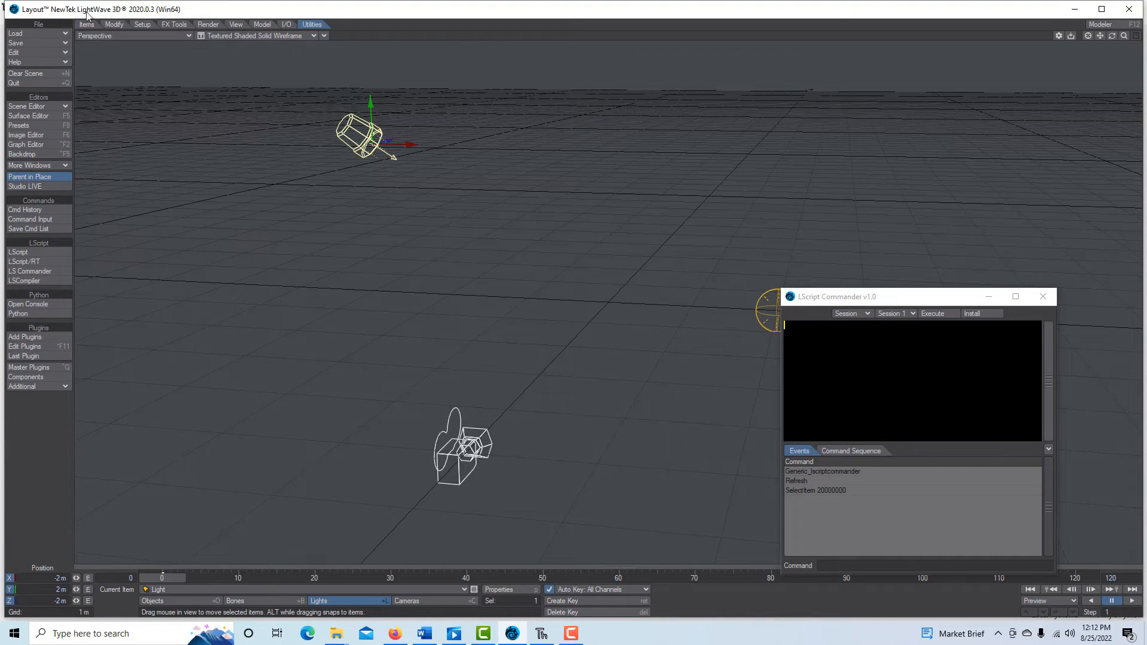
left_click(85, 24)
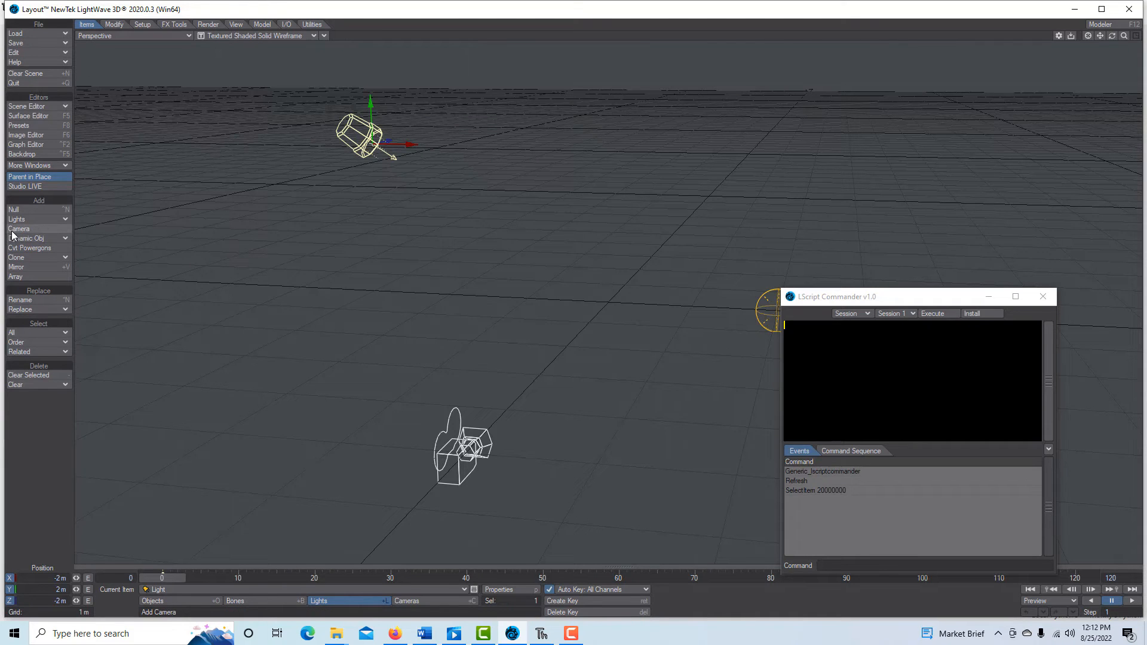
left_click(16, 257)
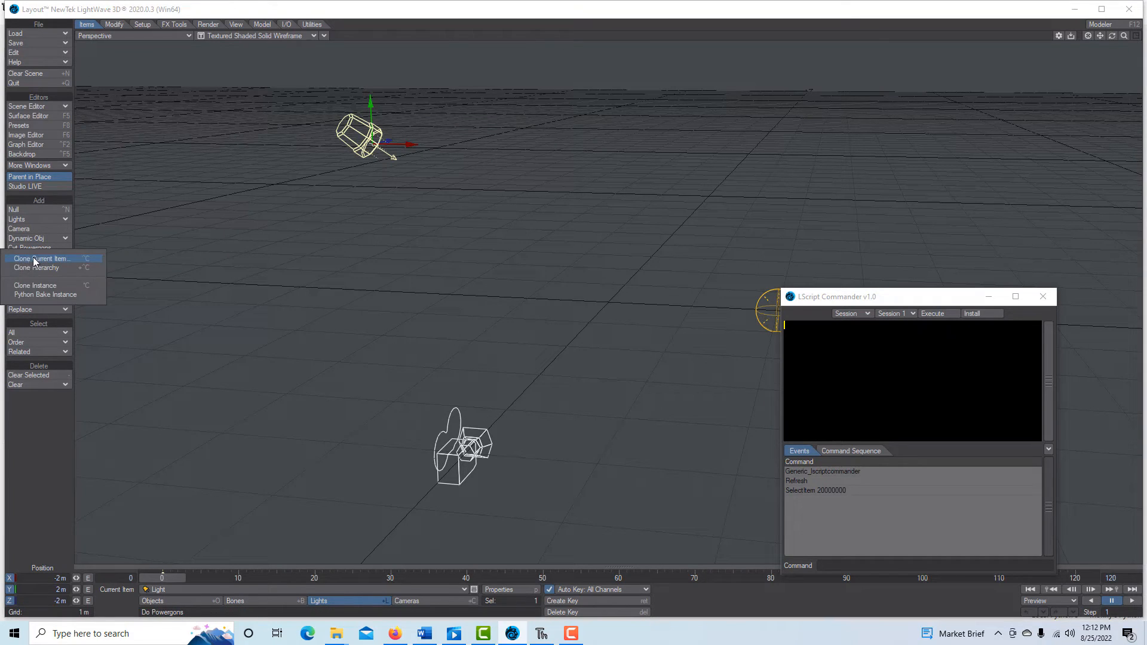
left_click(40, 258)
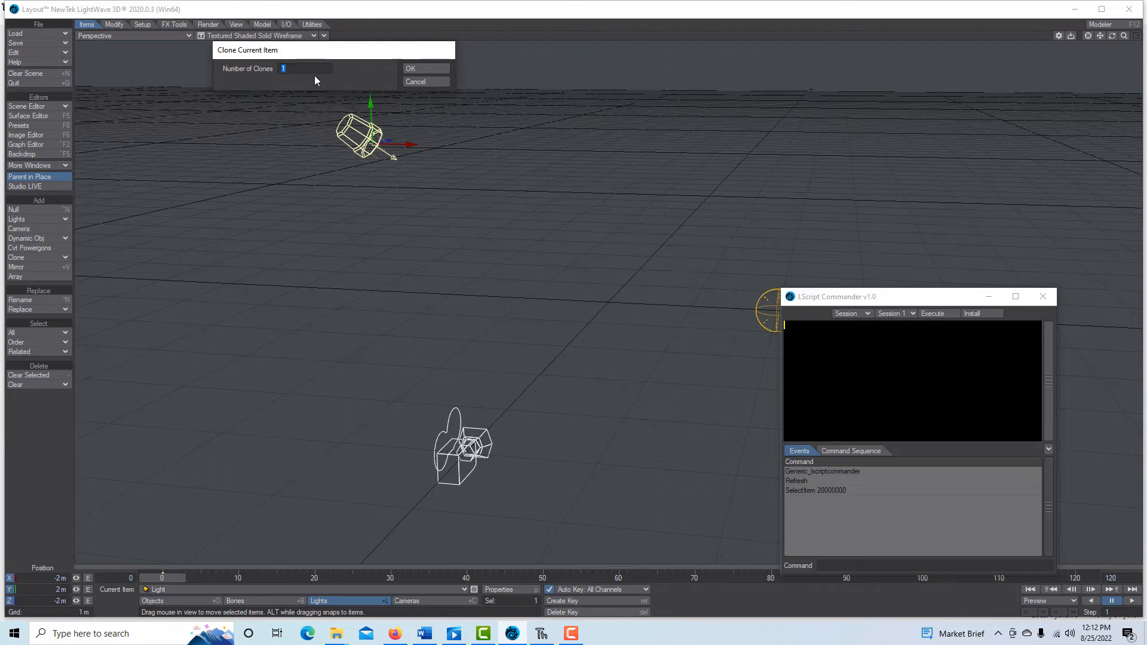
left_click(409, 69)
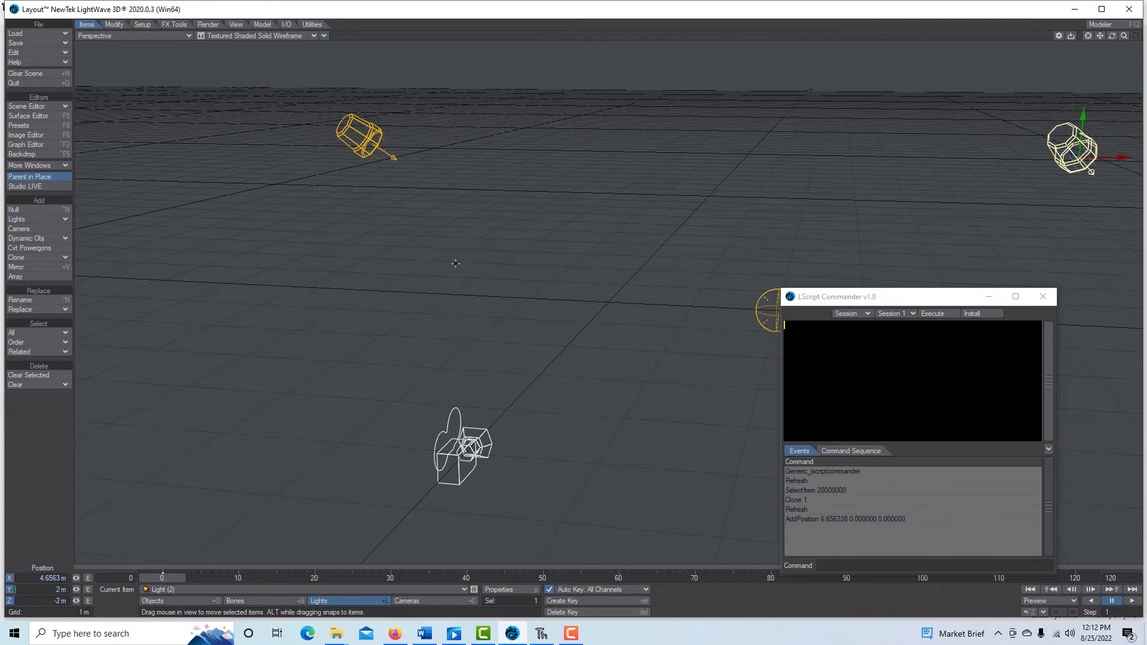
mouse_move(790, 198)
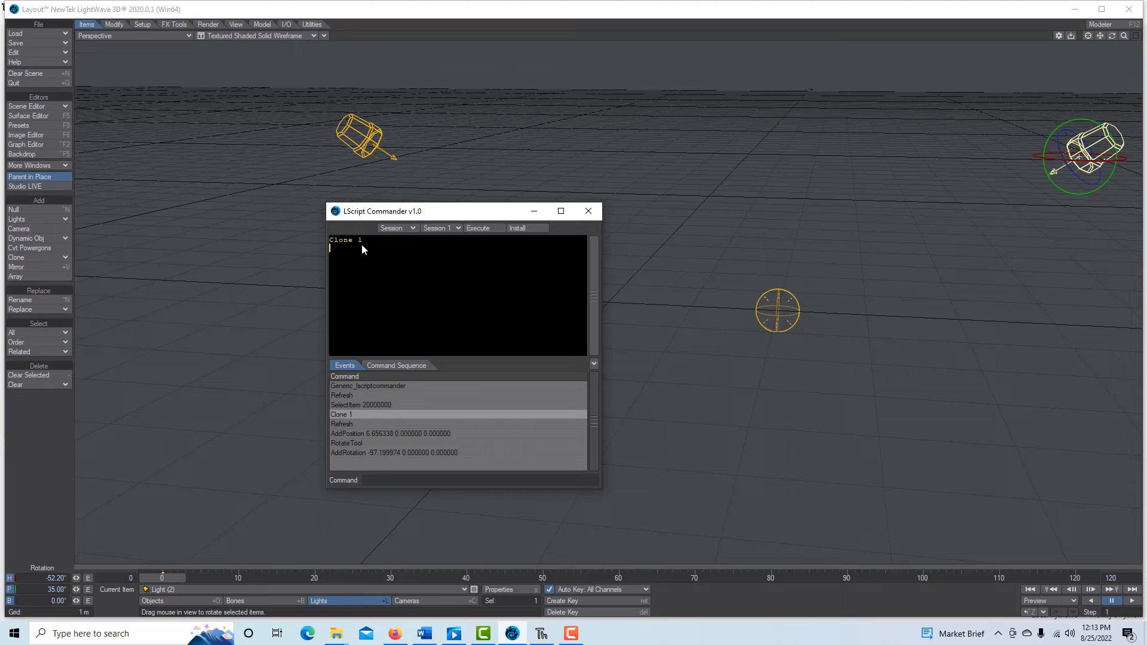
mouse_move(359, 439)
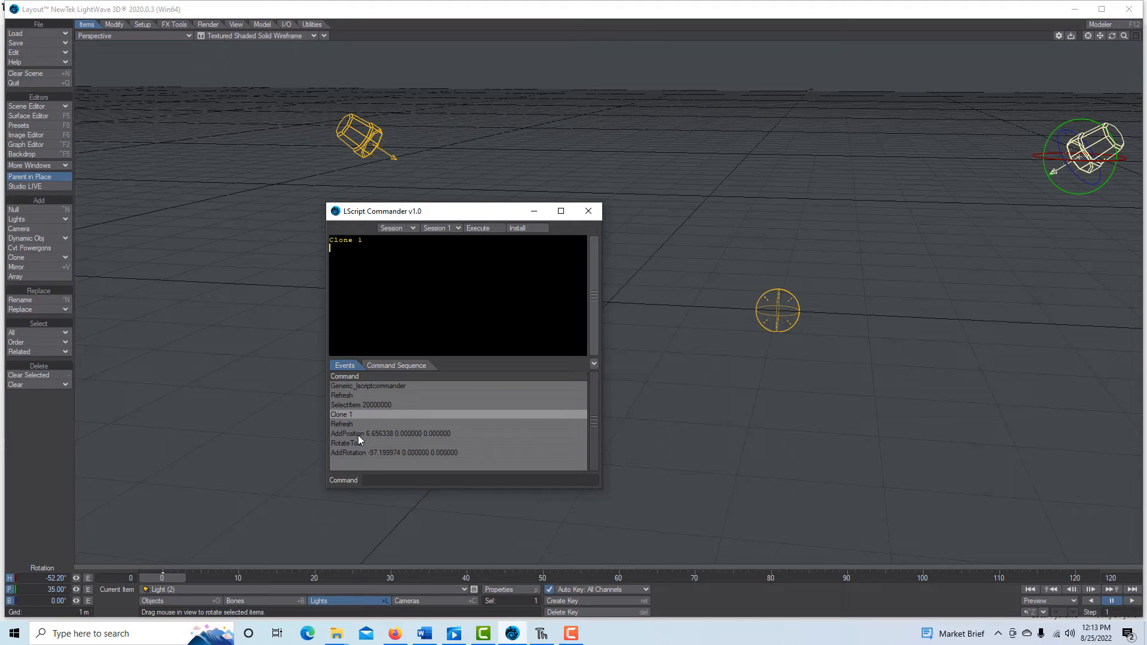
Step: Add the AddPosition, RotateTool and SelectItem events to the Commander script
left_click(391, 433)
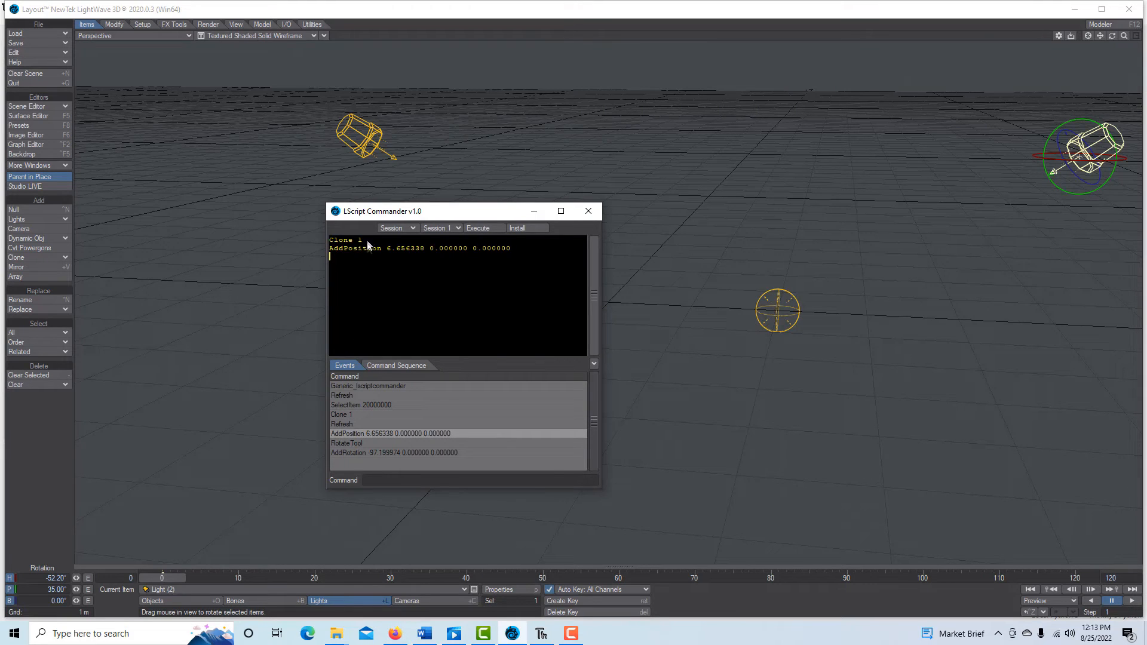
mouse_move(338, 446)
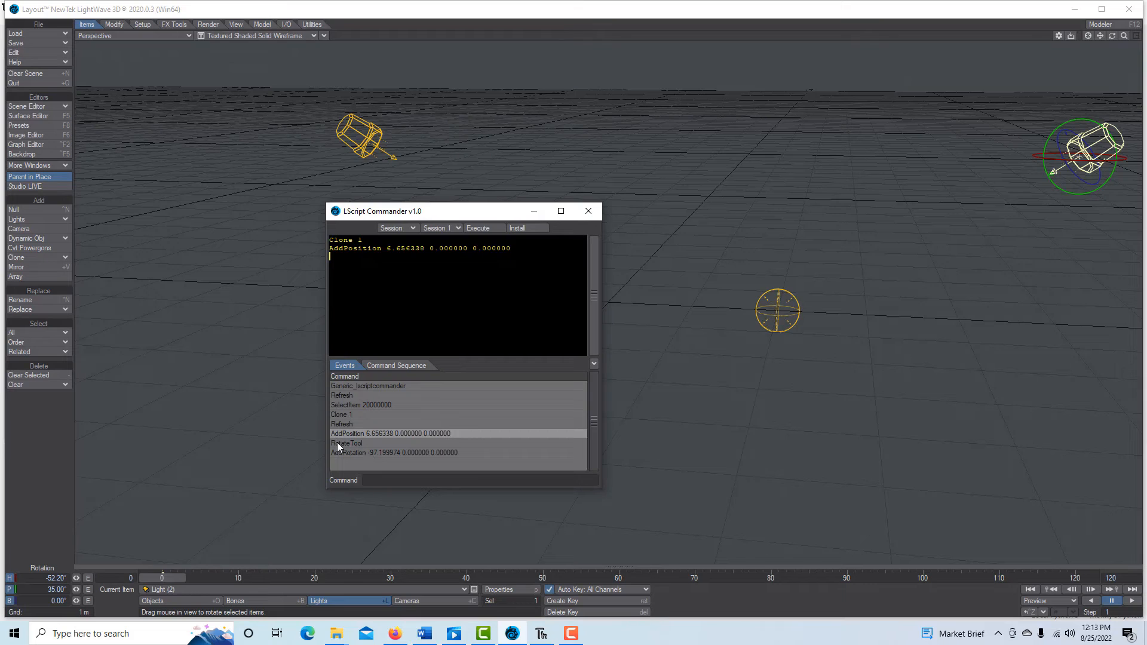
left_click(346, 443)
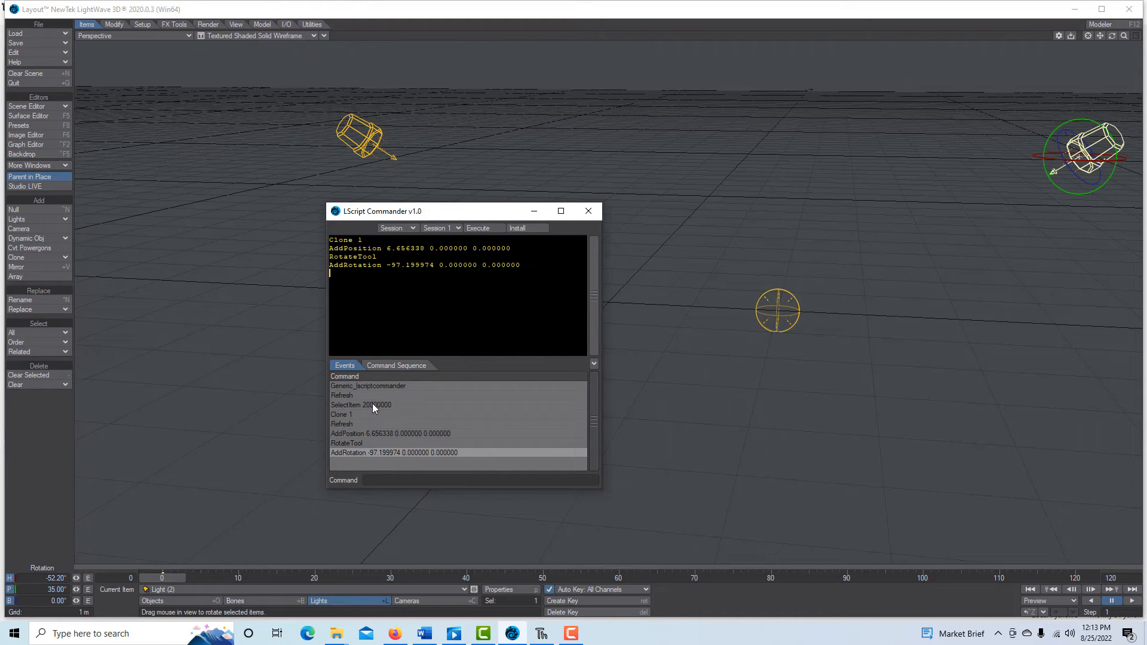
mouse_move(328, 411)
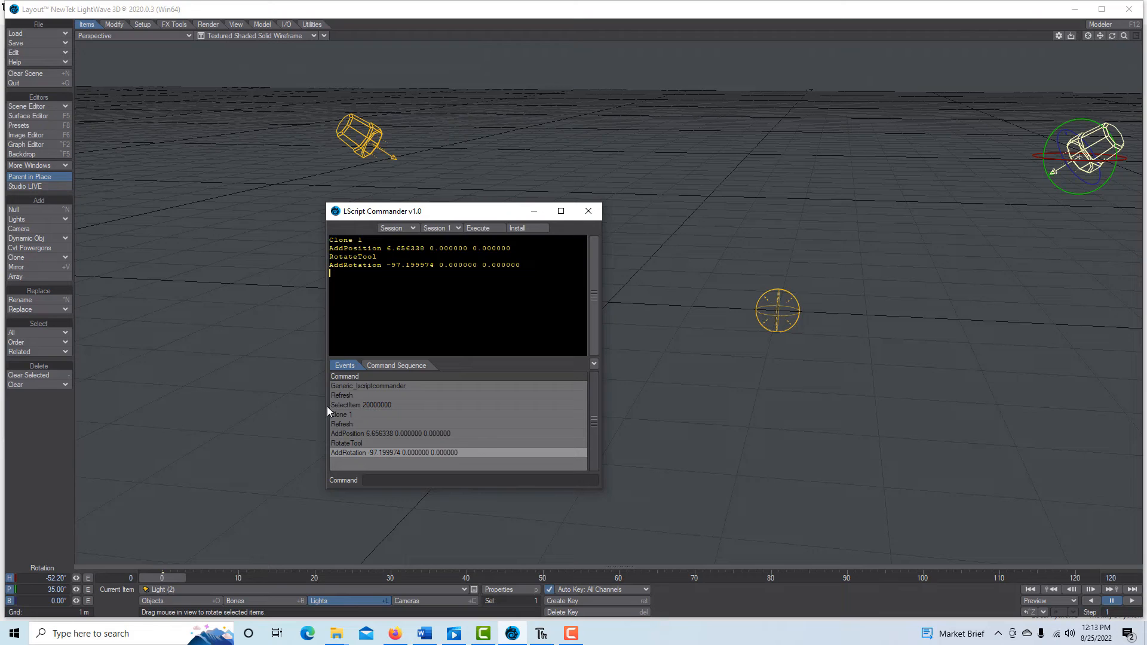
left_click(360, 405)
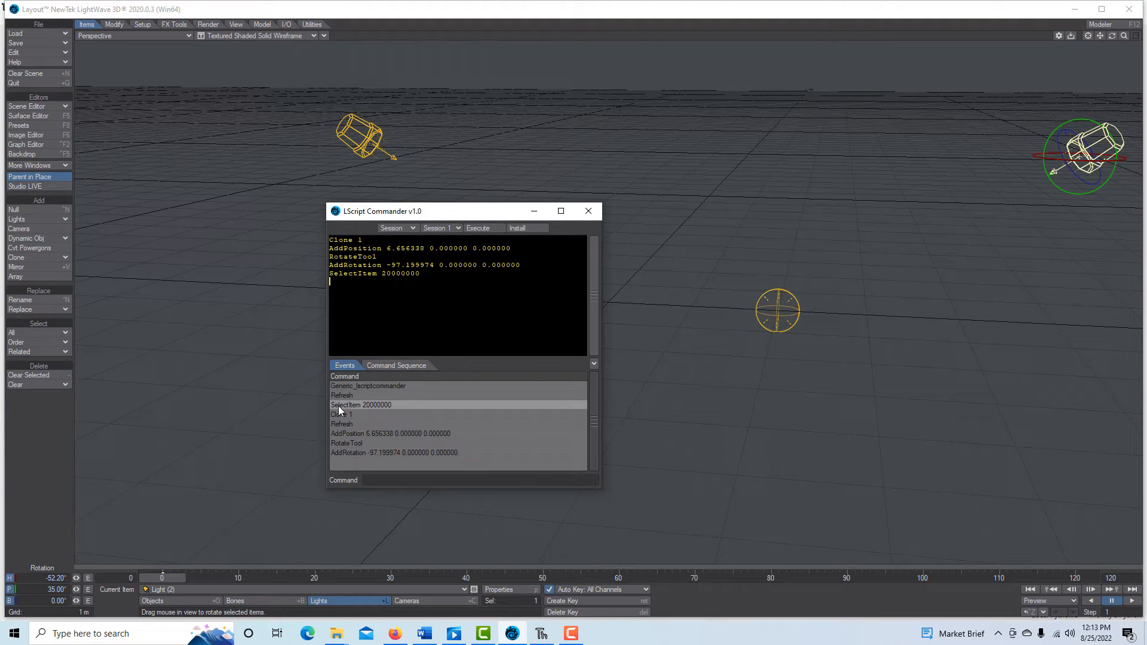
mouse_move(428, 281)
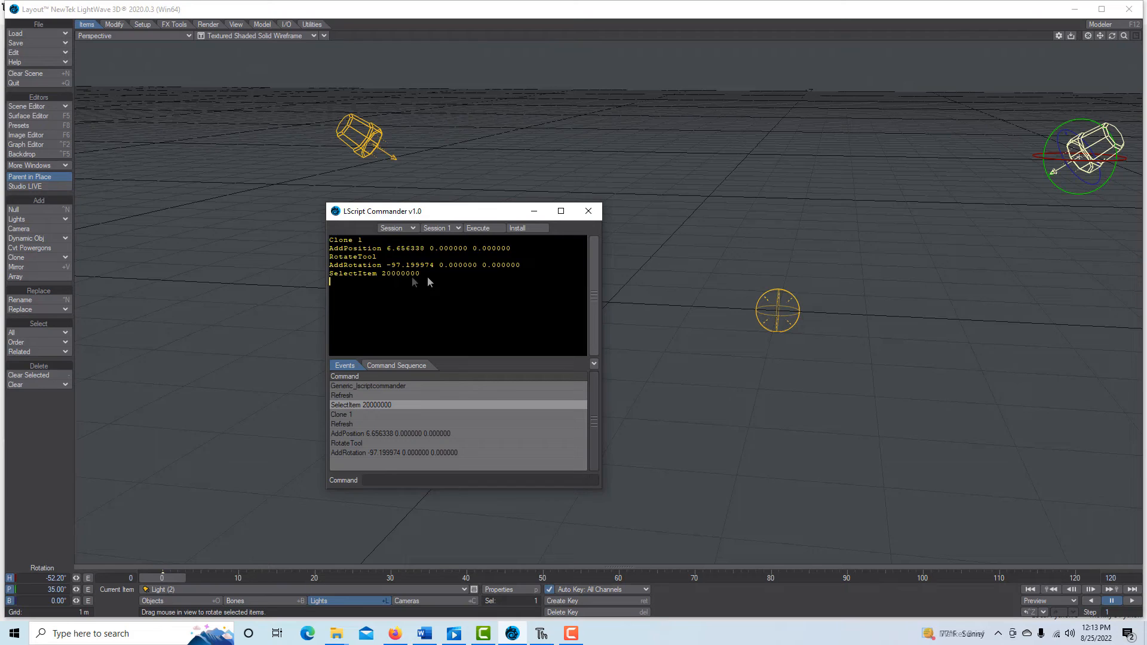
mouse_move(413, 281)
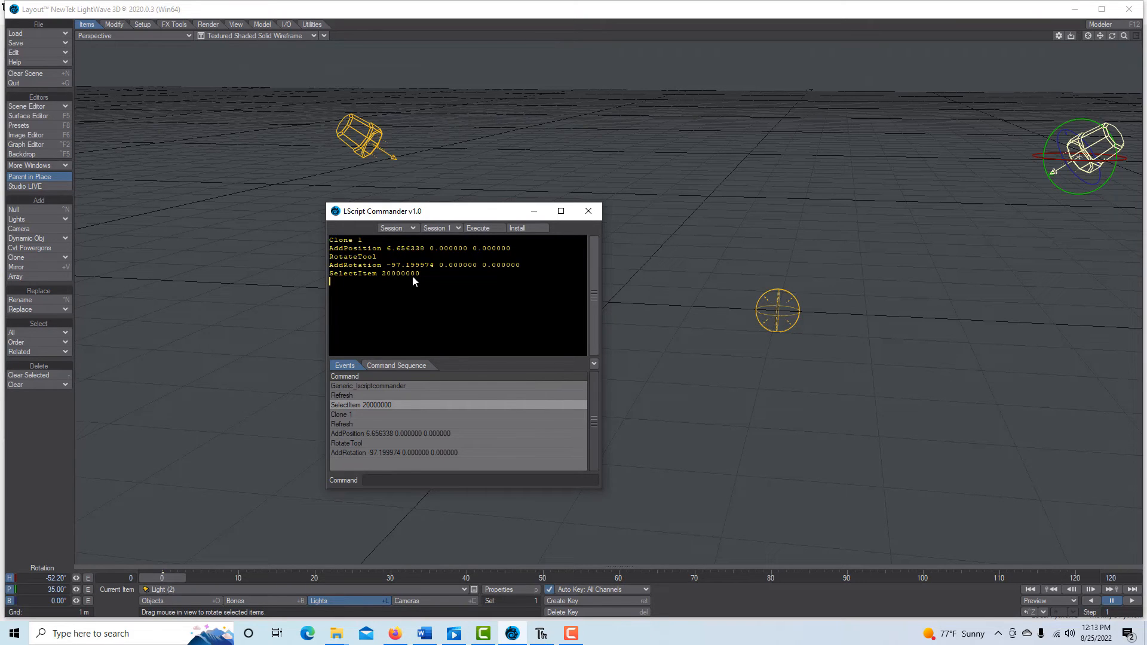
mouse_move(342, 290)
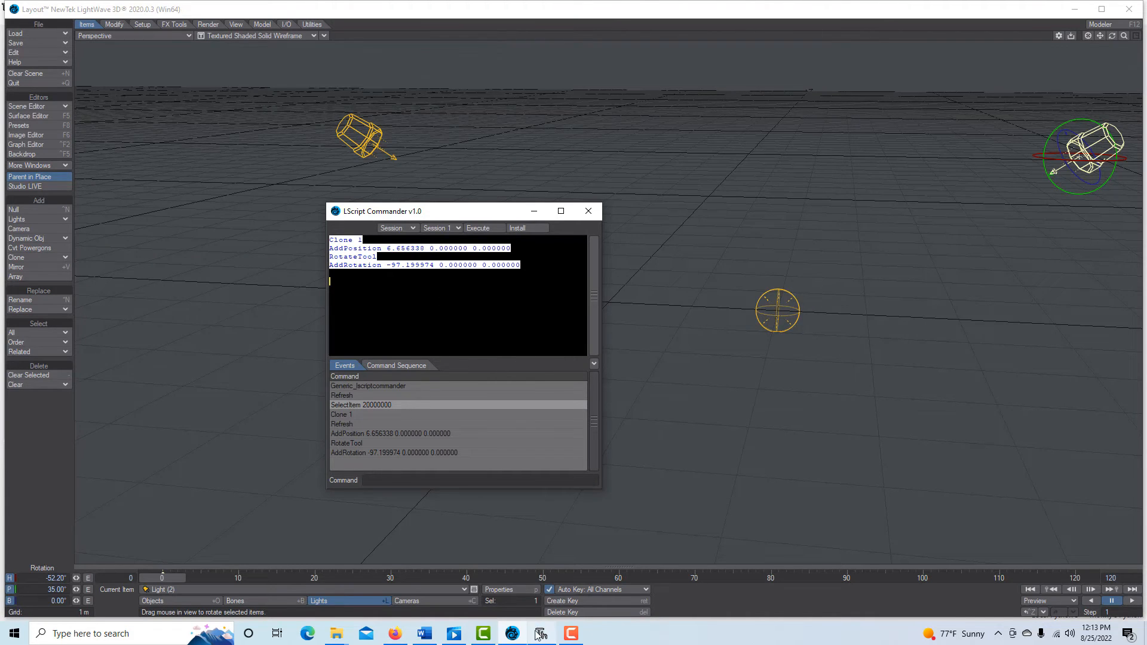
Step: Paste the recorded commands into MyFirstApp.py, add an empty lwsdk.command("") line, and delete Clone 1
left_click(570, 632)
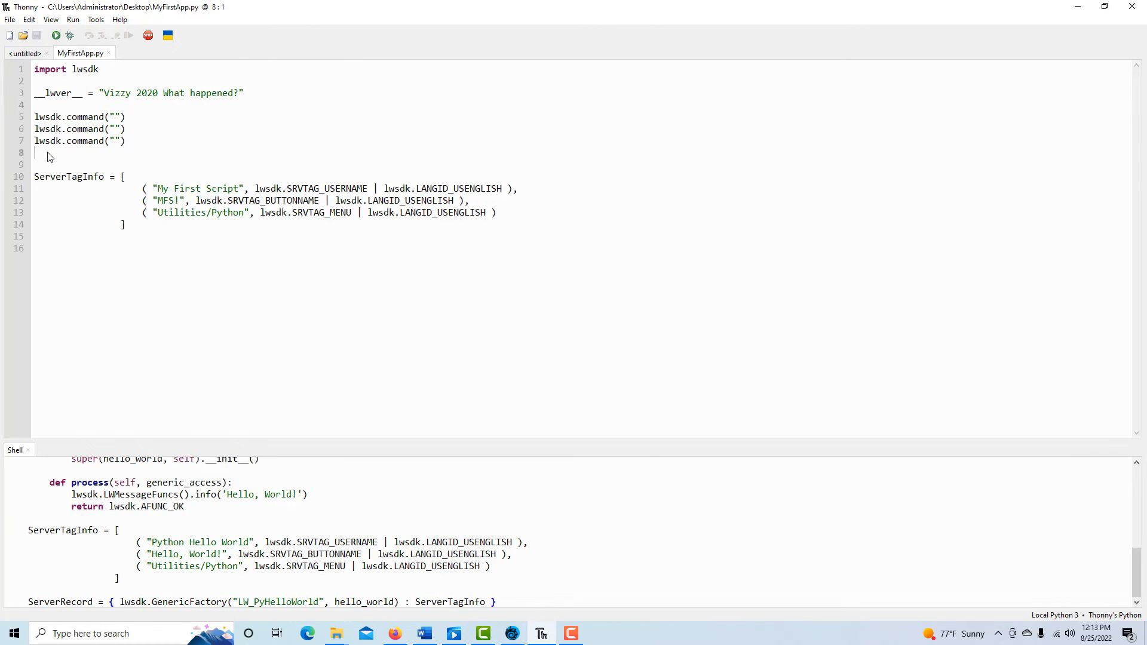
key("Return")
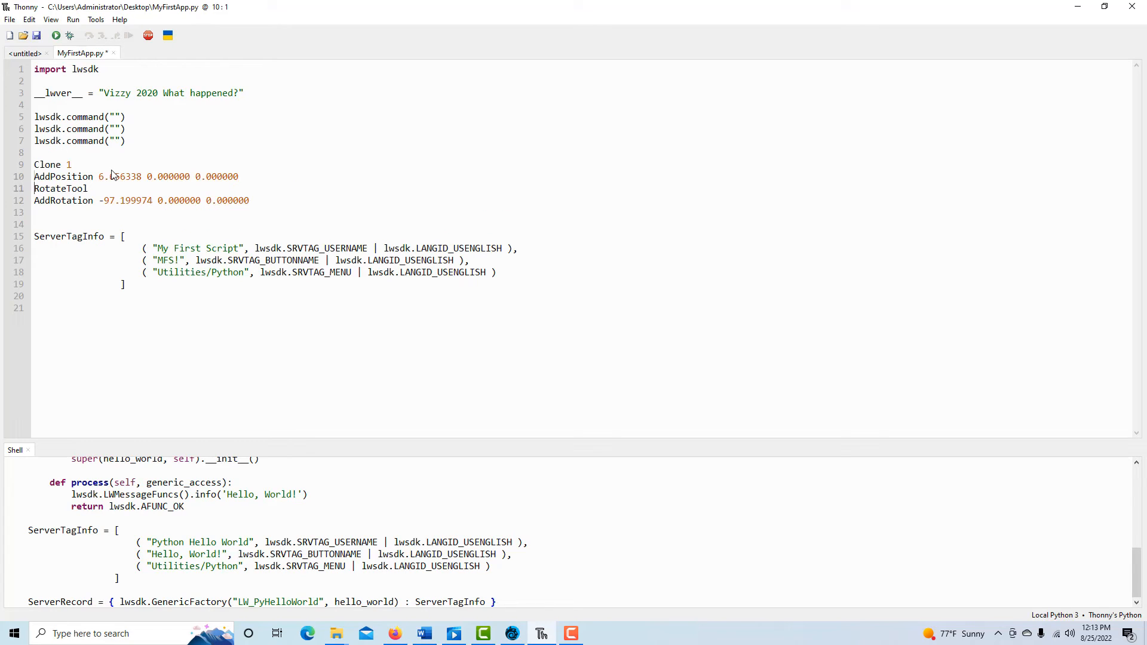
left_click(35, 140)
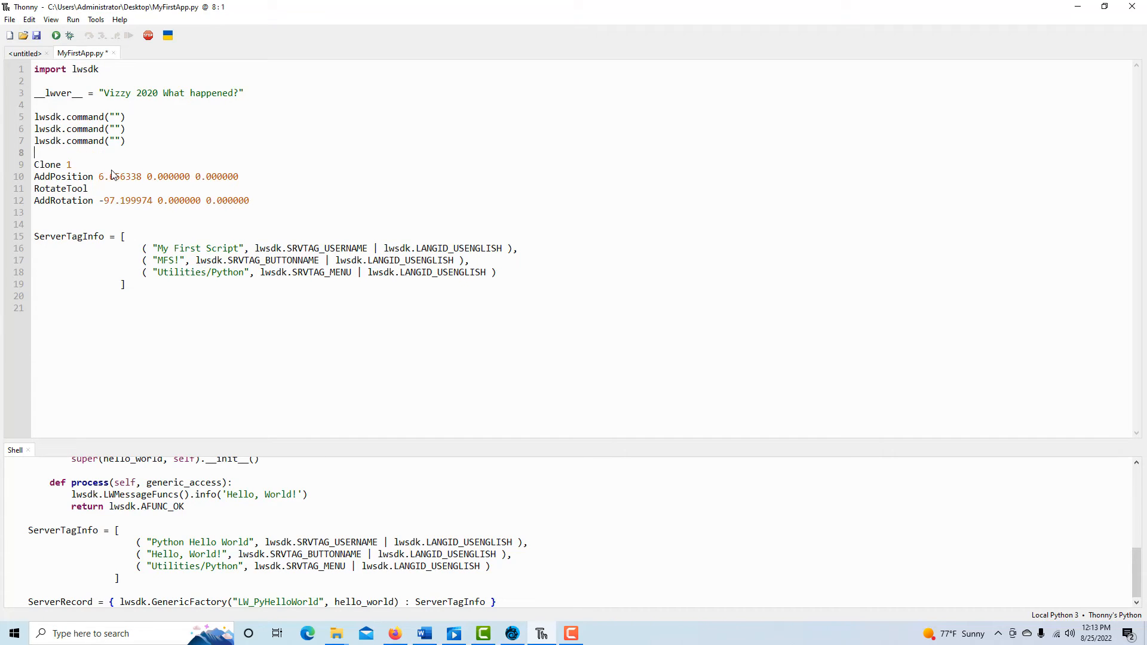
type("lwsdk.command(\"\")")
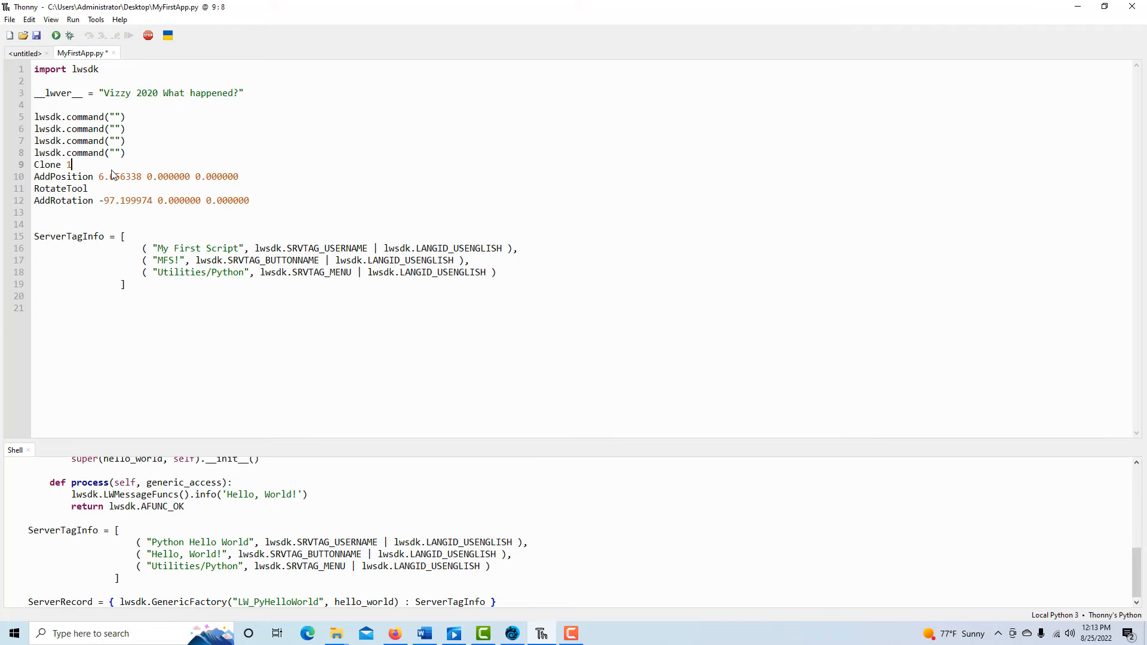
key("Return")
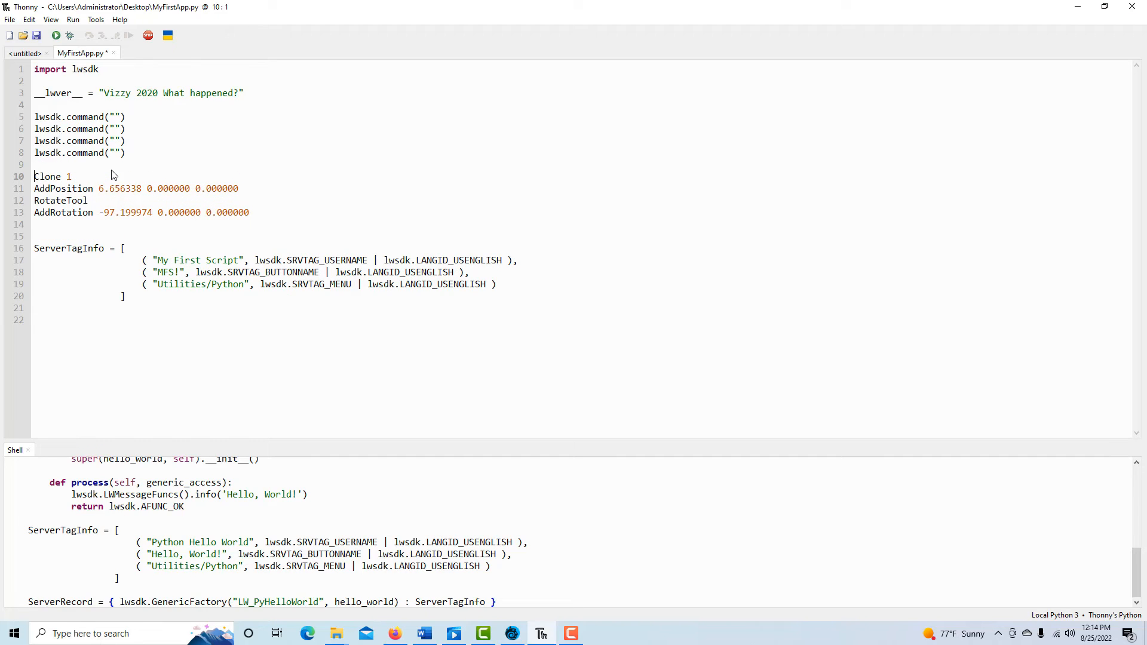
double_click(47, 176)
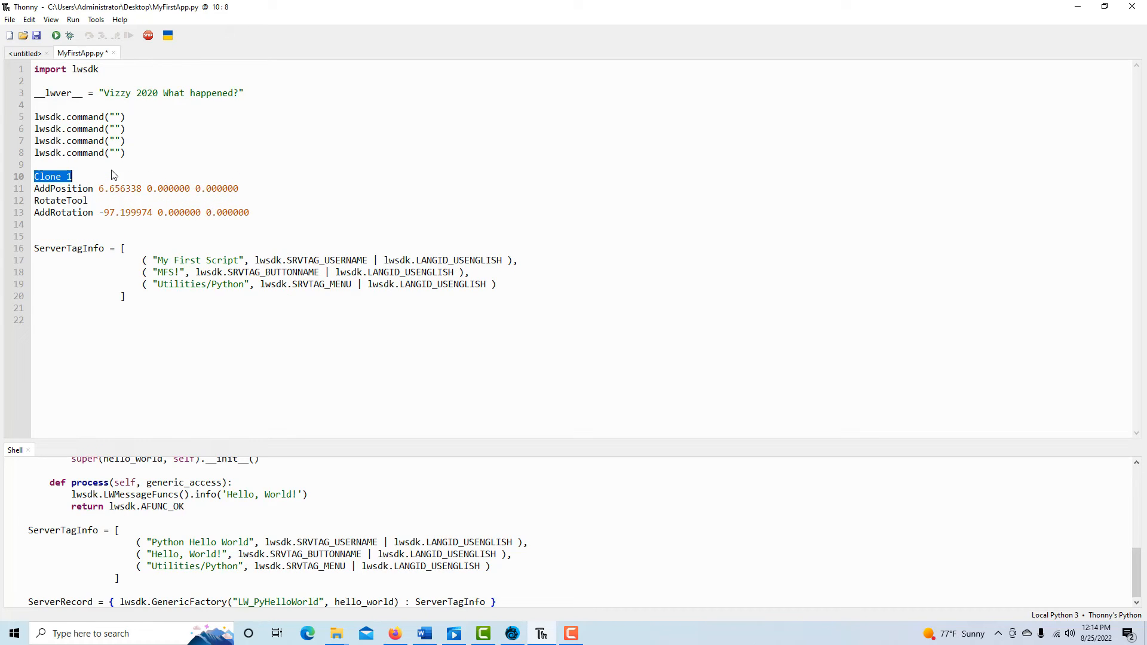
key("Delete")
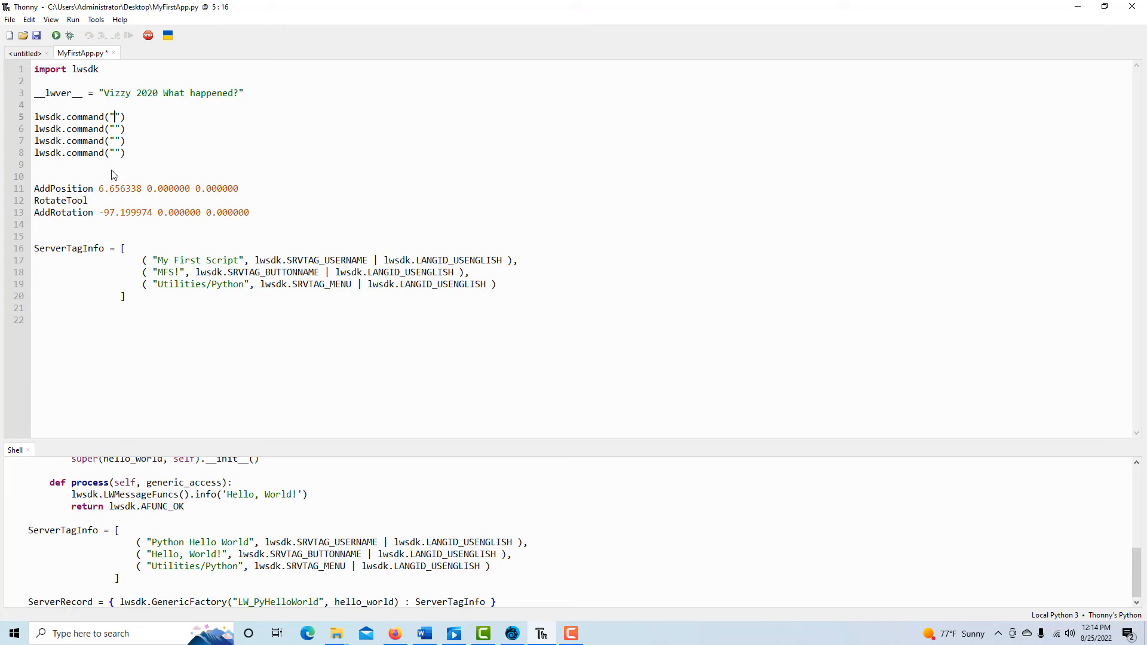
Step: Fill the first two calls with 'Clone 1' and 'AddPosition 6.656338 0.000000 0.000000'
type("Clone 1")
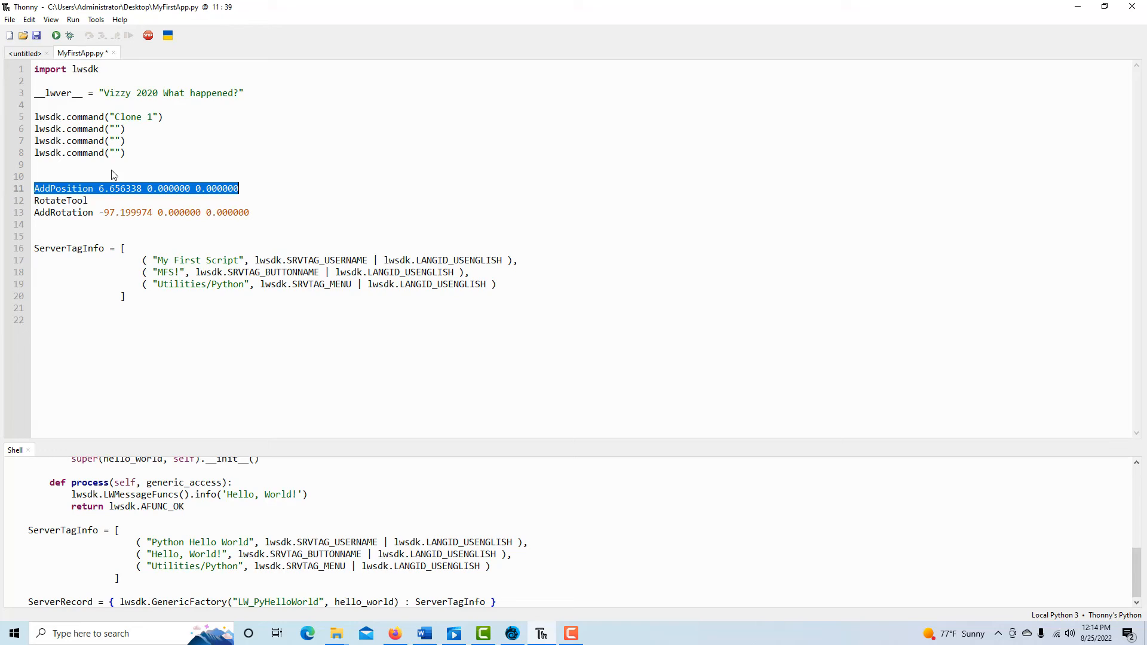
key("Delete")
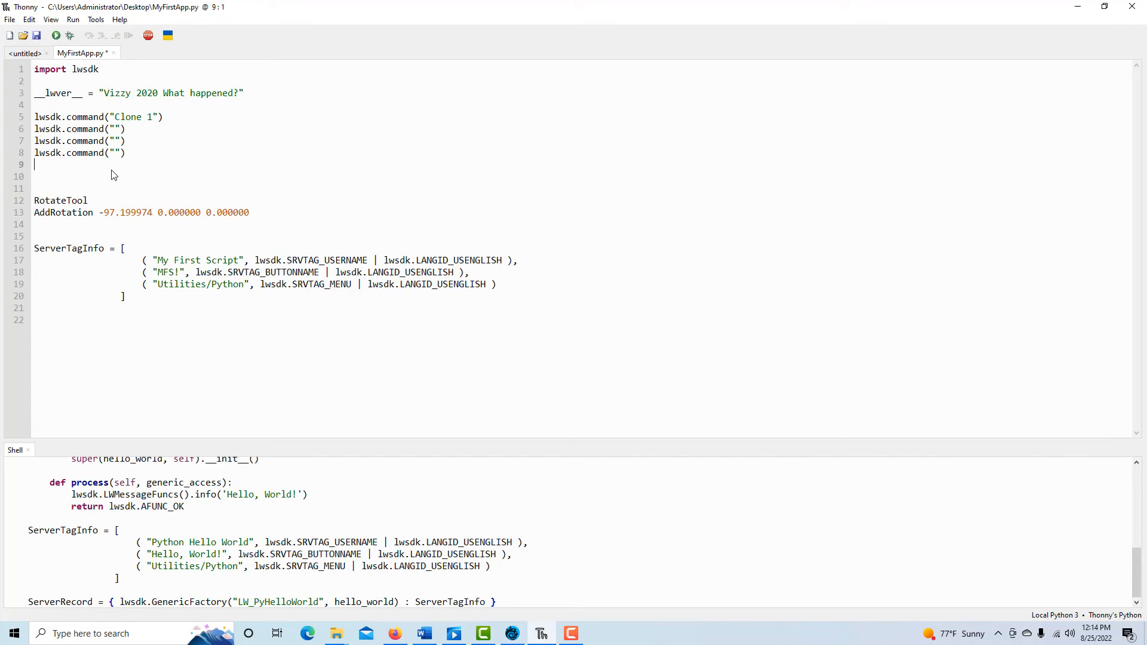
left_click(114, 129)
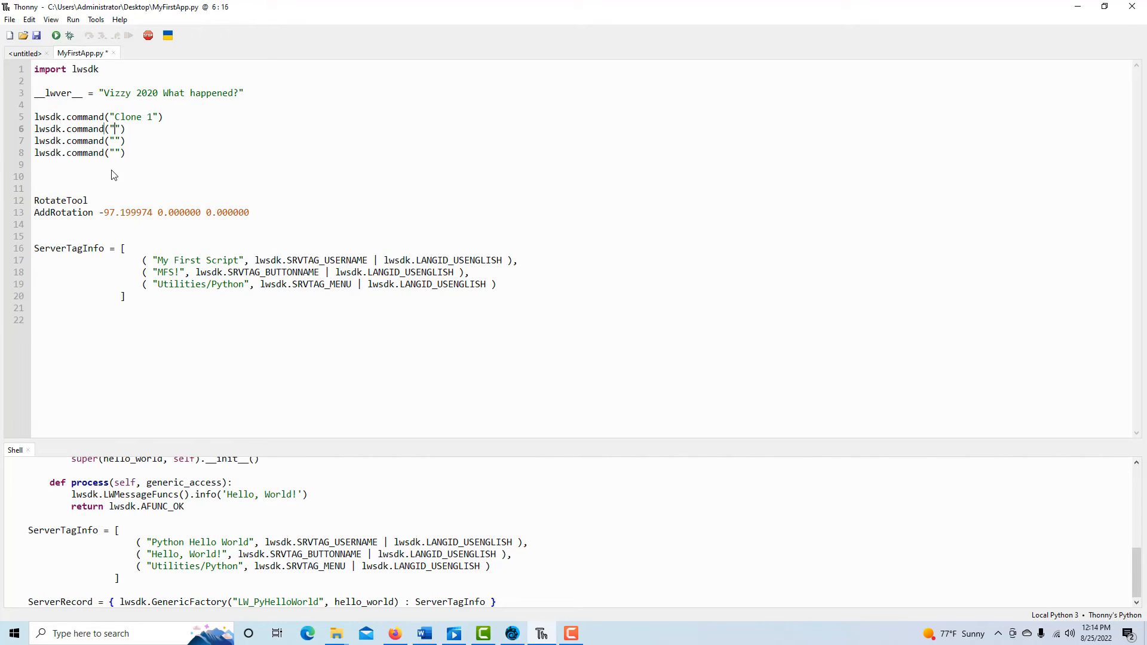
type("AddPosition 6.656338 0.000000 0.000000")
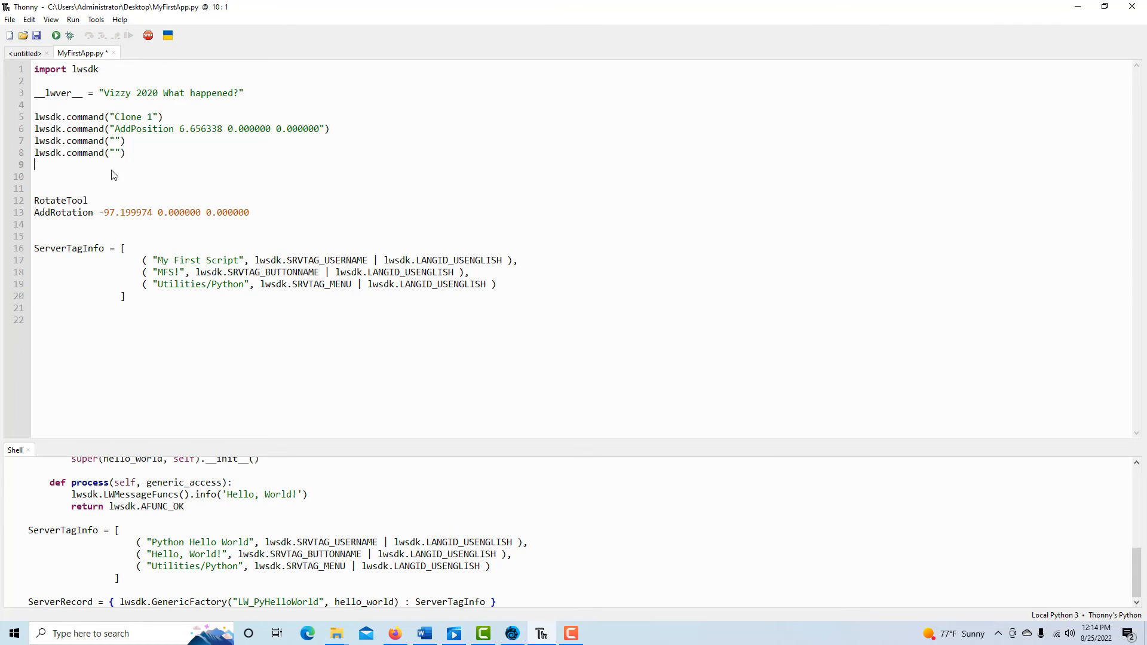
type("0")
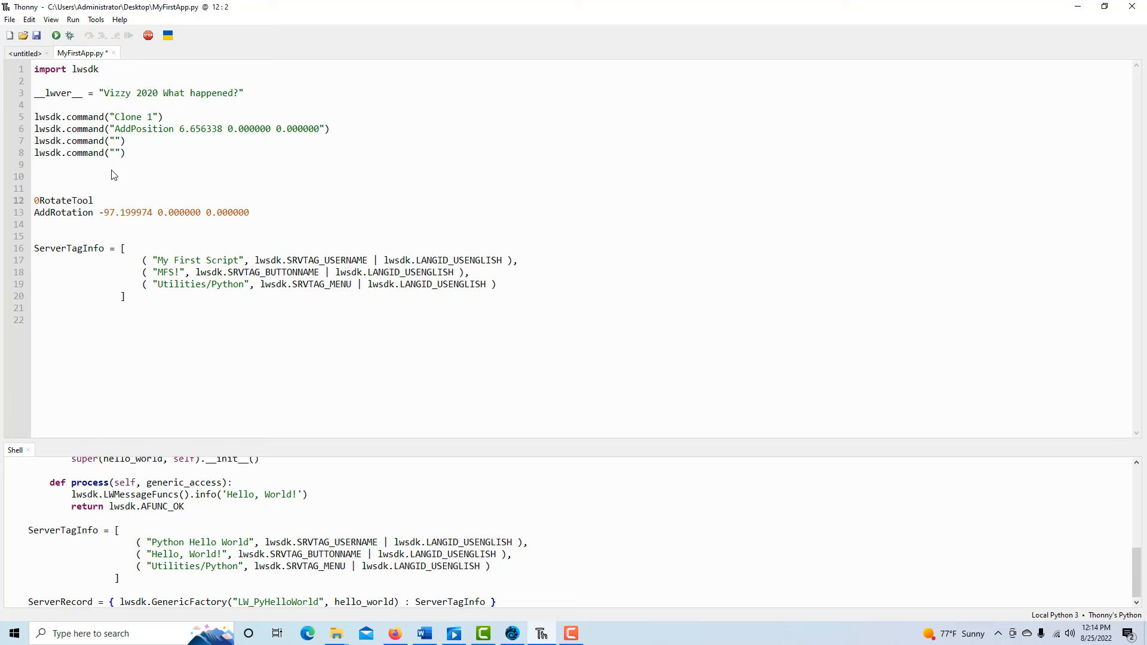
Step: Put RotateTool in the third call, remove the leftover AddRotation line, and save MyFirstApp.py
double_click(63, 200)
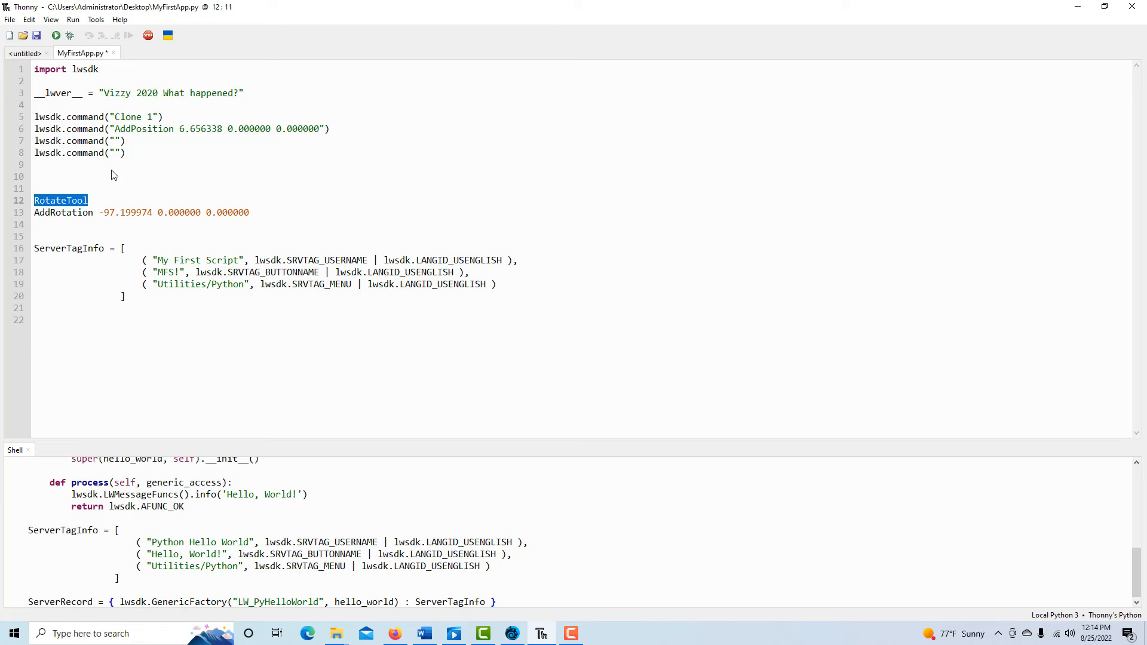
key("Delete")
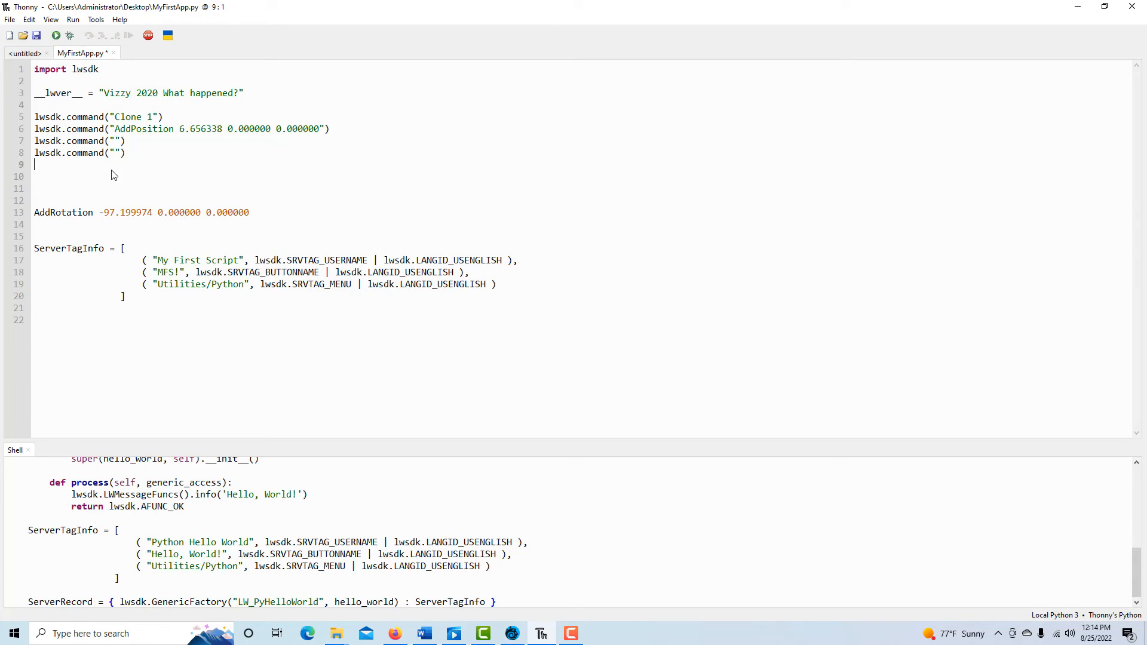
left_click(118, 140)
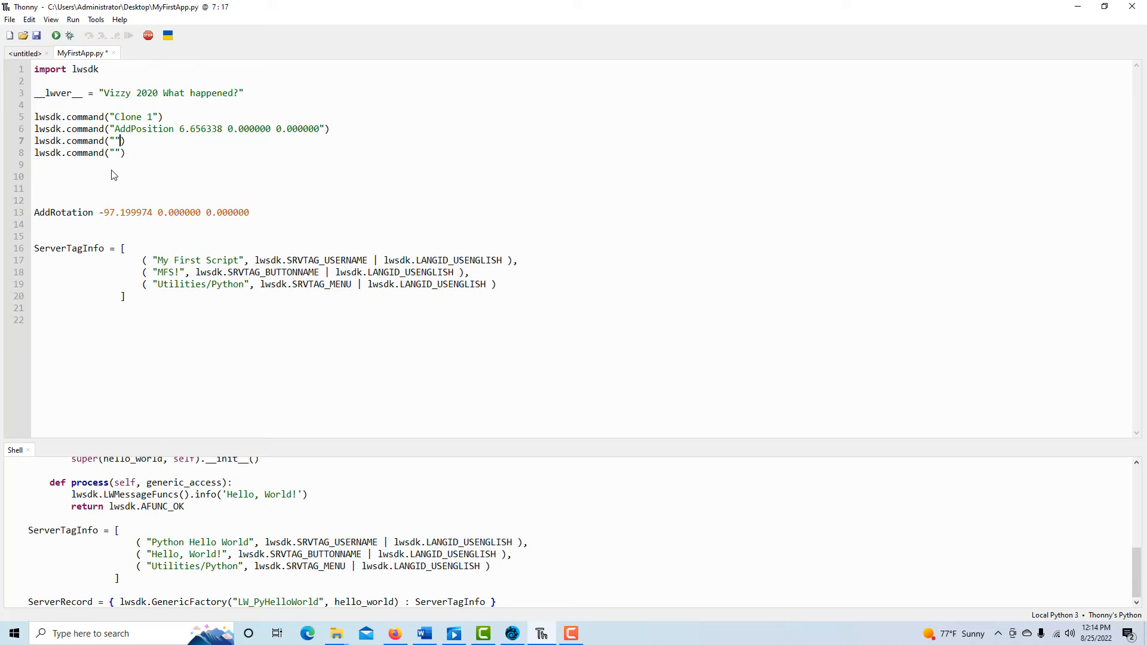
type("RotateTool")
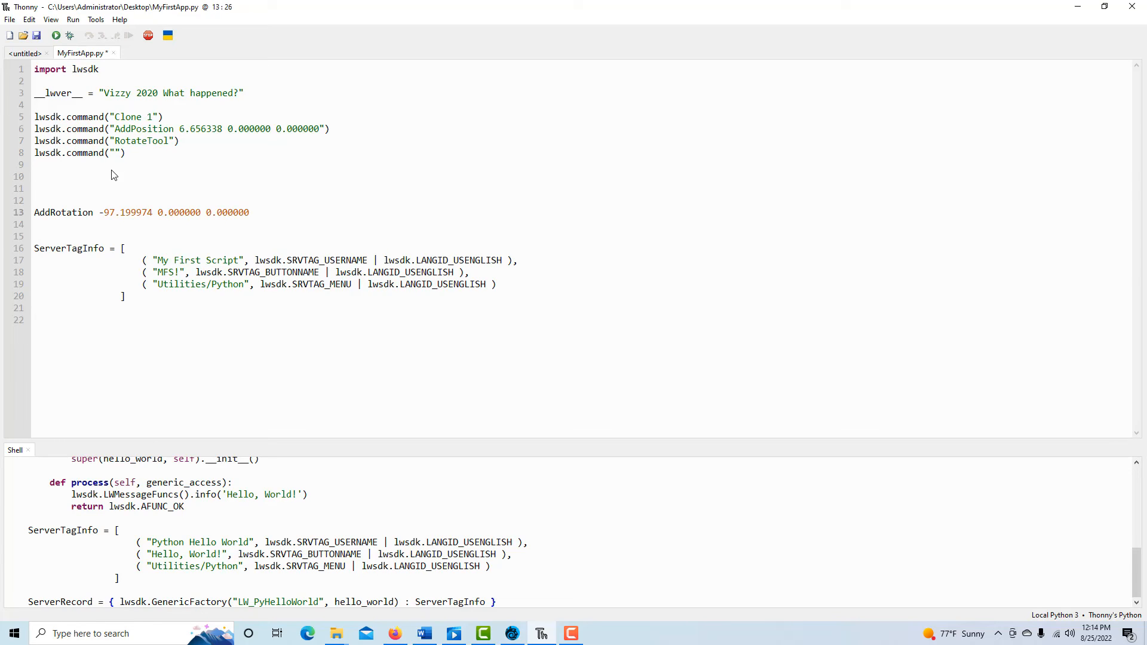
triple_click(141, 212)
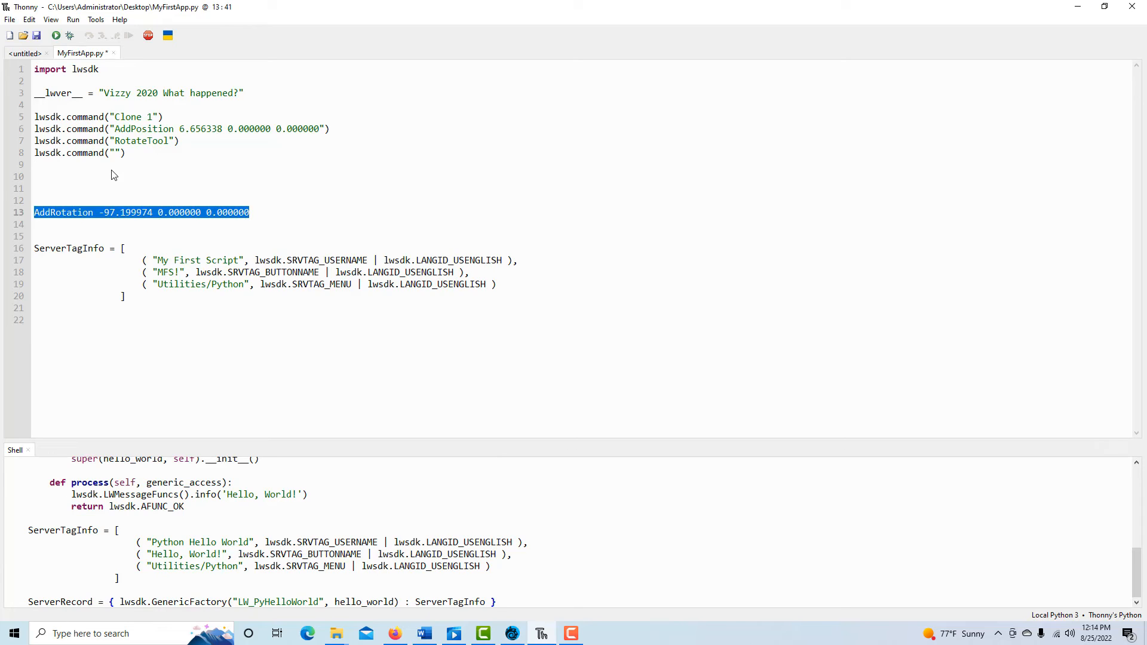
key("Delete")
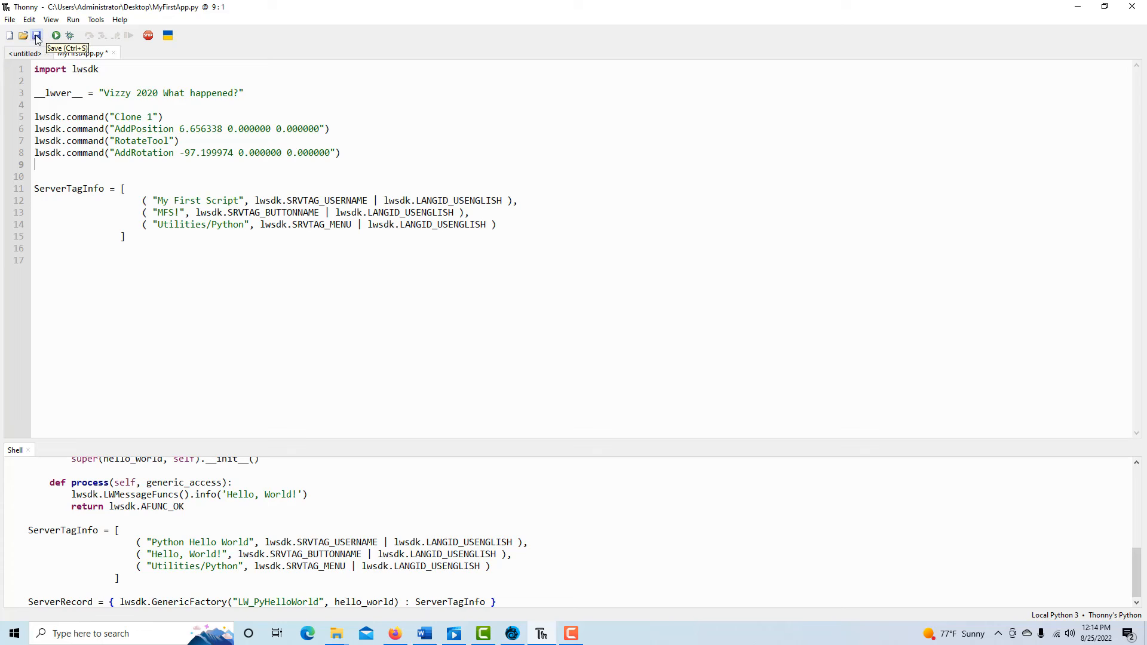
left_click(36, 35)
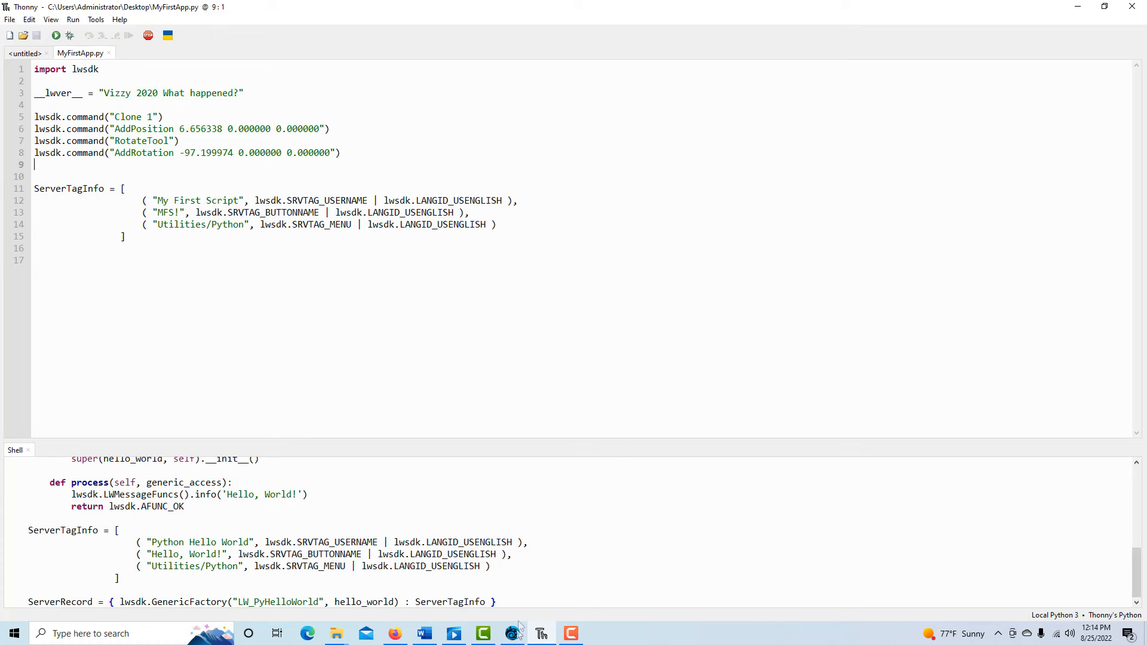
left_click(511, 633)
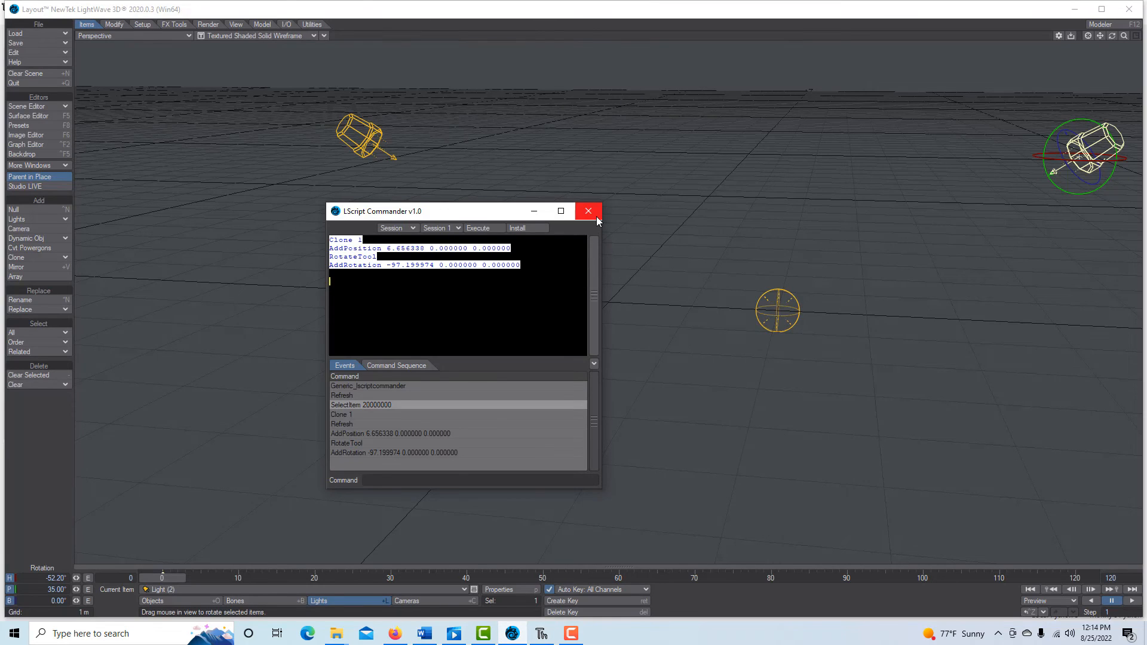
Step: Close the LScript Commander and switch Layout to the Utilities tab
left_click(588, 211)
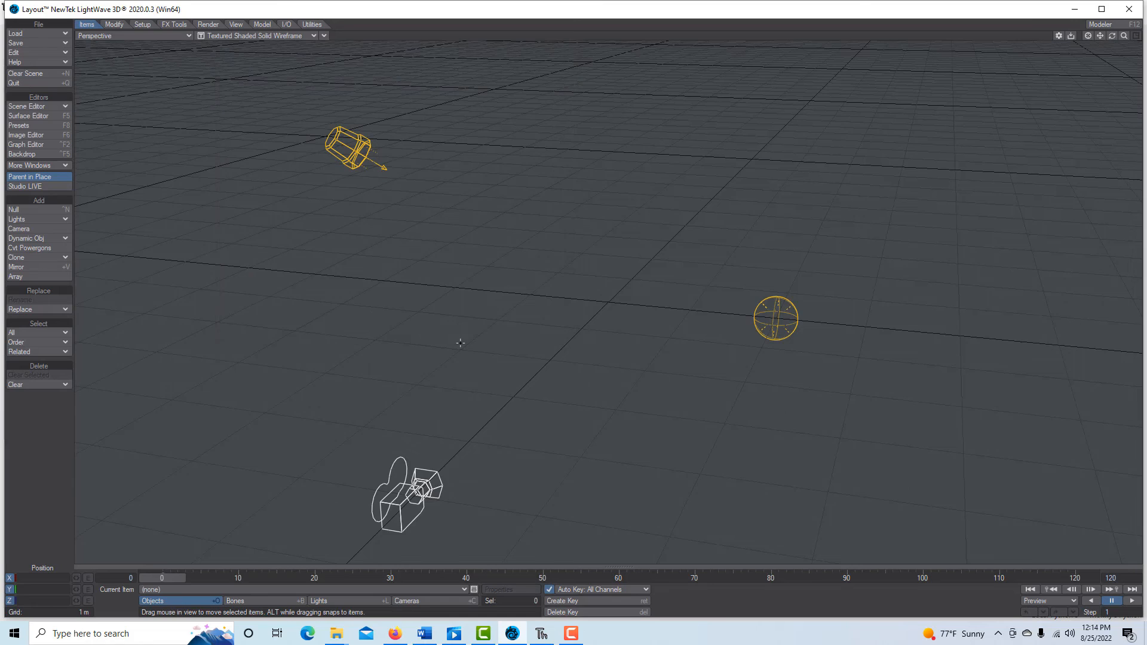
mouse_move(468, 339)
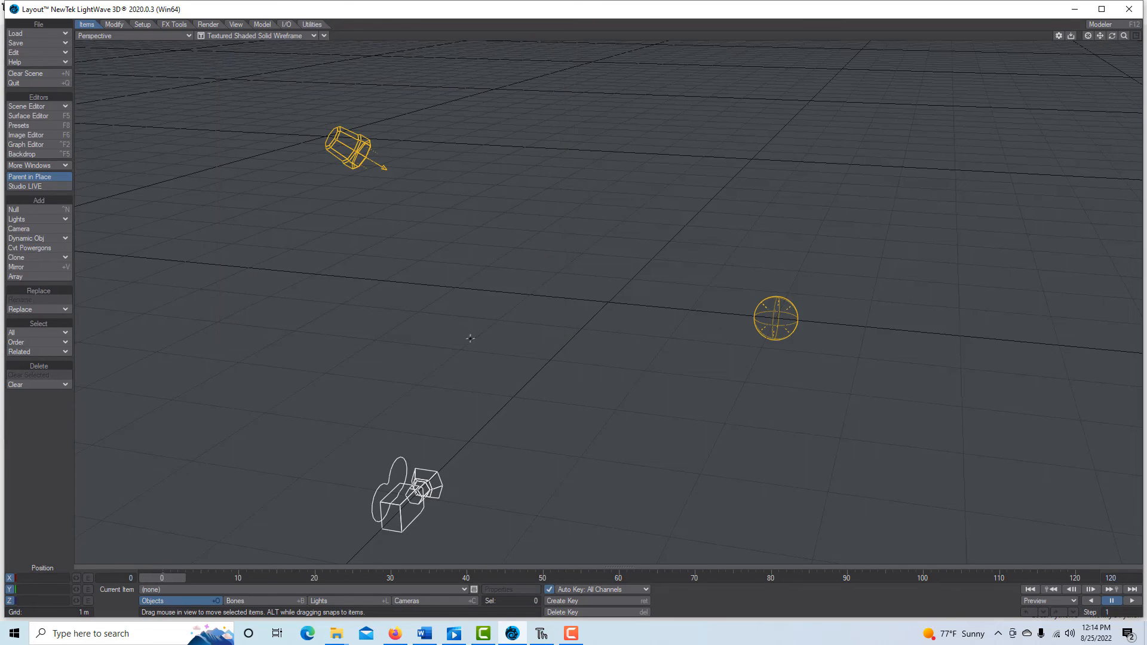
left_click(311, 24)
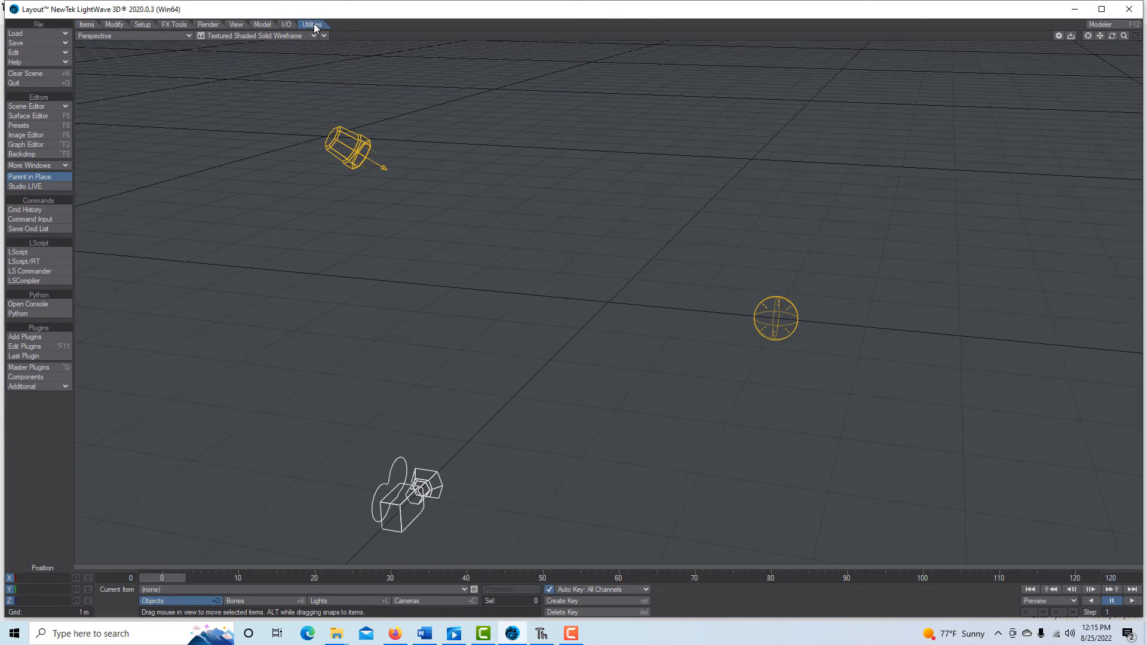
Step: Load MyFirstApp.py from the Desktop through Add Plugins and confirm the success message
left_click(24, 336)
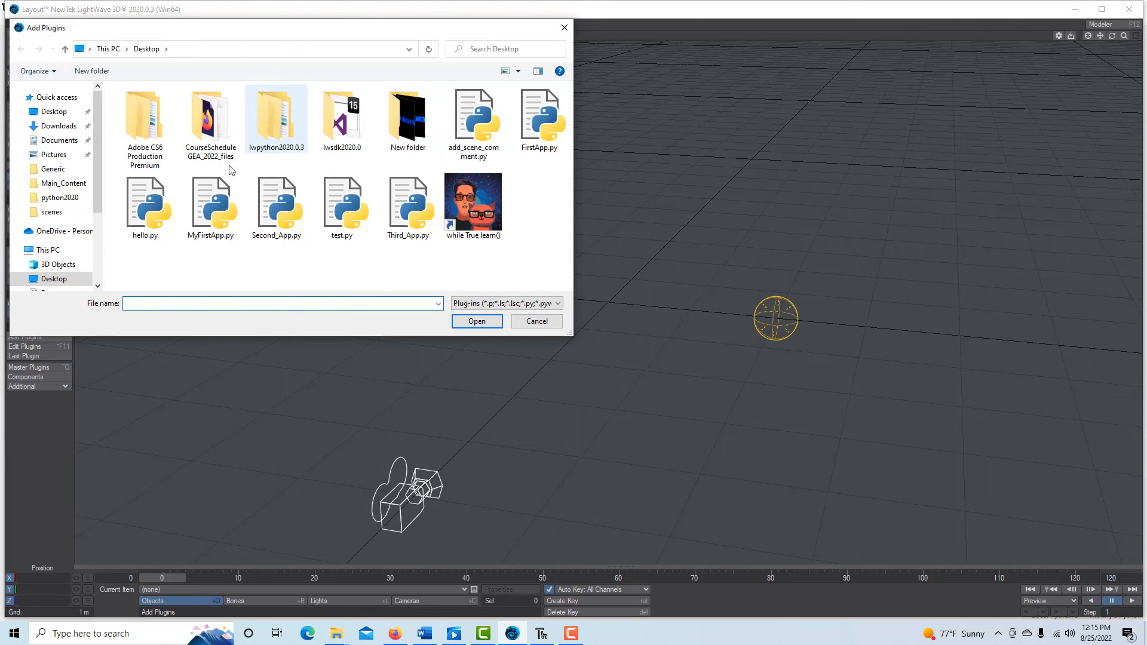
left_click(211, 208)
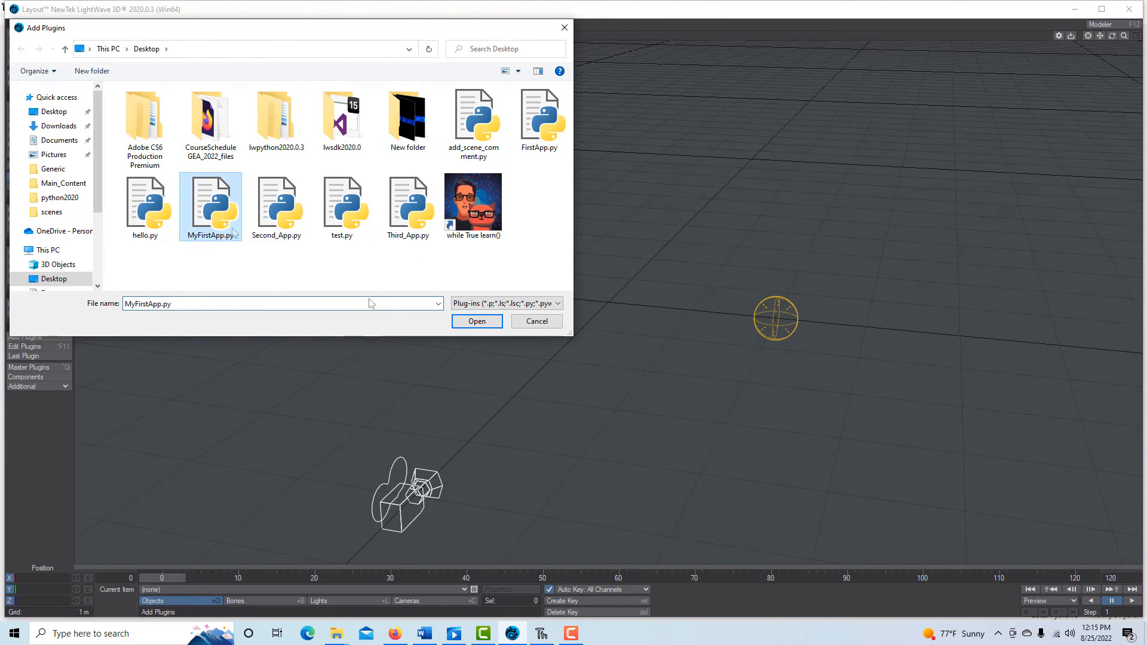
left_click(476, 322)
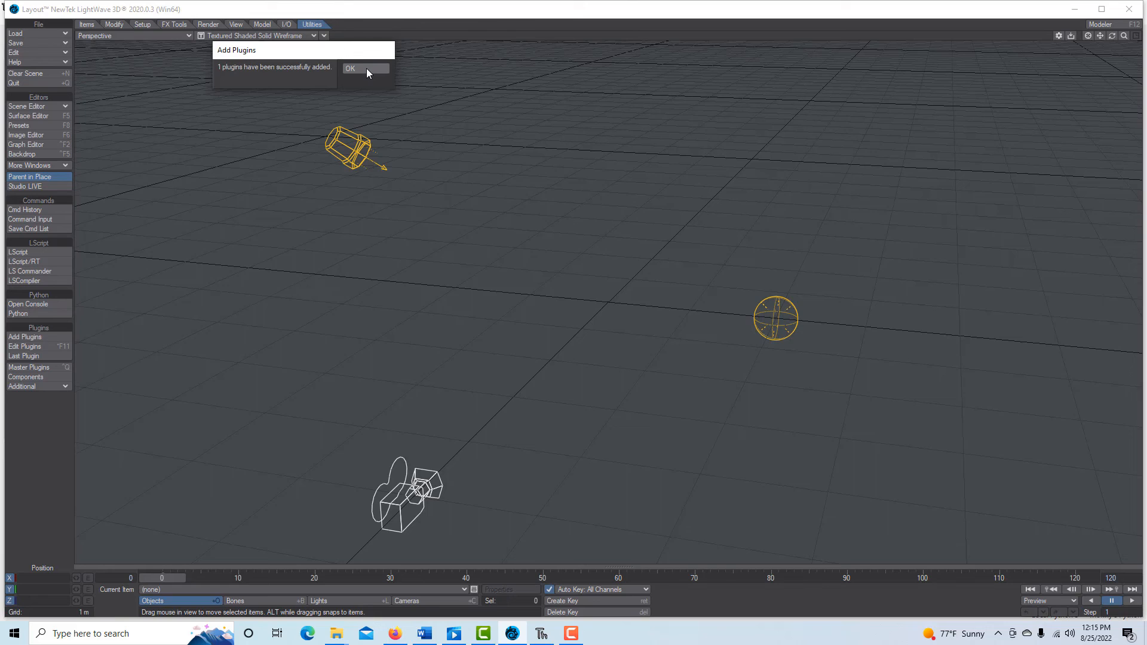
left_click(364, 68)
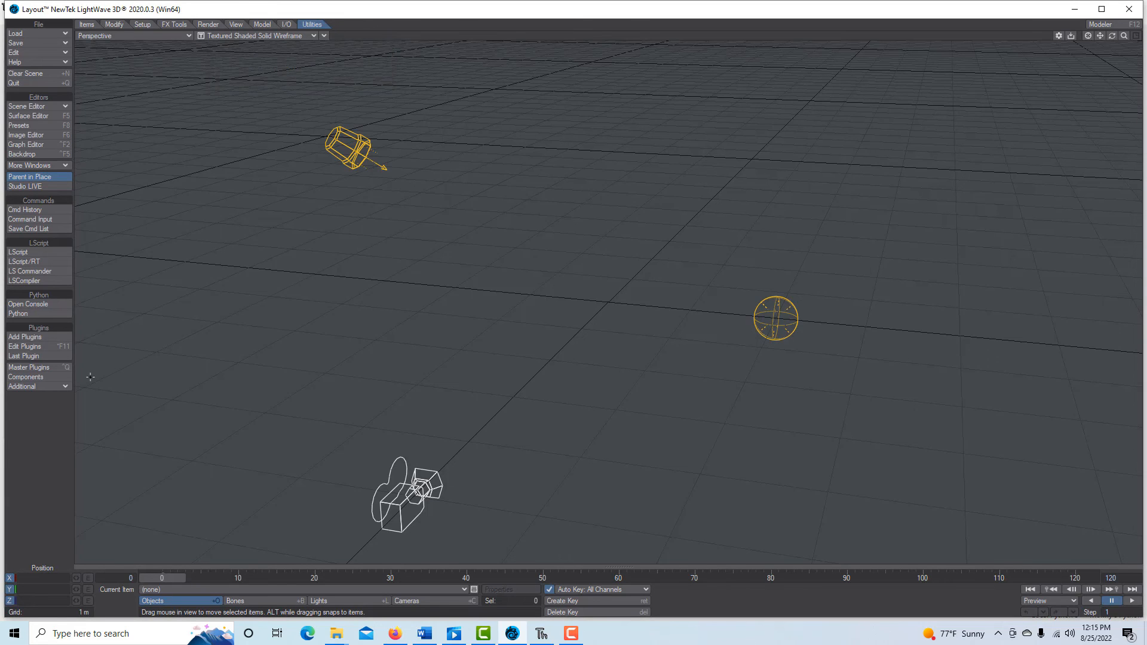
left_click(22, 386)
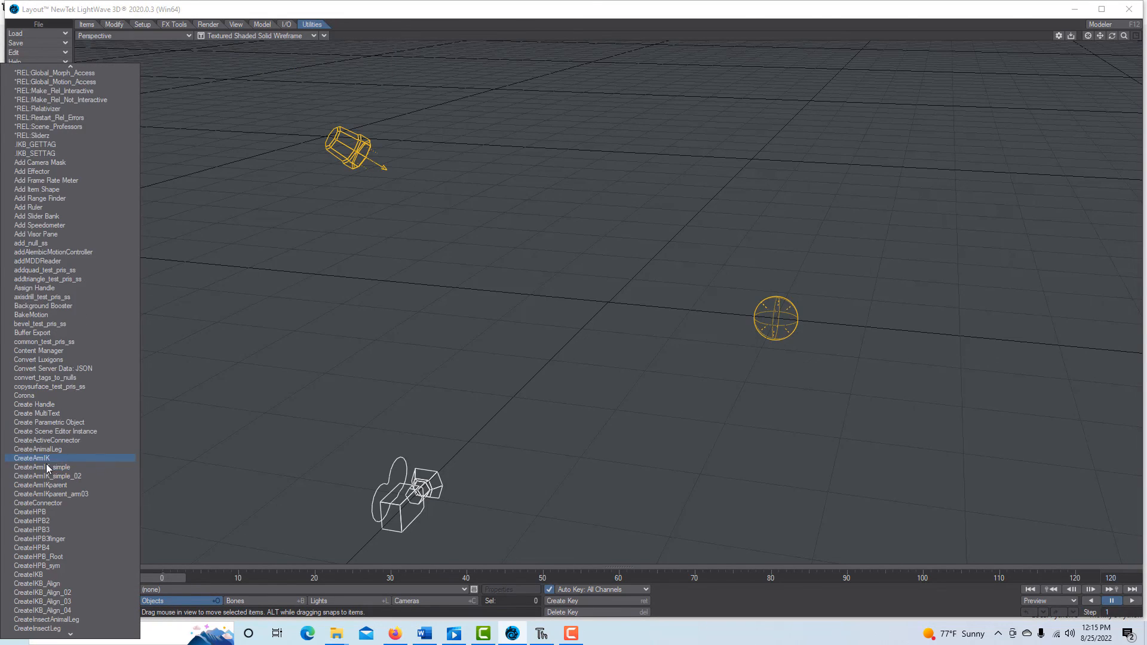
scroll("down", 3)
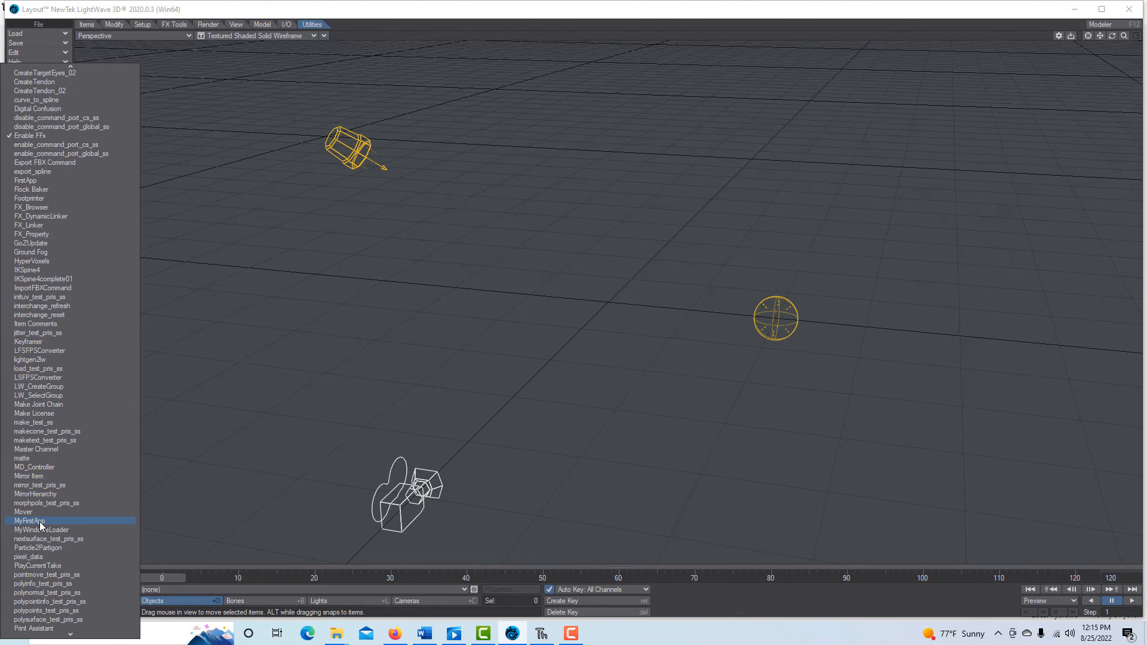
left_click(29, 521)
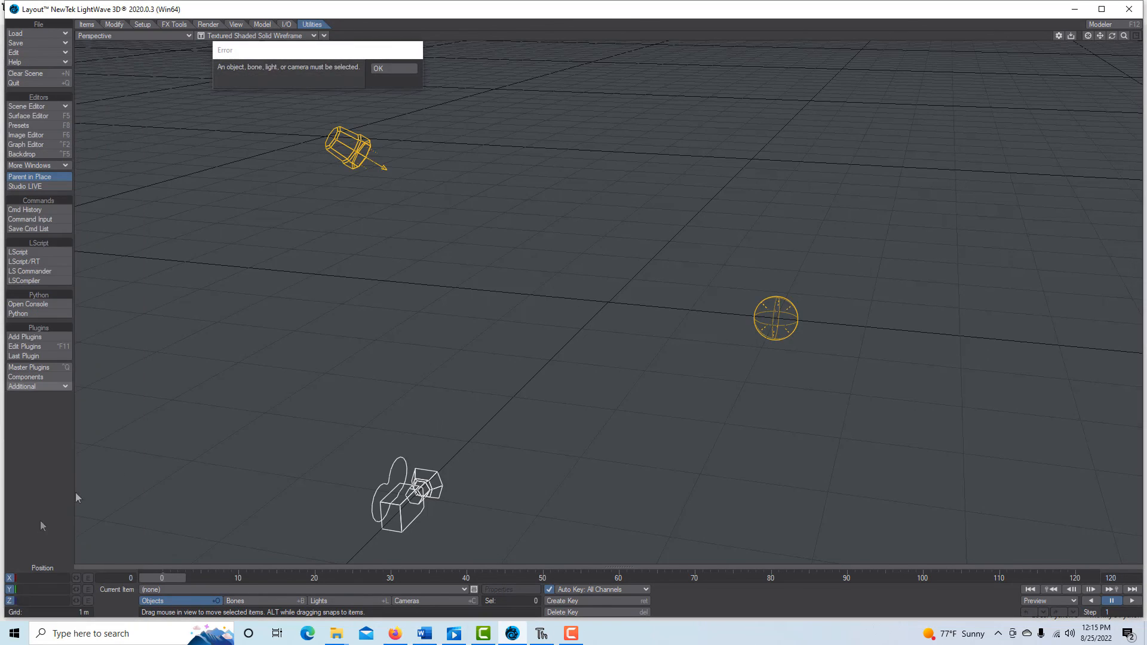
mouse_move(245, 78)
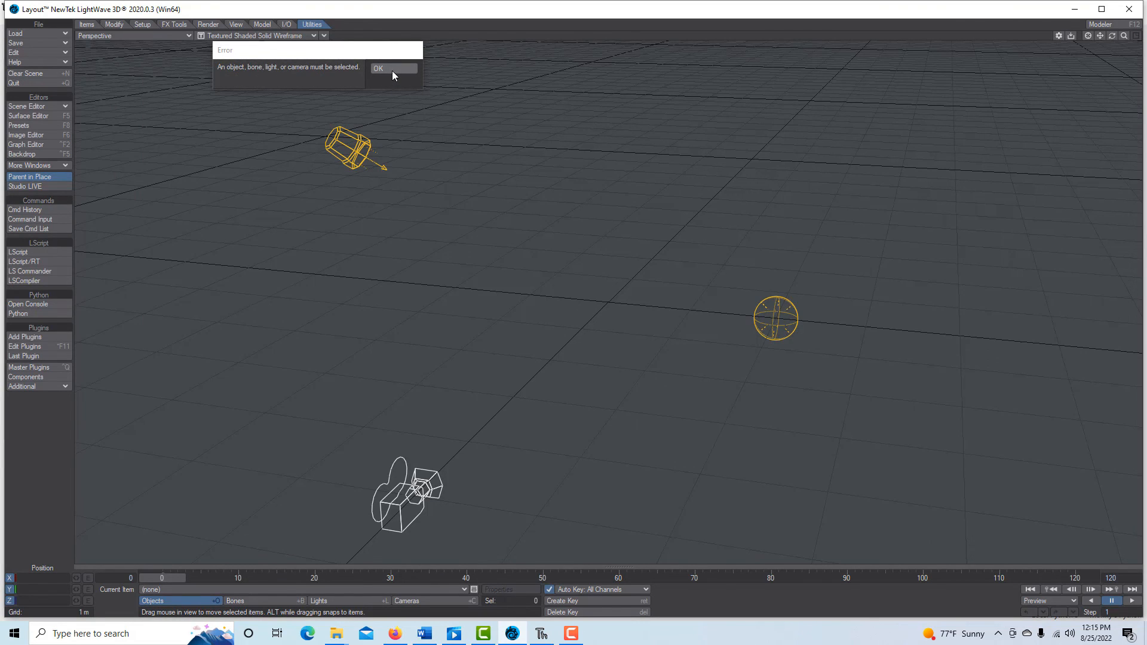
left_click(378, 68)
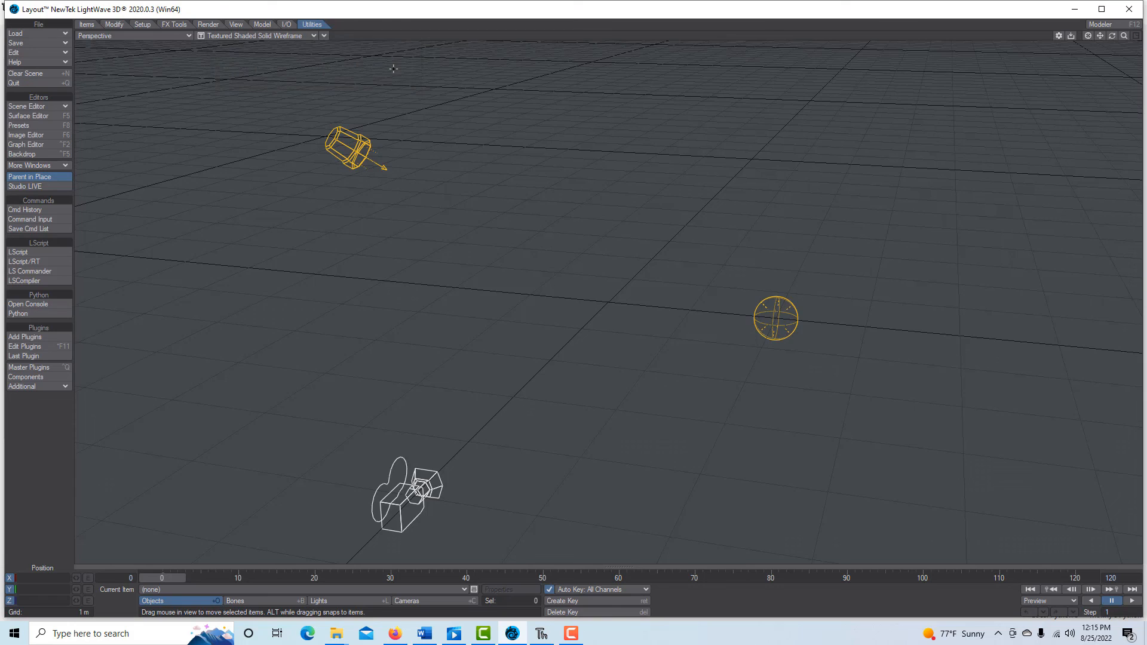
mouse_move(460, 101)
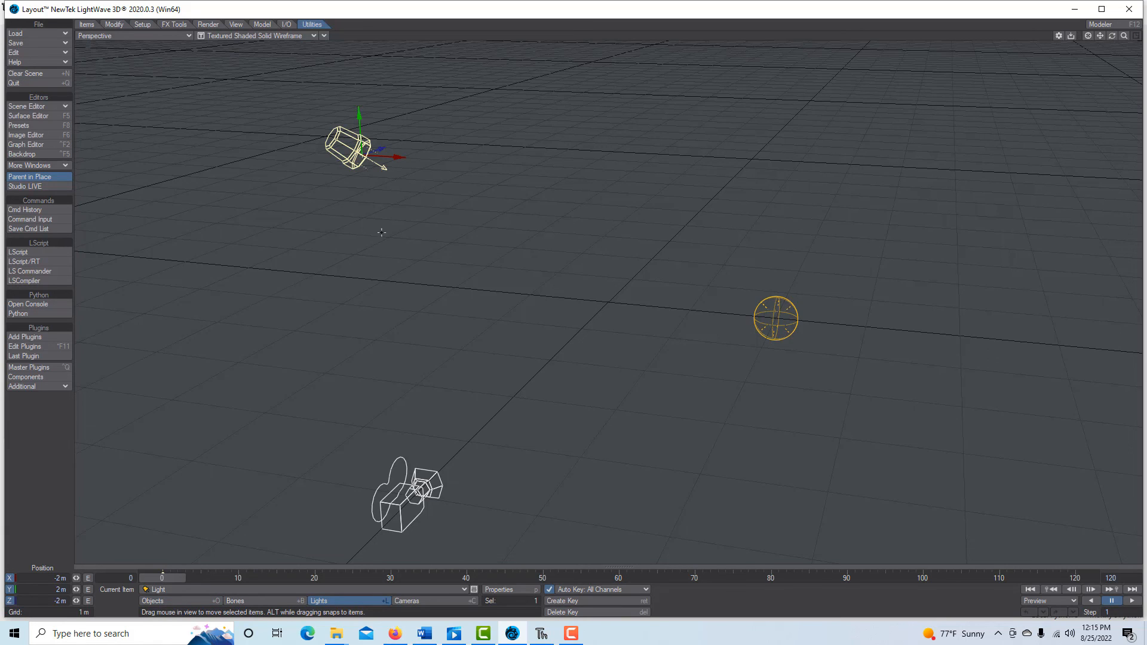
Step: Select the spotlight near the upper left of the scene
left_click(35, 386)
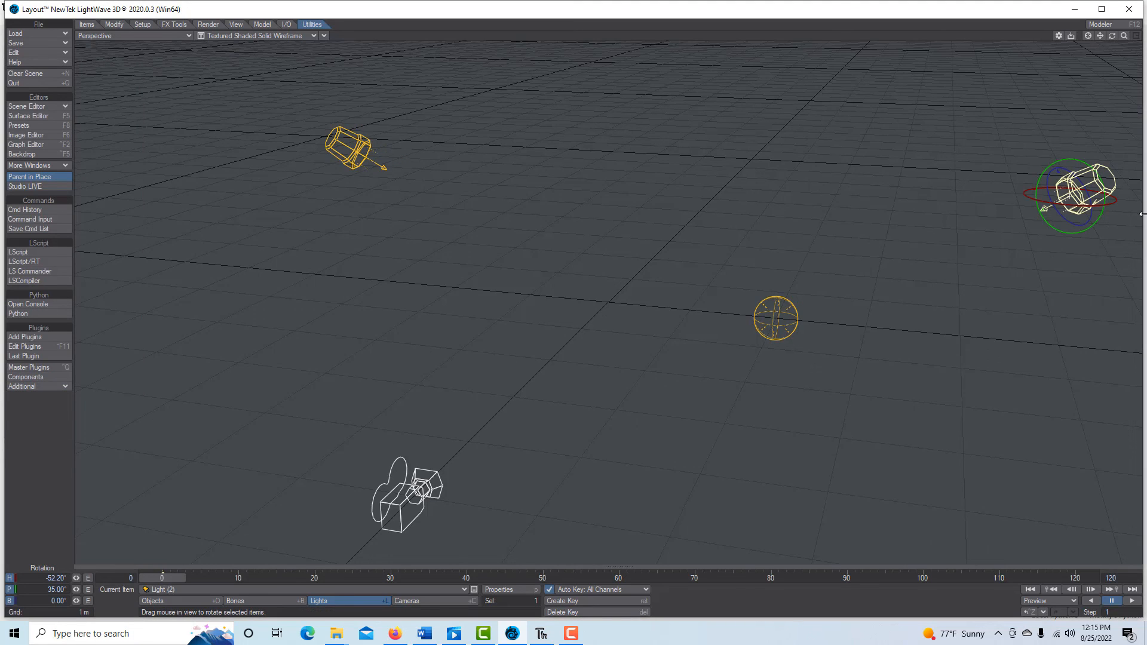
mouse_move(1023, 291)
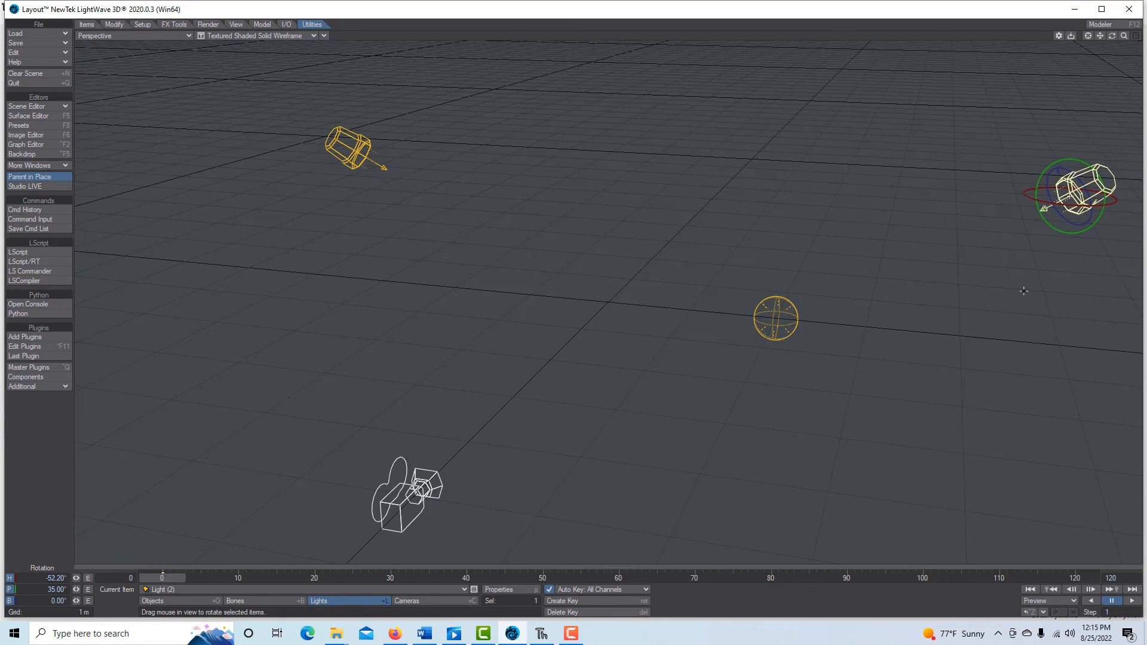